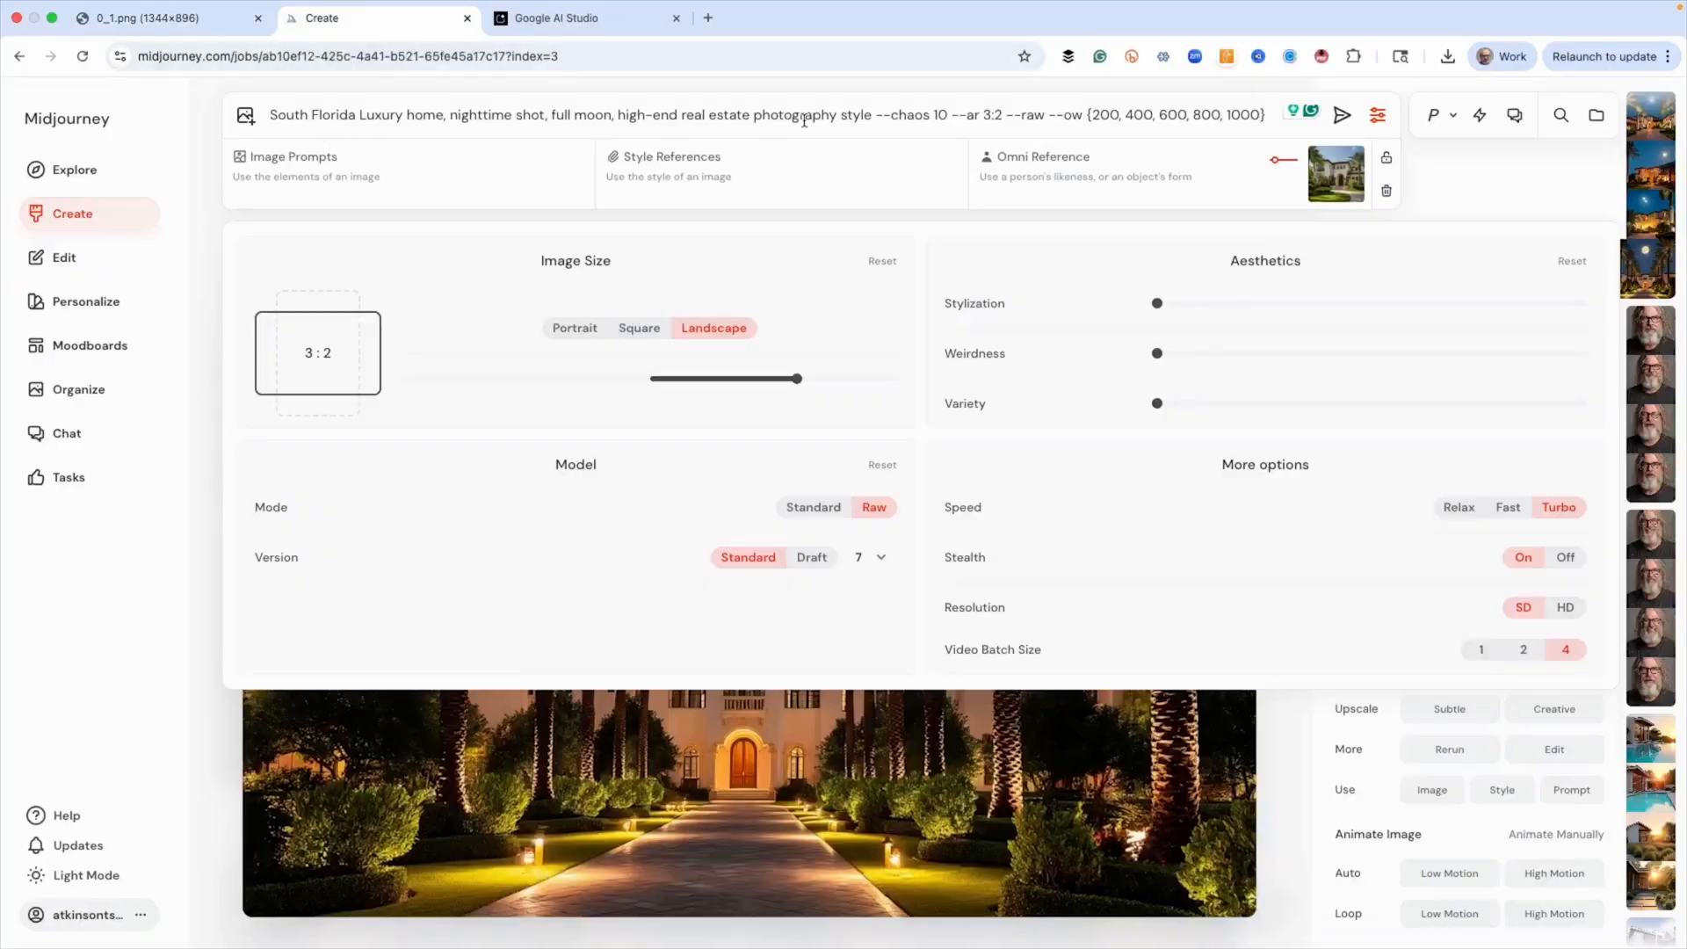
{"action": "mouse_move", "coordinate": [866, 136]}
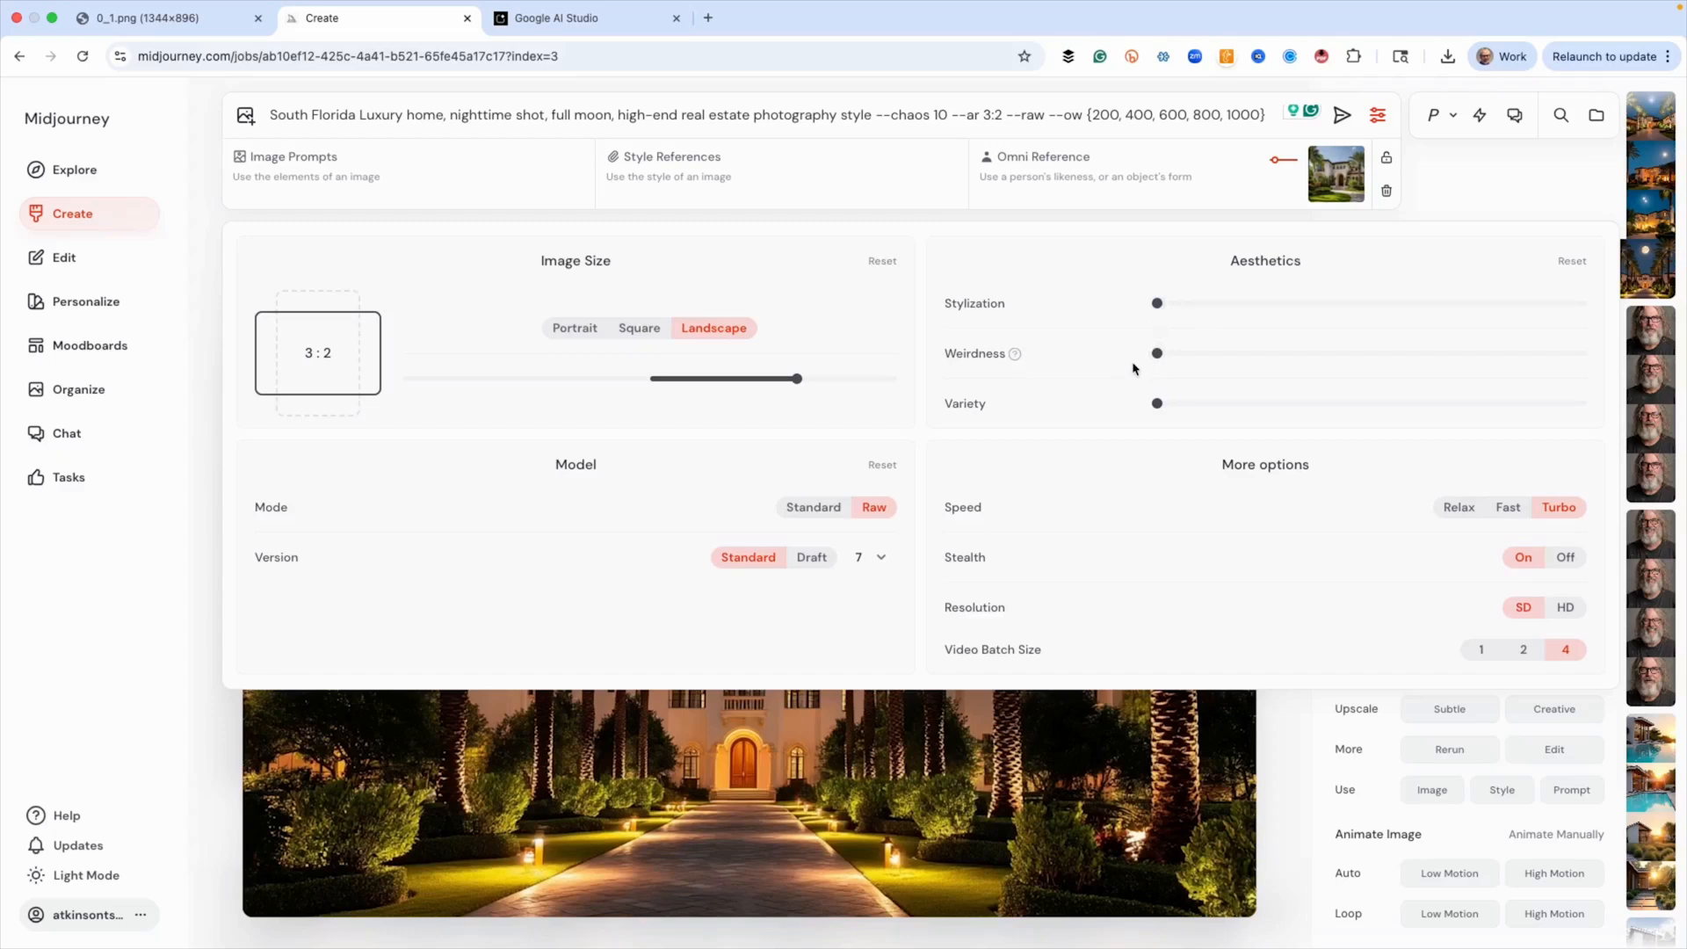
{"action": "mouse_move", "coordinate": [1077, 279]}
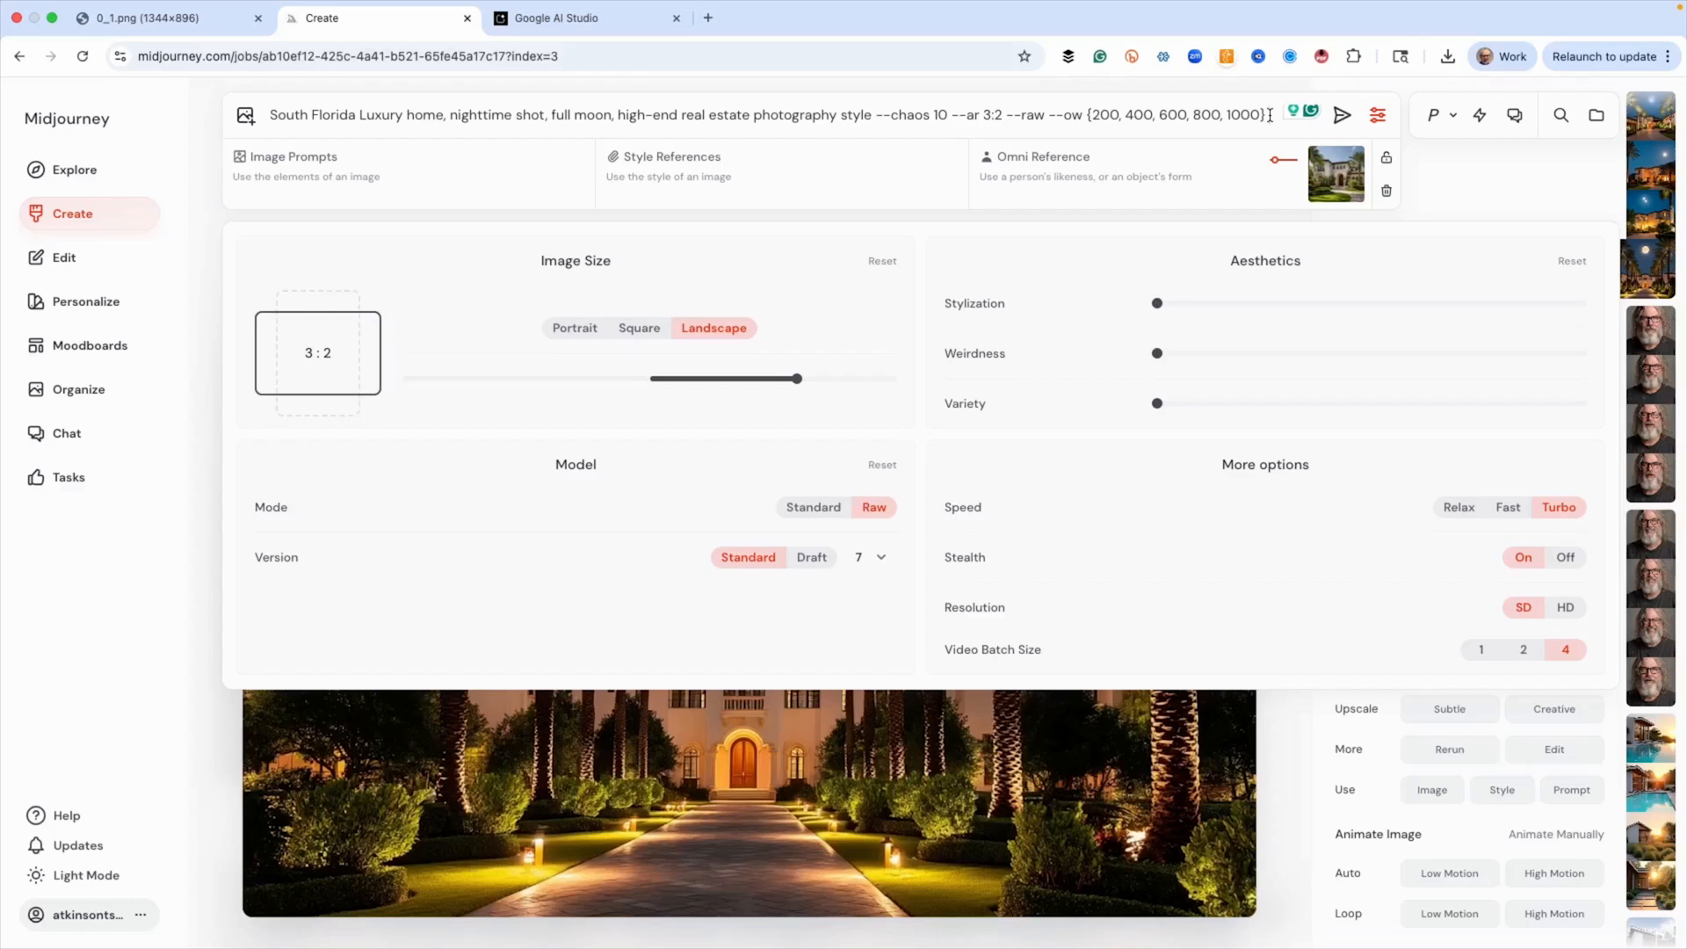
- Submit the full-moon night permutation prompt and watch the omni-weight jobs render in the Create feed
{"action": "left_click", "coordinate": [1341, 116]}
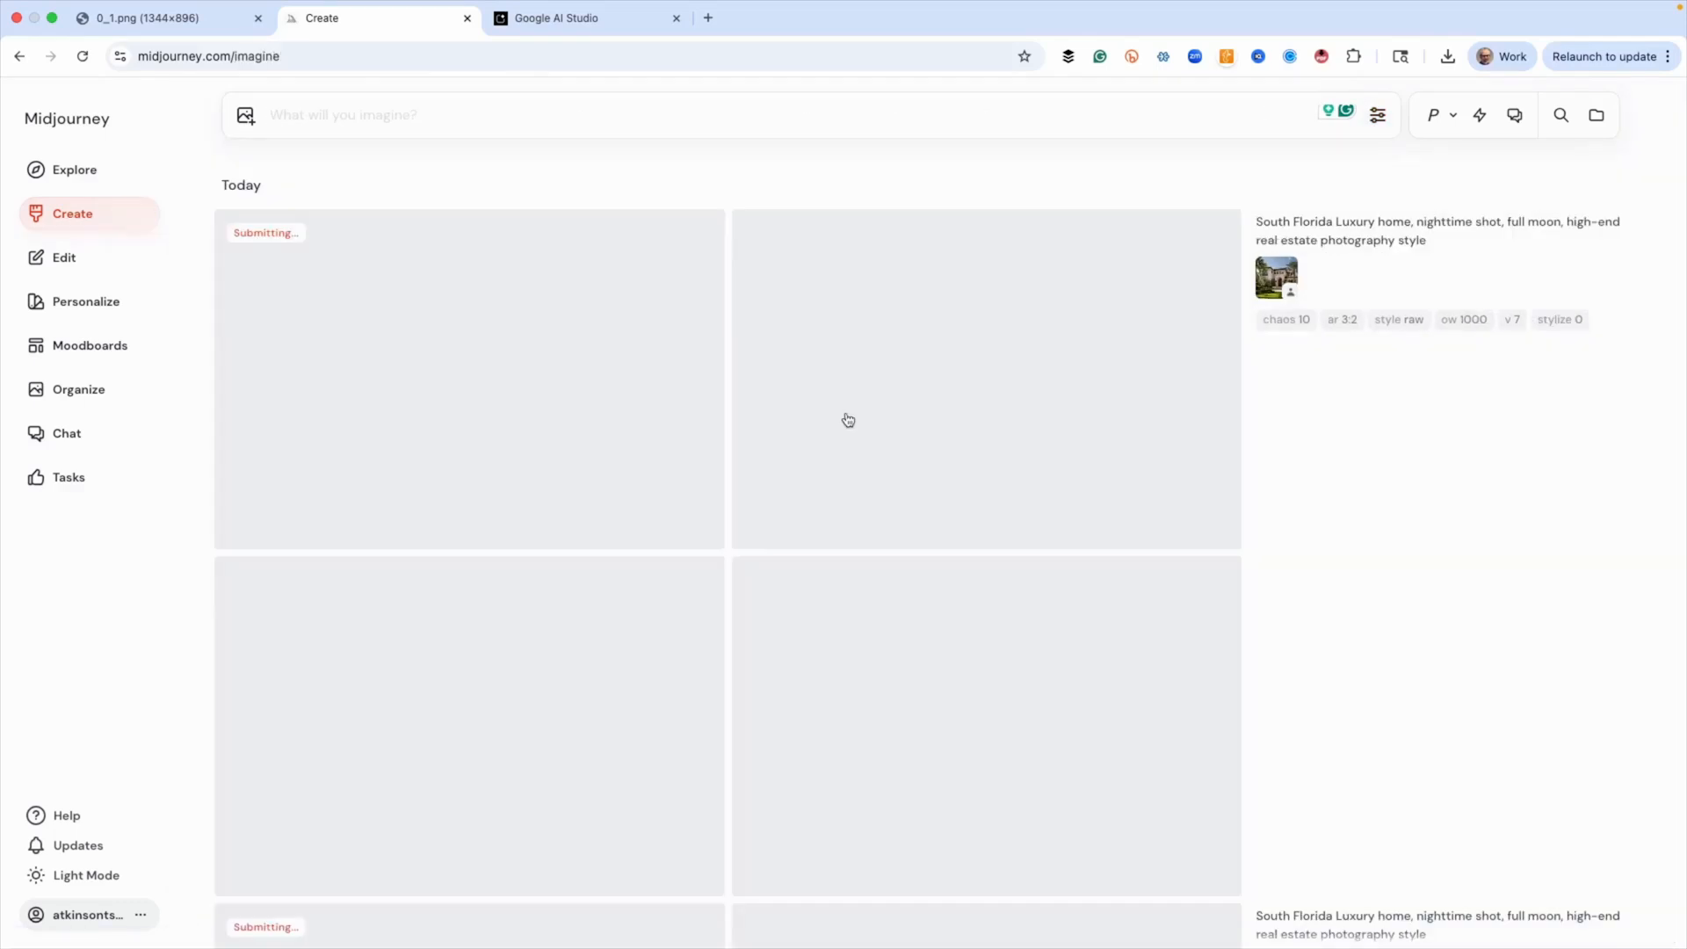
{"action": "scroll", "scroll_direction": "down", "scroll_amount": 3}
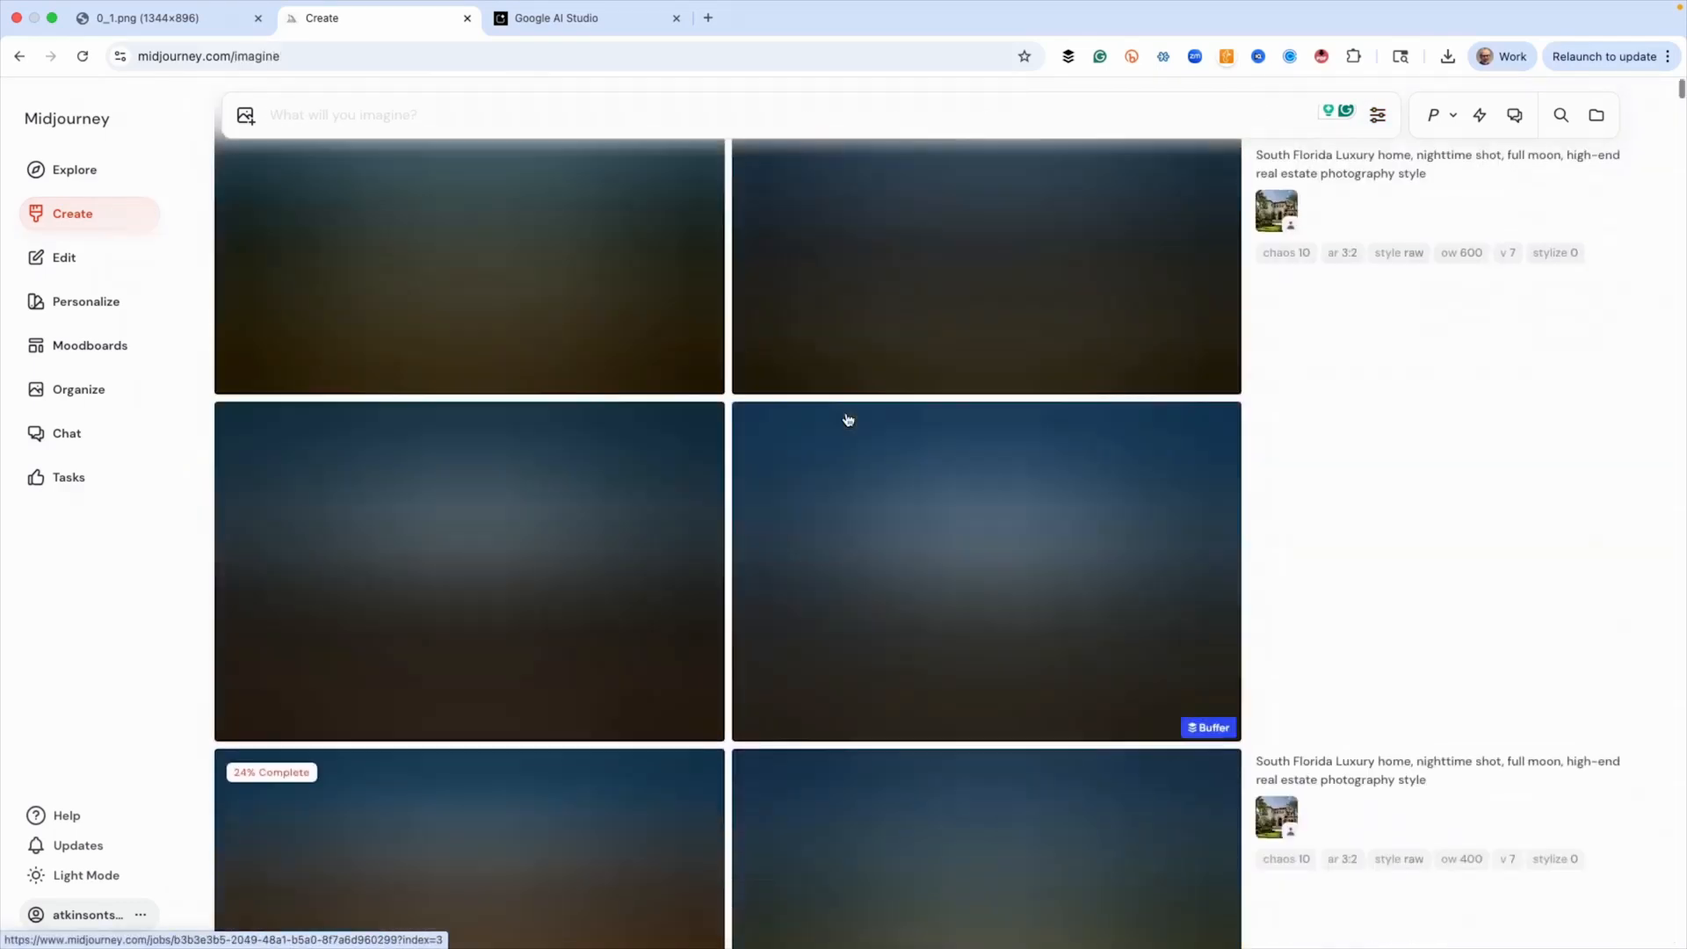
{"action": "scroll", "scroll_direction": "down", "scroll_amount": 3}
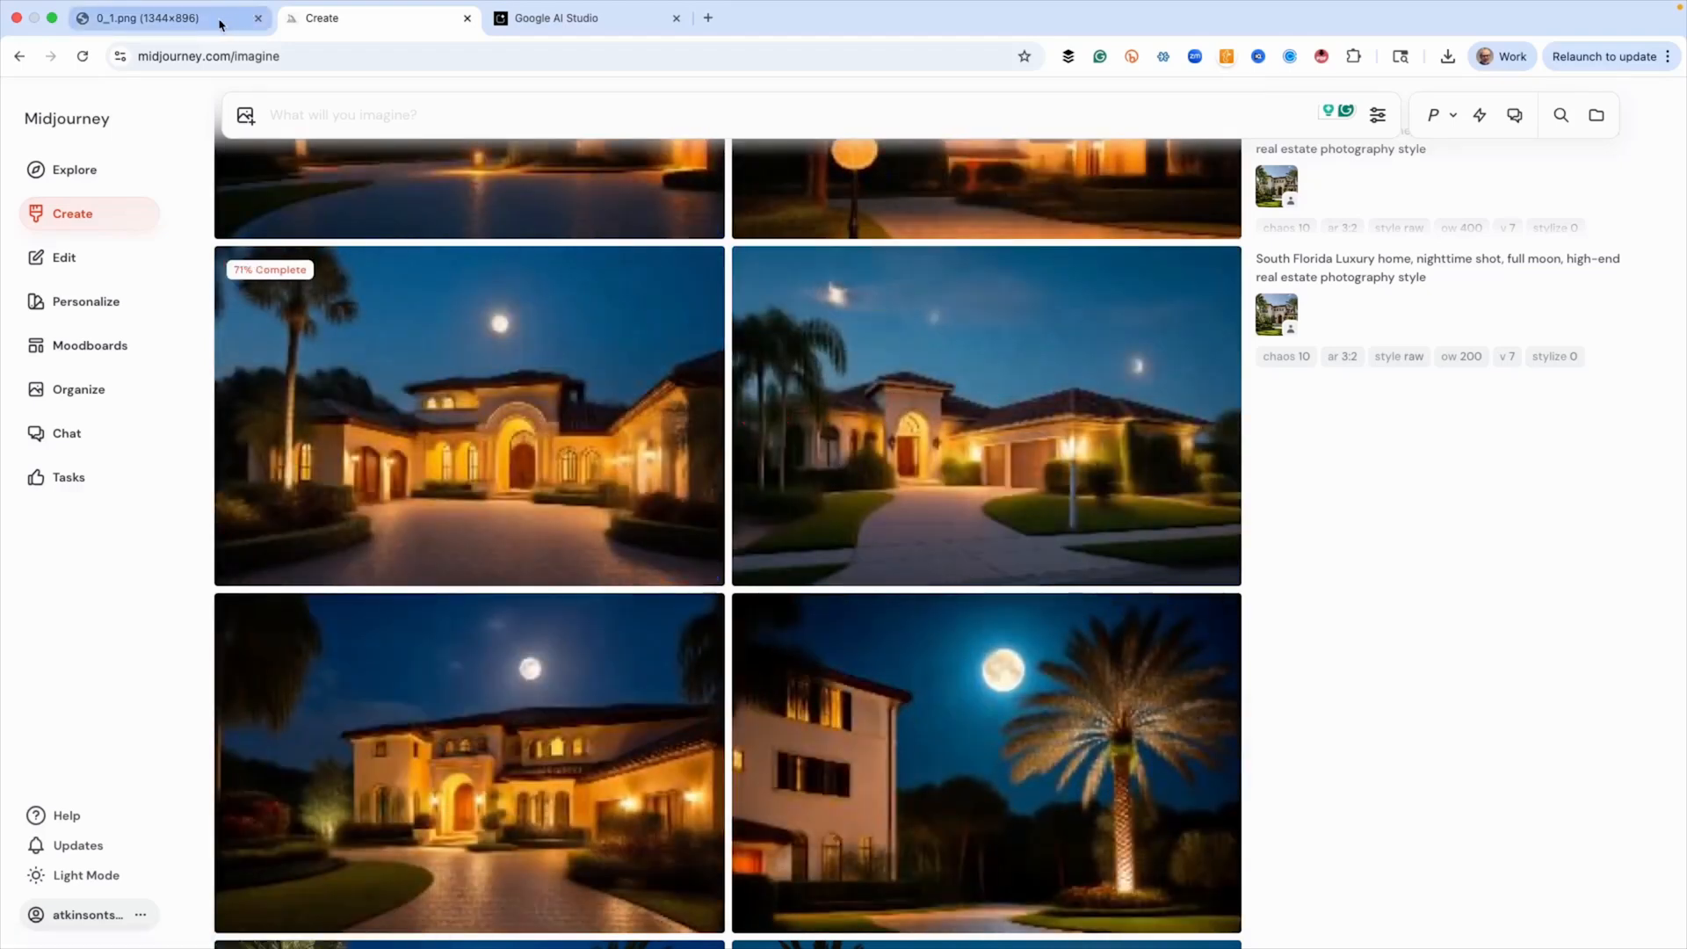
- View the original daytime house image in the 0_1.png browser tab
{"action": "left_click", "coordinate": [166, 17]}
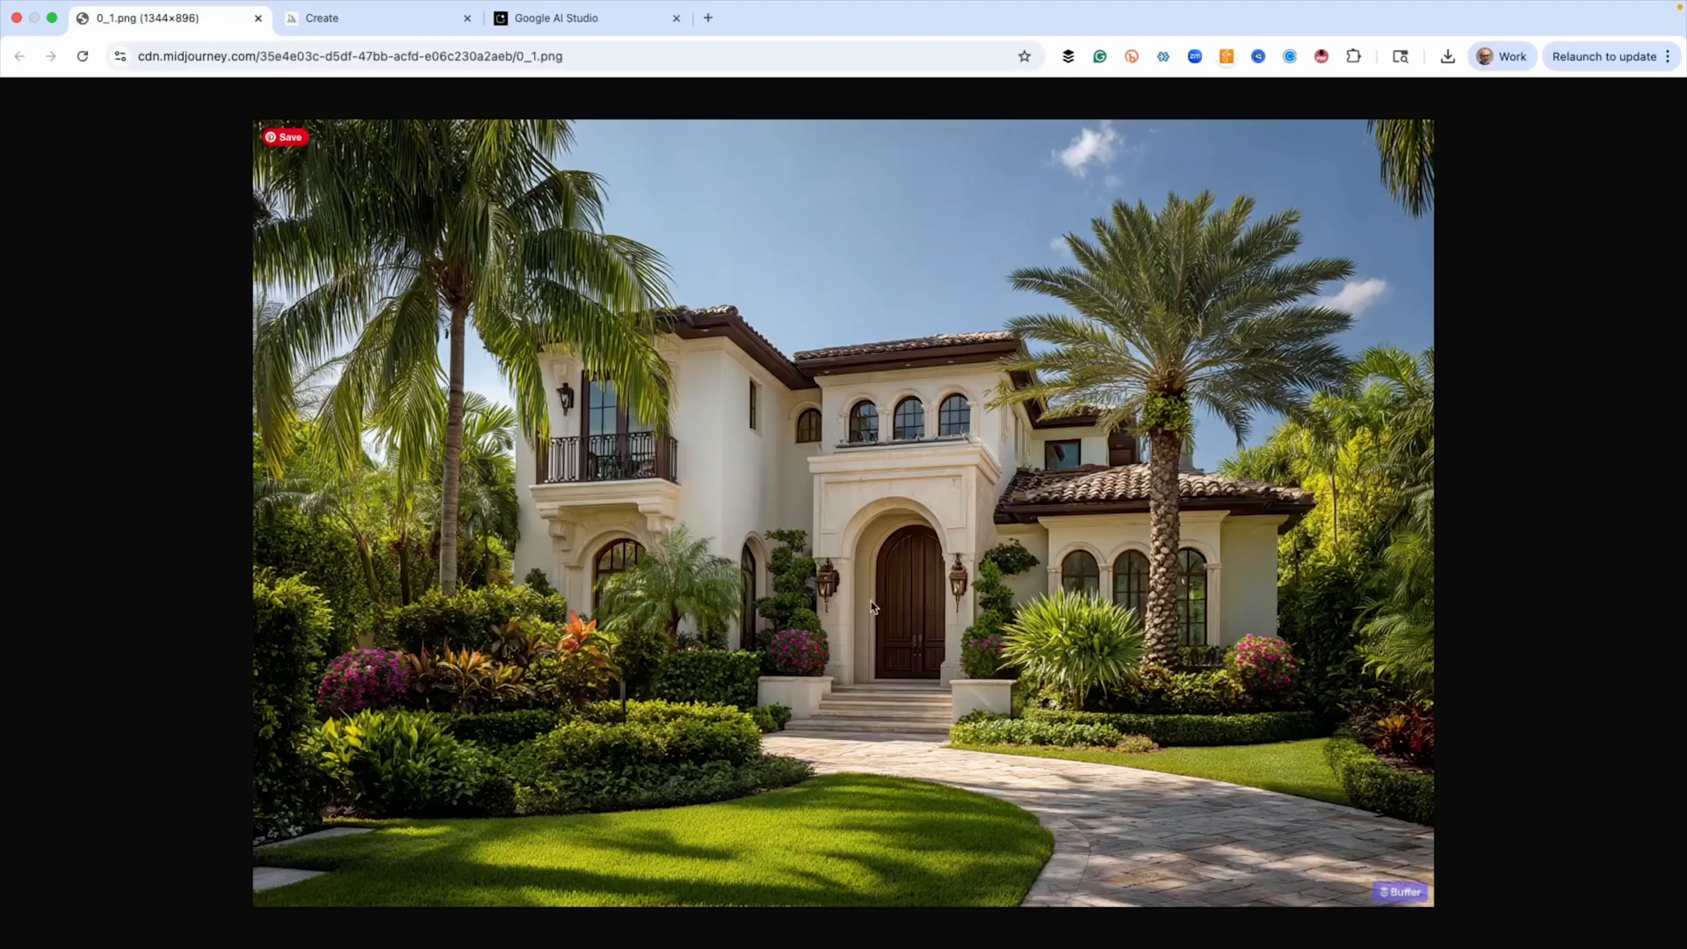
{"action": "mouse_move", "coordinate": [919, 592]}
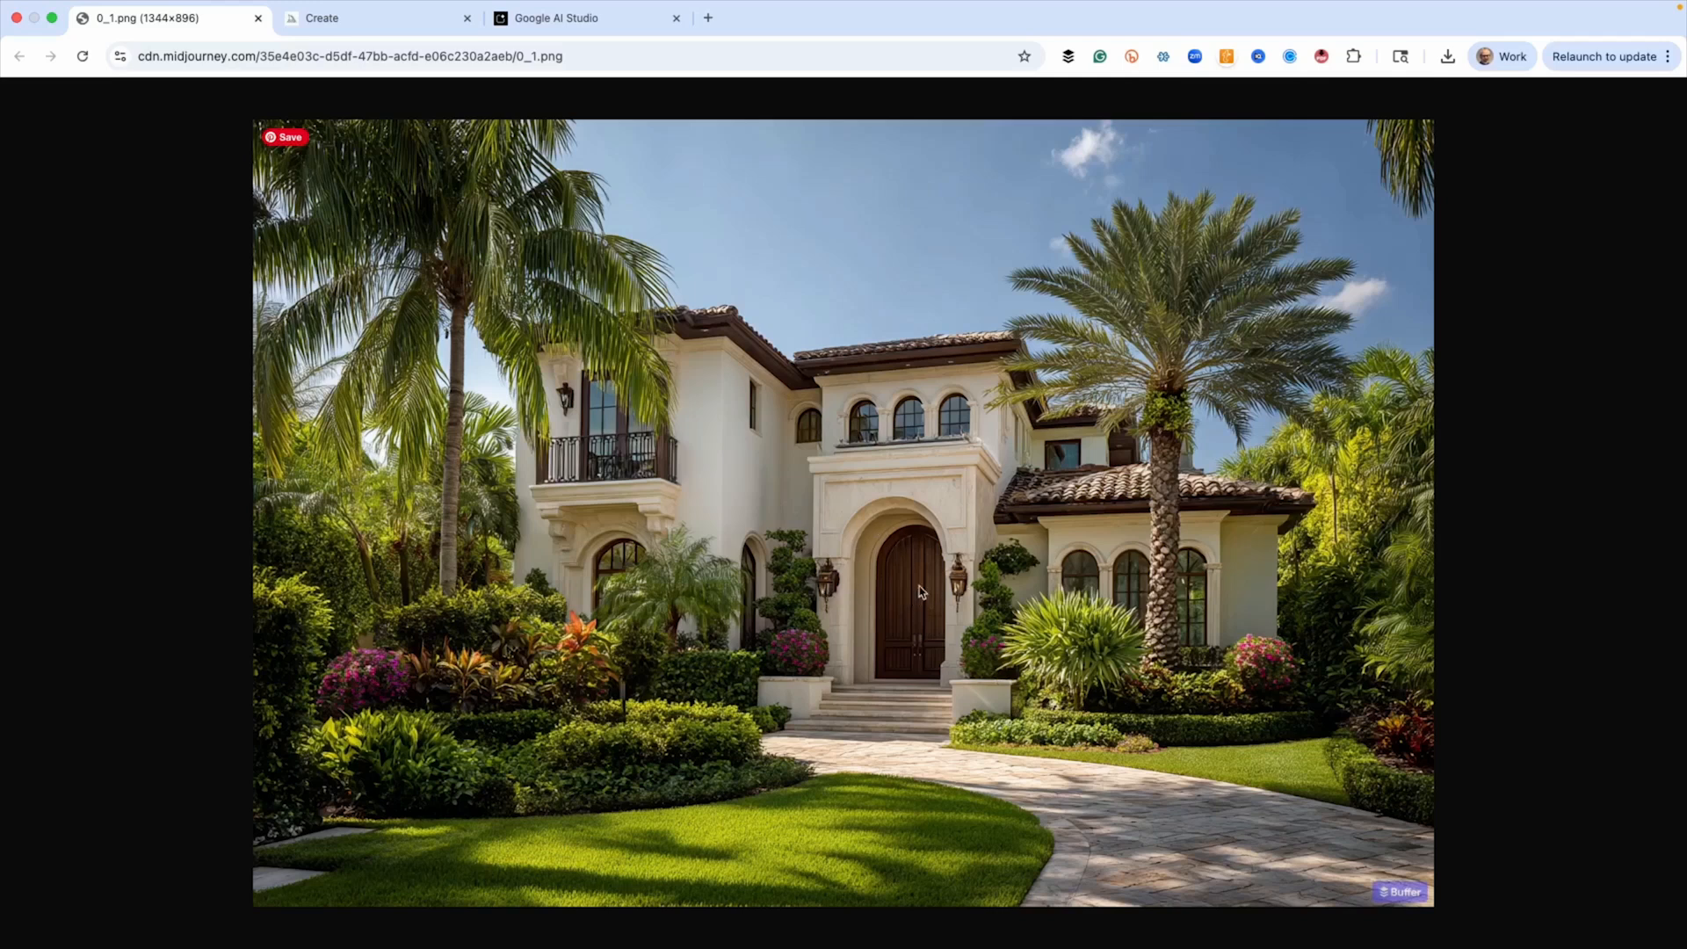
{"action": "mouse_move", "coordinate": [707, 445]}
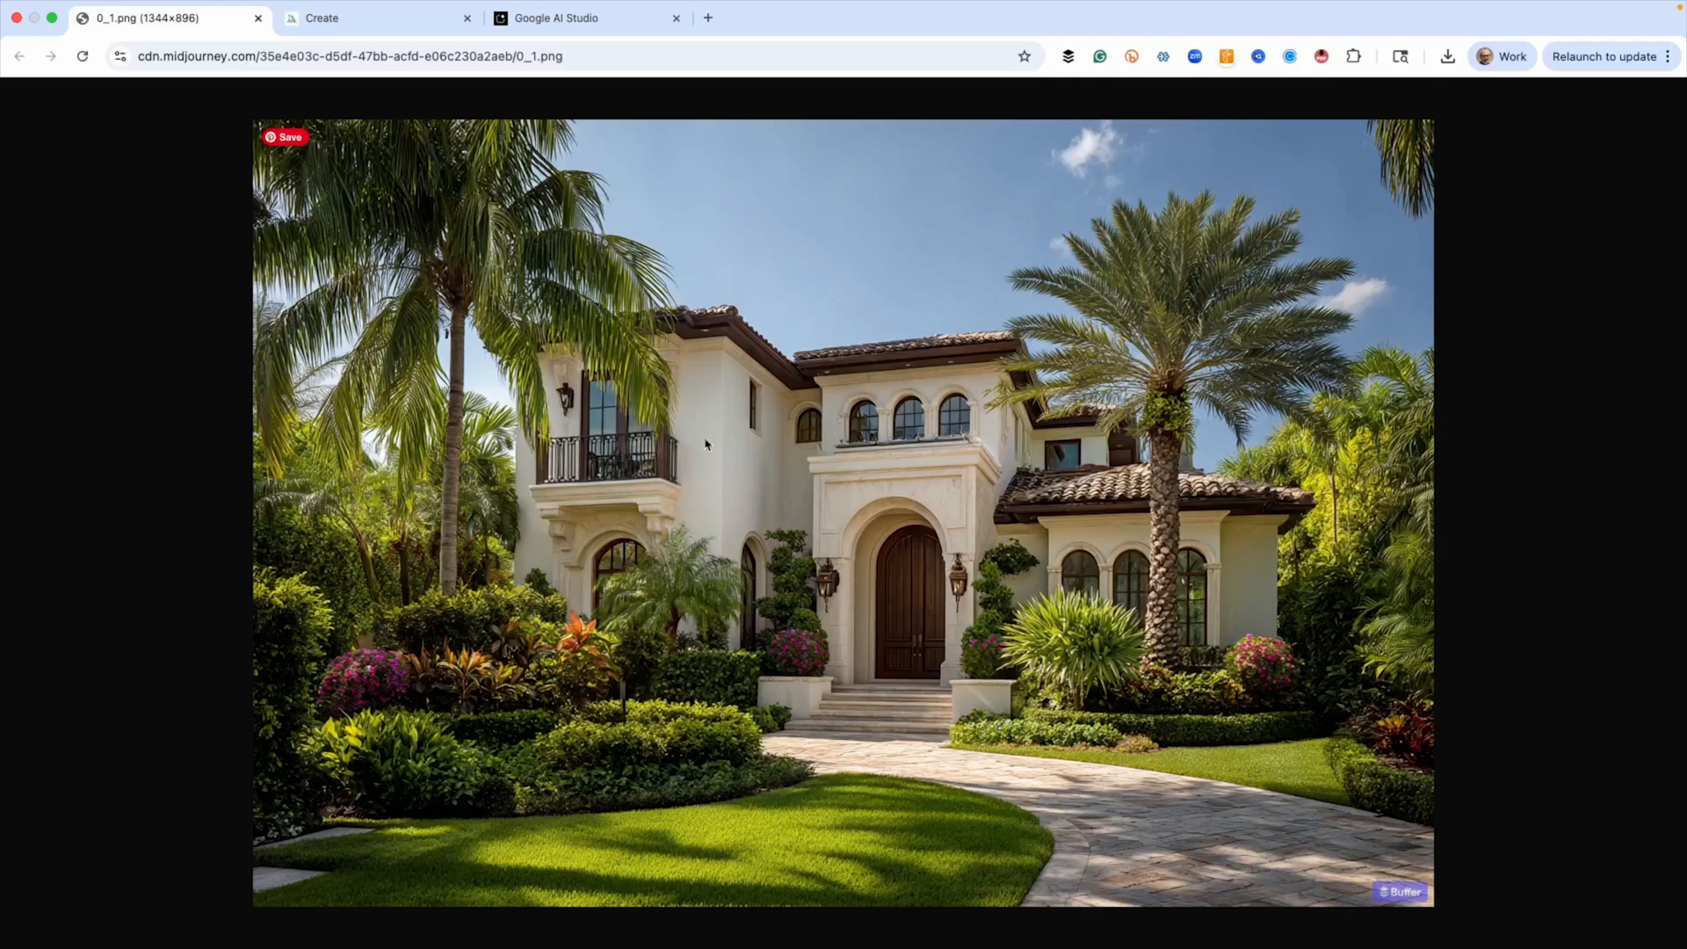
{"action": "mouse_move", "coordinate": [837, 750]}
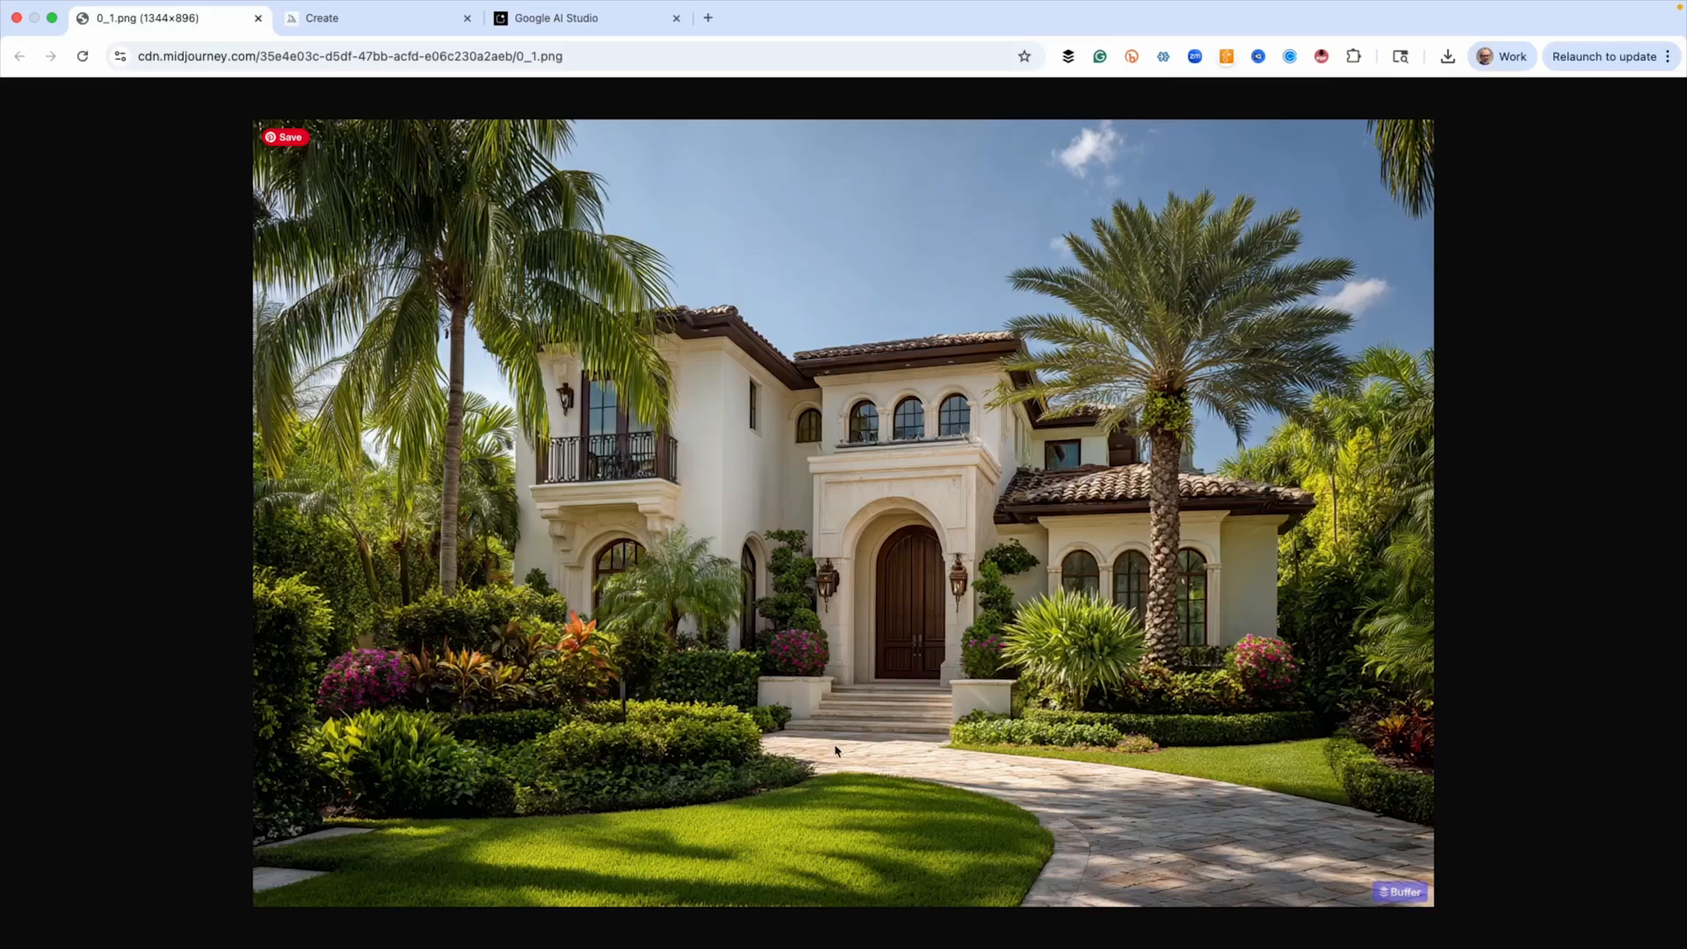
{"action": "mouse_move", "coordinate": [750, 667]}
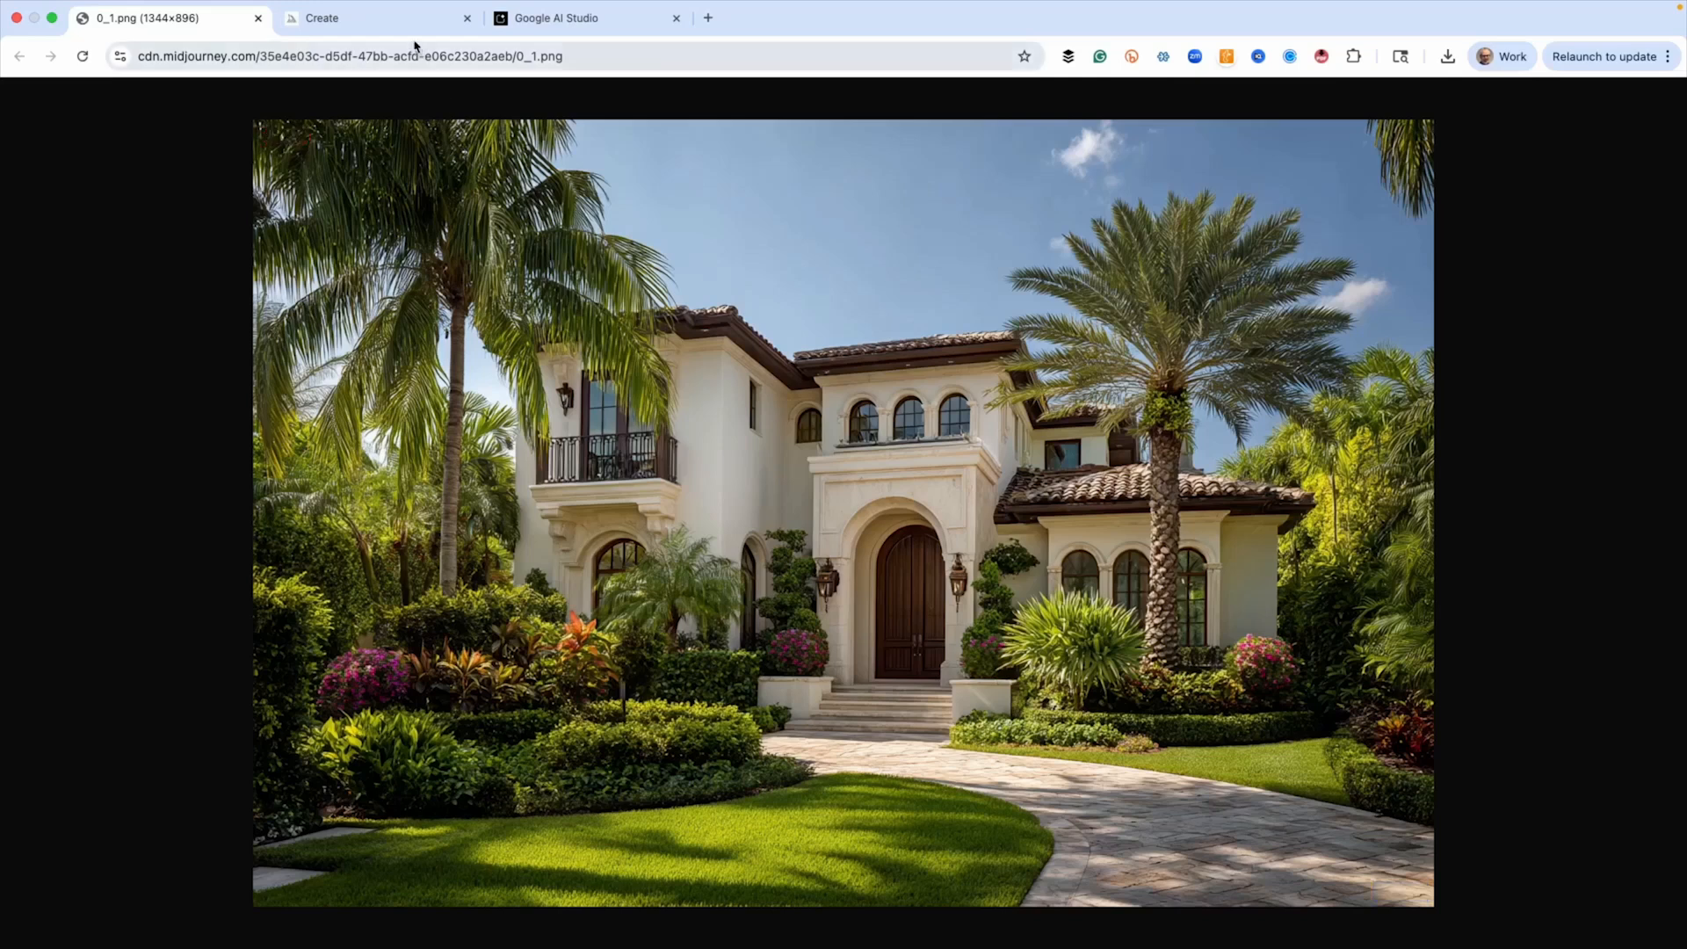
- Return to the Create feed and scroll through the finished night-shot grids up to ow 1000
{"action": "left_click", "coordinate": [375, 18]}
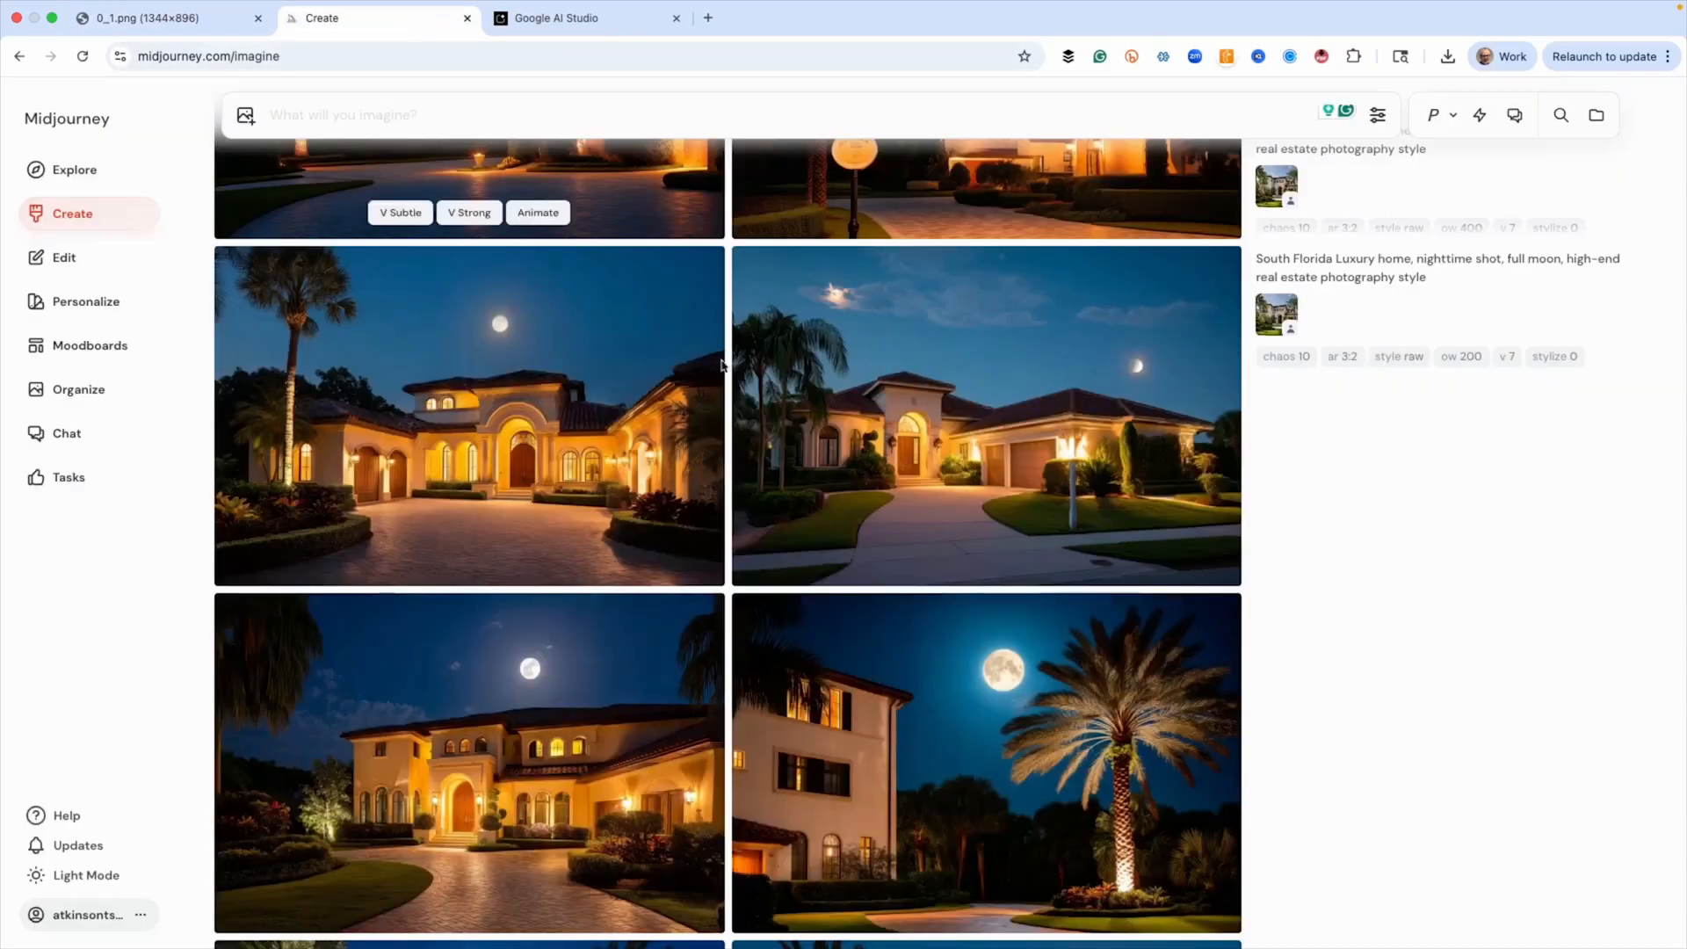
{"action": "scroll", "scroll_direction": "down", "scroll_amount": 3}
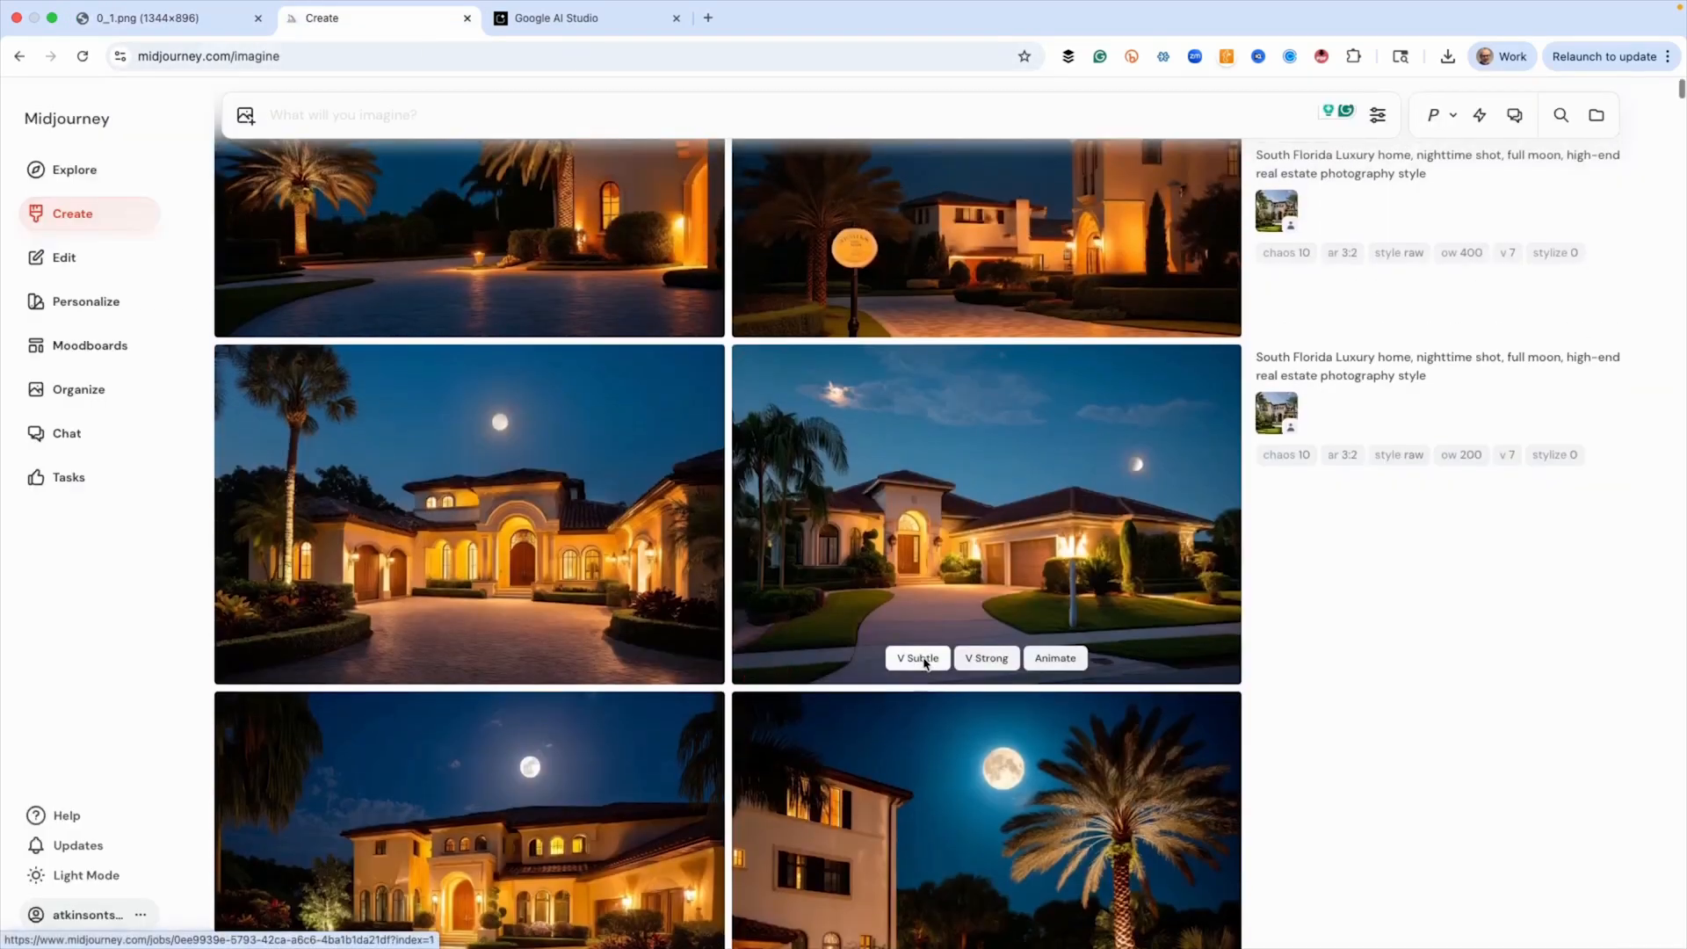
{"action": "scroll", "scroll_direction": "down", "scroll_amount": 3}
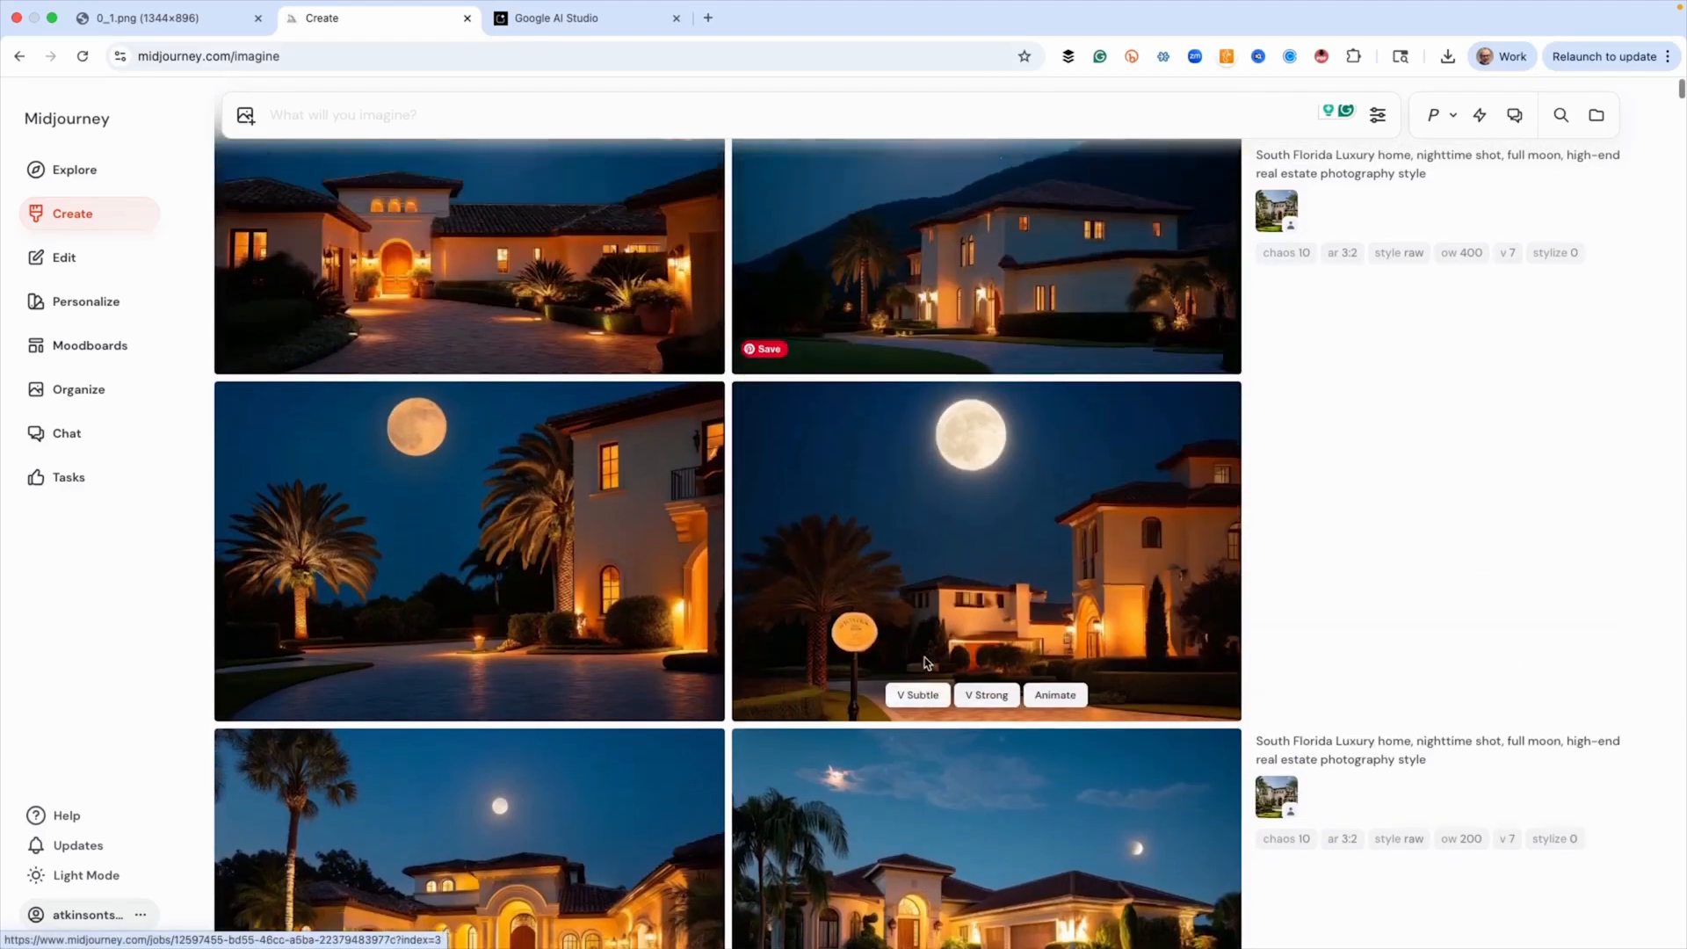
{"action": "scroll", "scroll_direction": "down", "scroll_amount": 3}
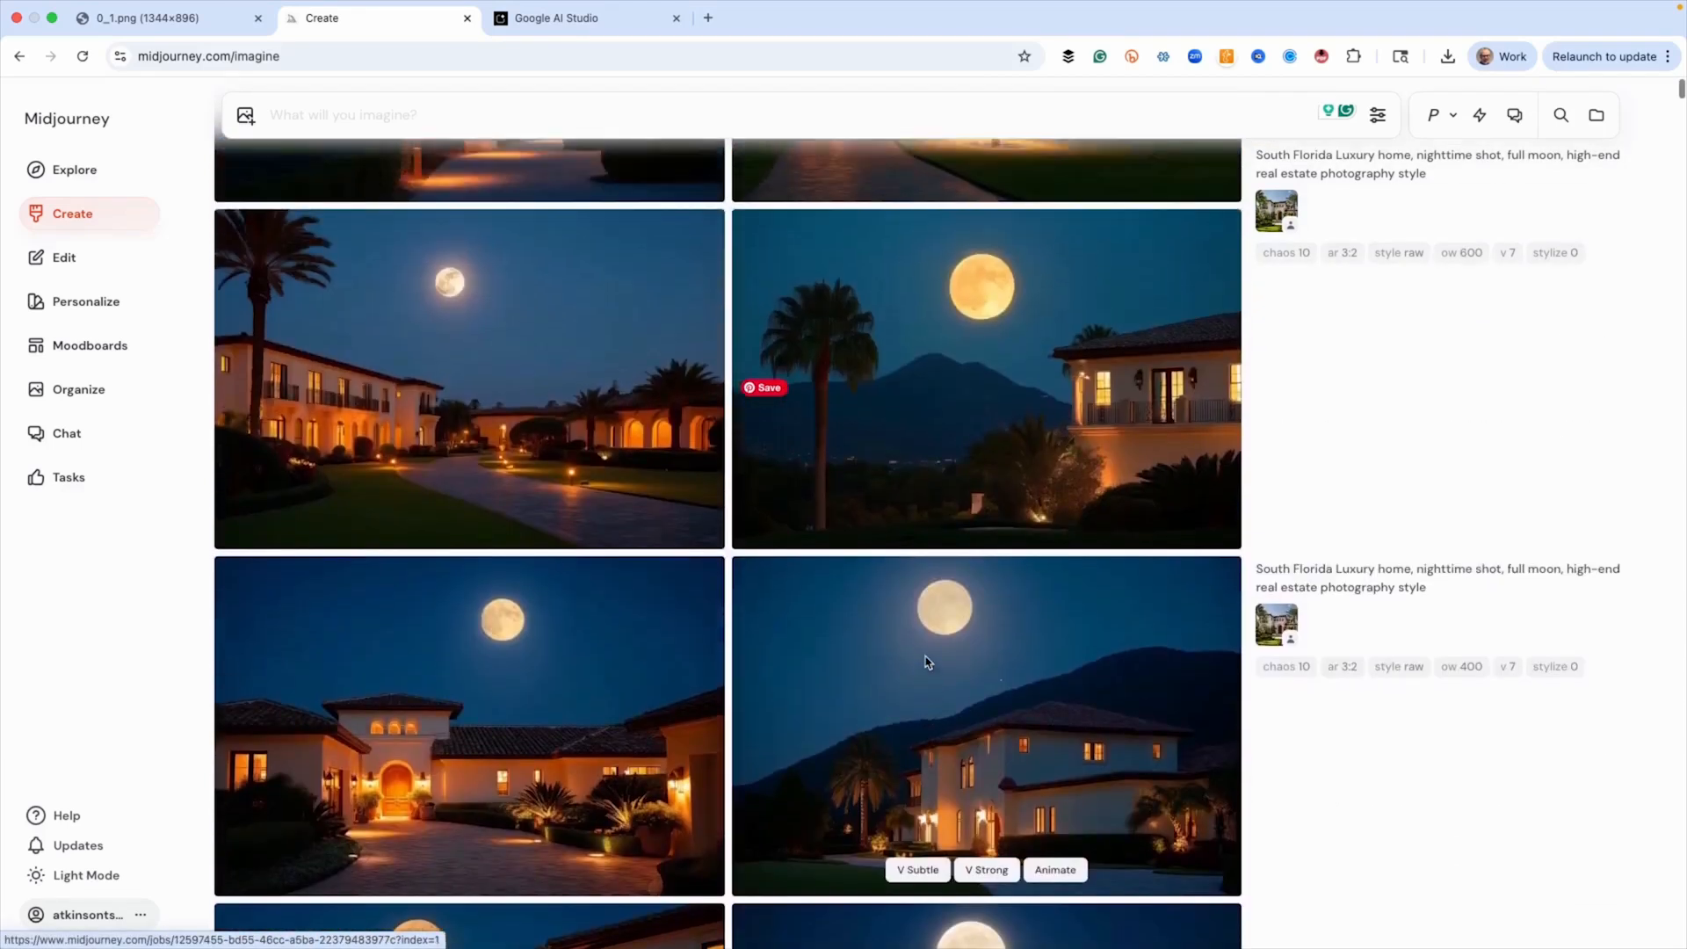
{"action": "scroll", "scroll_direction": "down", "scroll_amount": 3}
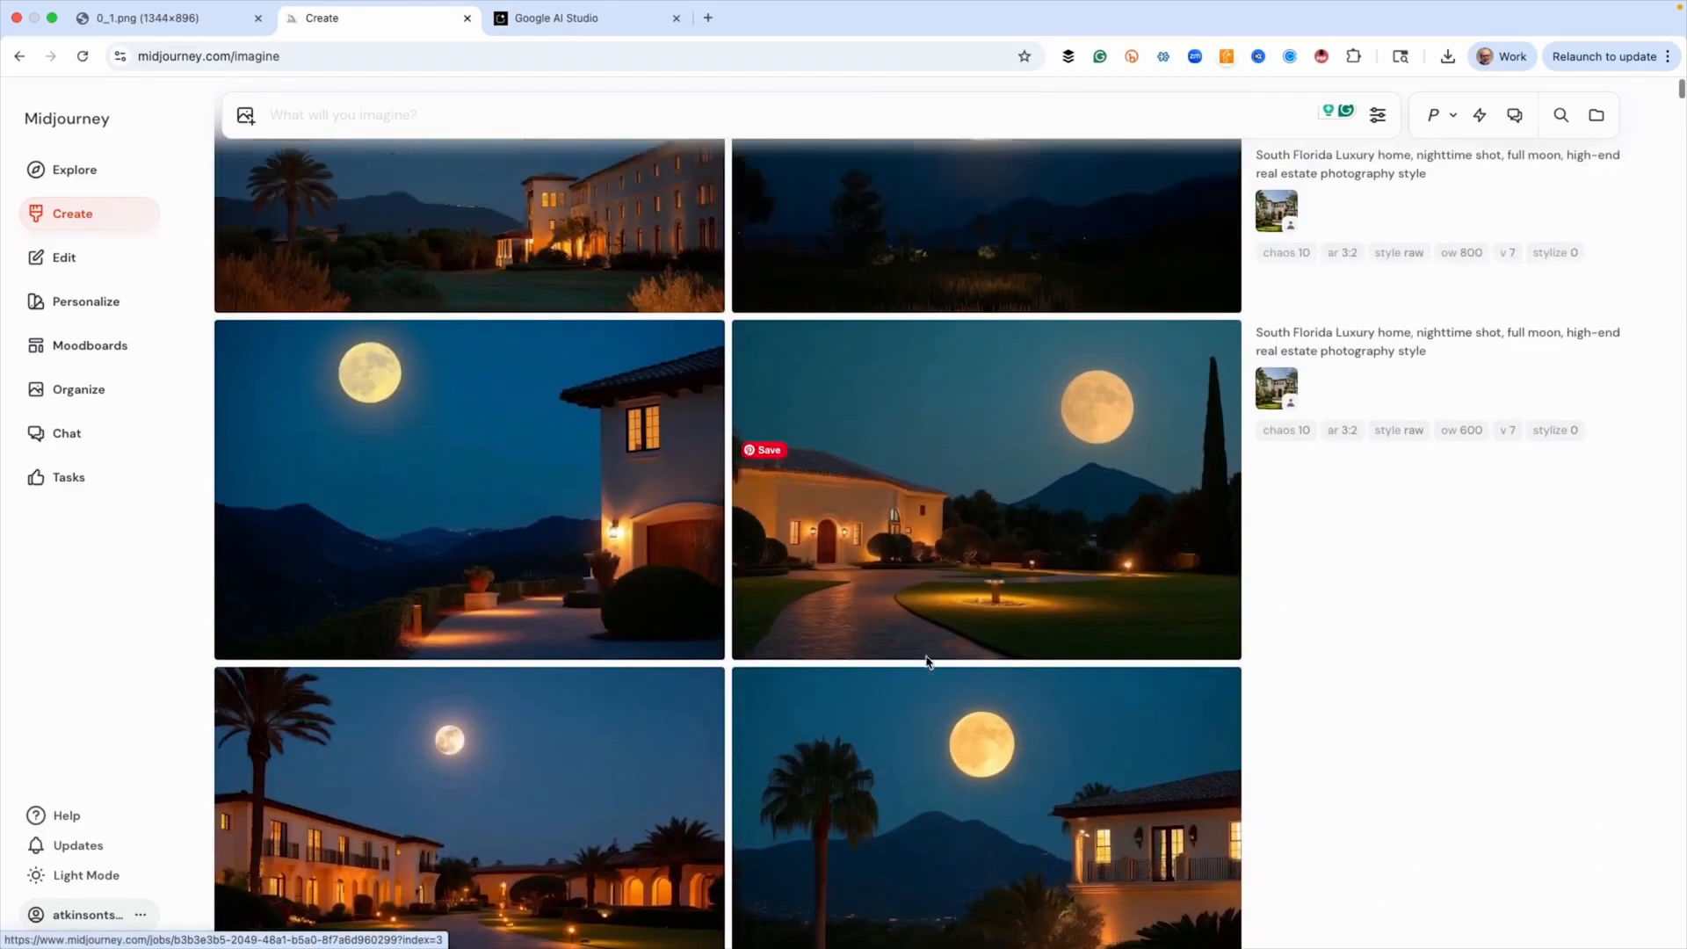
{"action": "scroll", "scroll_direction": "down", "scroll_amount": 3}
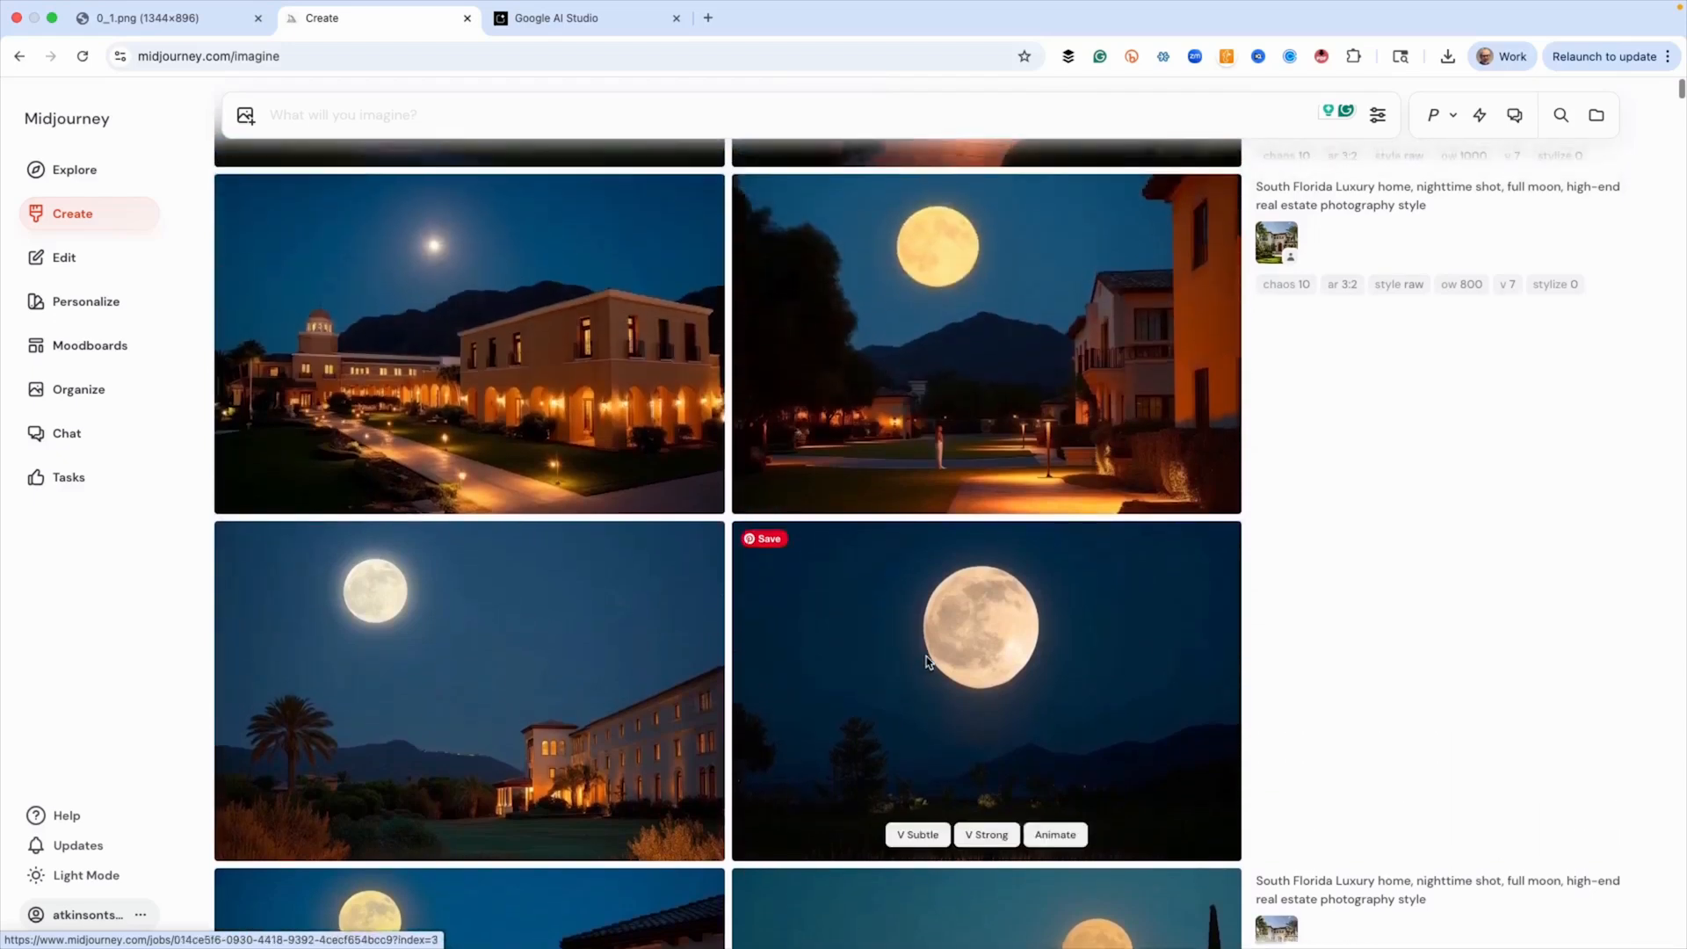
{"action": "scroll", "scroll_direction": "down", "scroll_amount": 3}
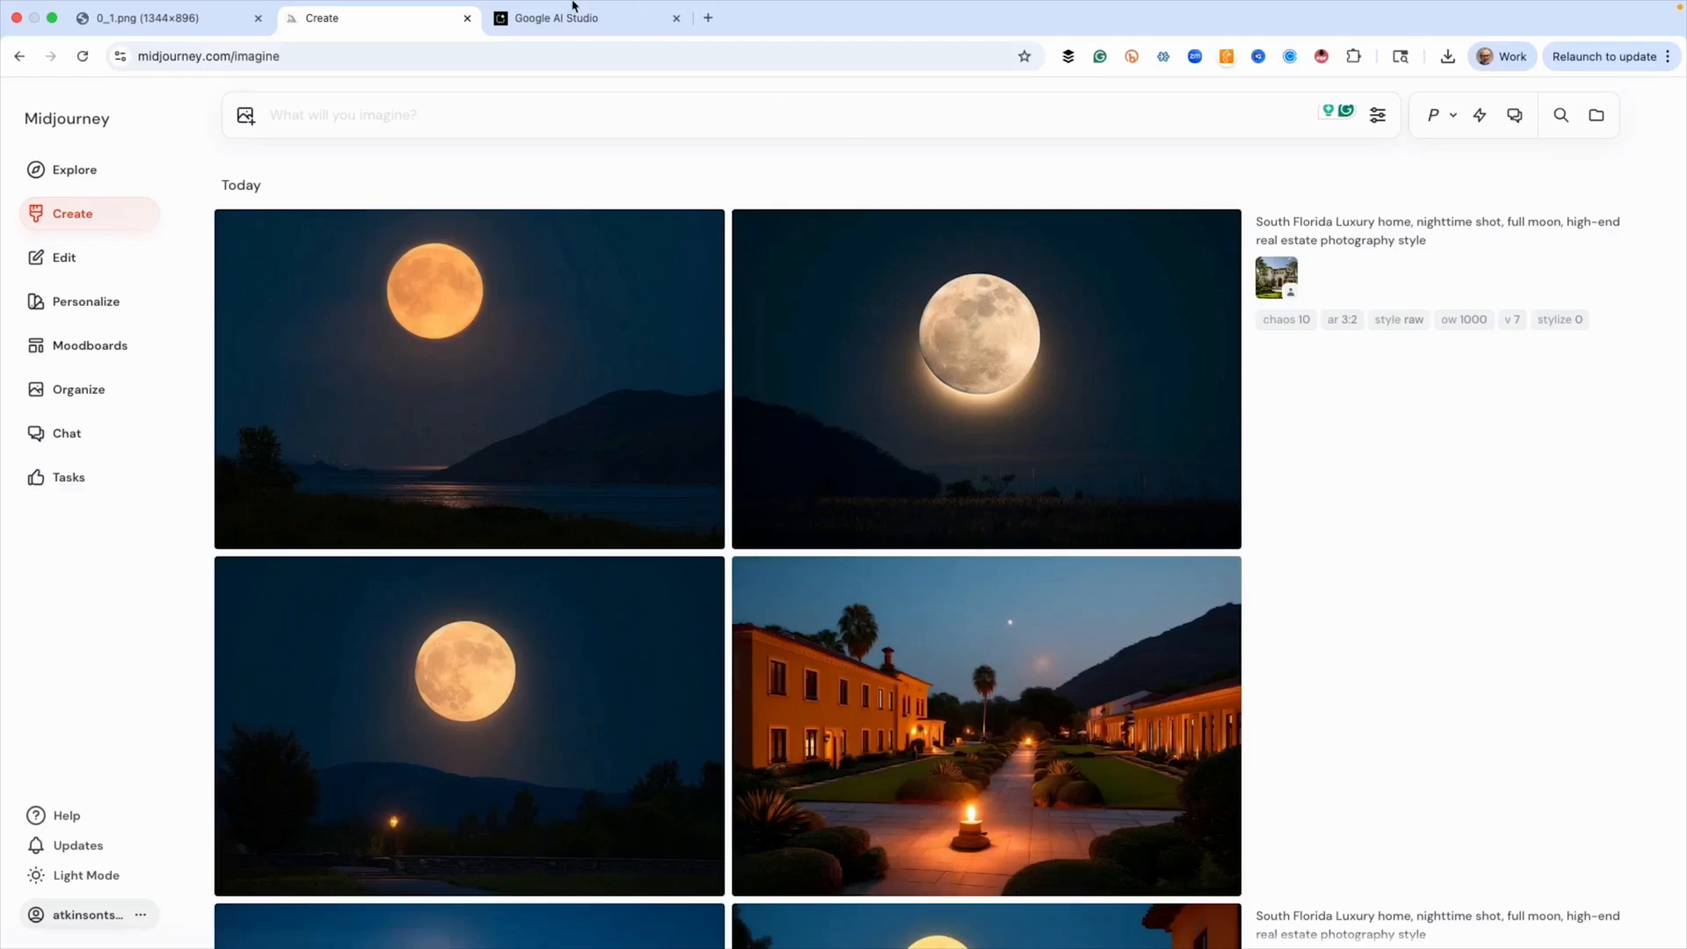
- Attach Luxury Home.png to a new Google AI Studio prompt via Upload File
{"action": "left_click", "coordinate": [555, 18]}
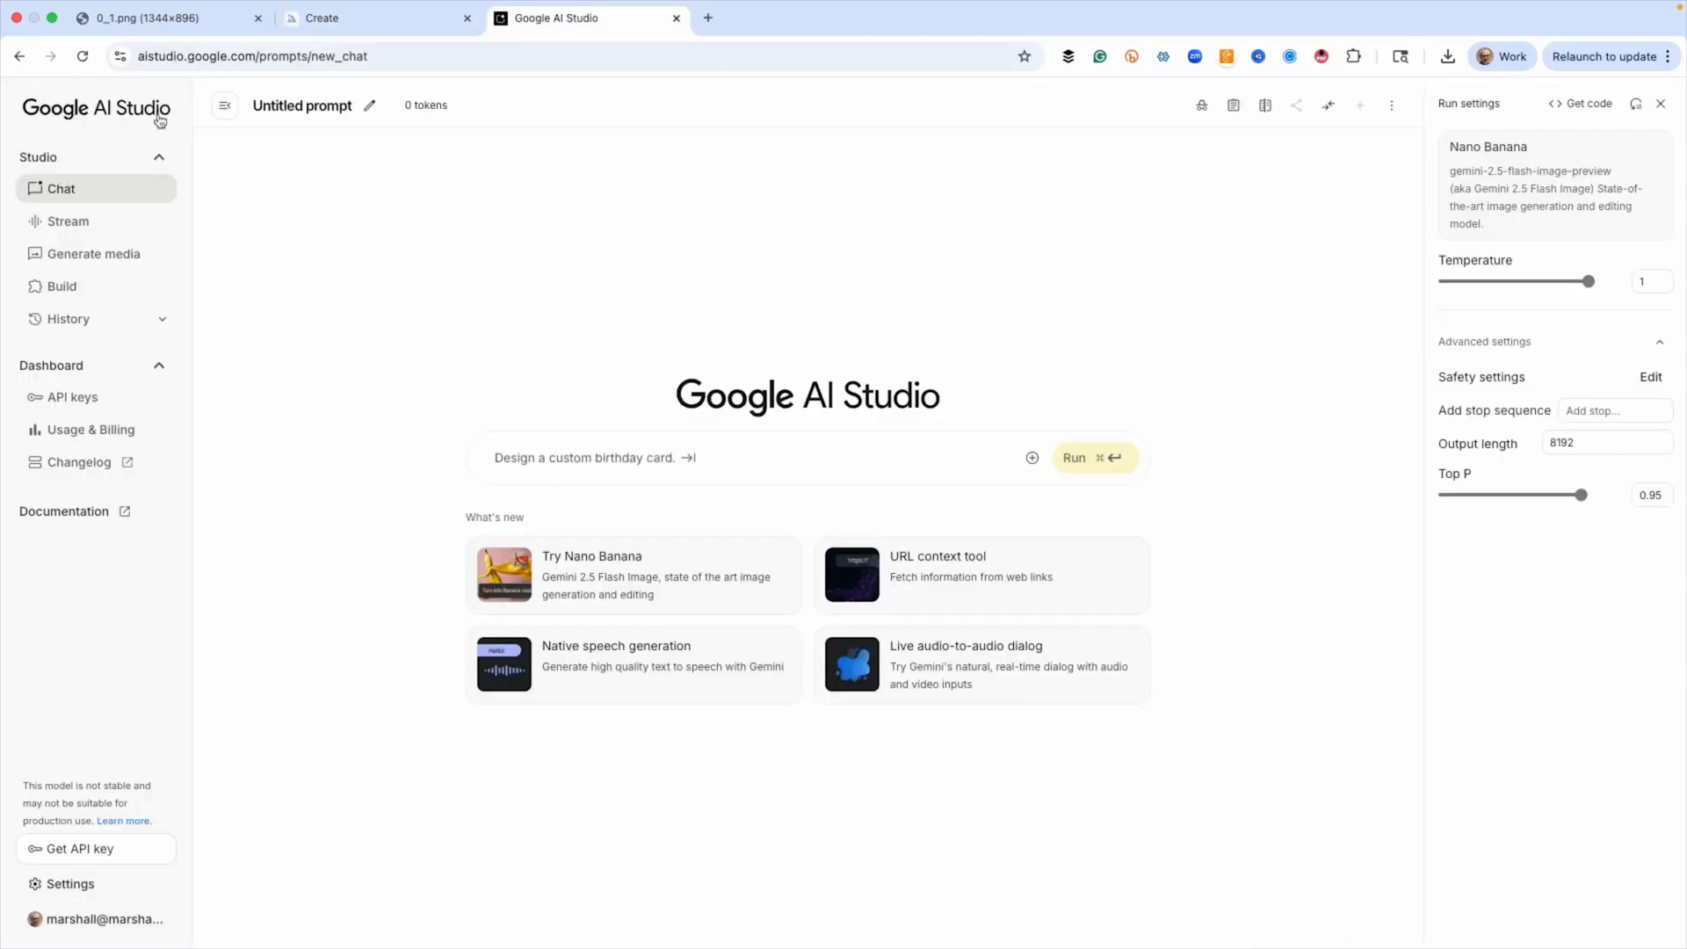
{"action": "mouse_move", "coordinate": [606, 571]}
{"action": "type", "text": "Generate an image of a banana wearing a costume."}
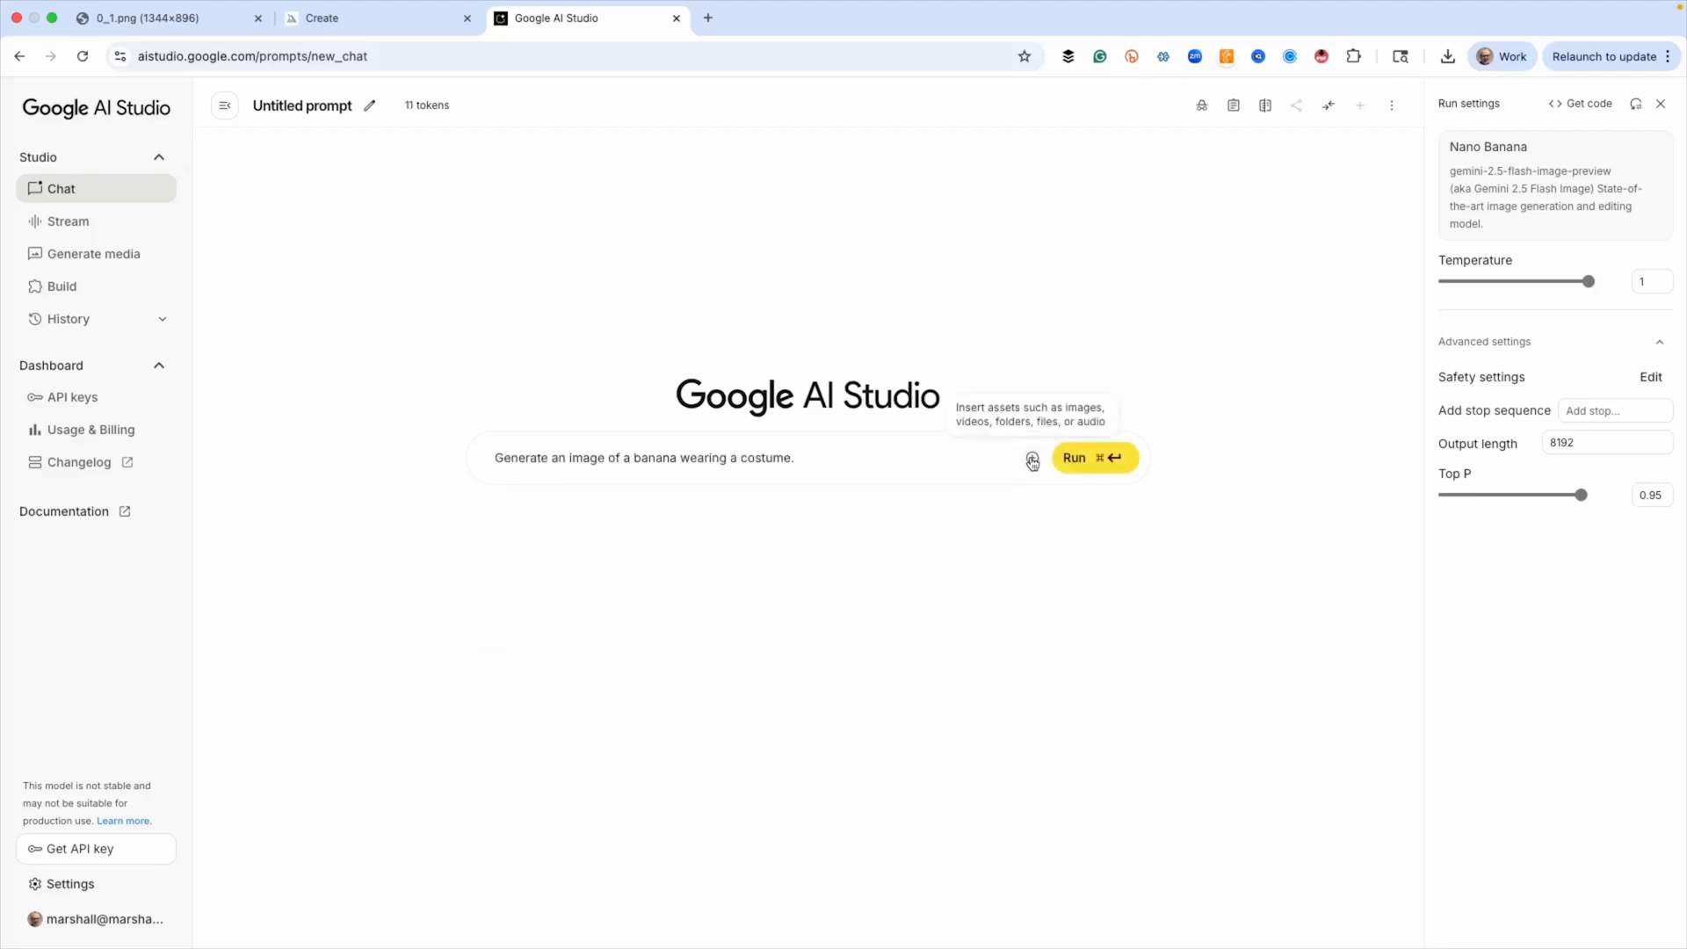
{"action": "left_click", "coordinate": [1031, 457]}
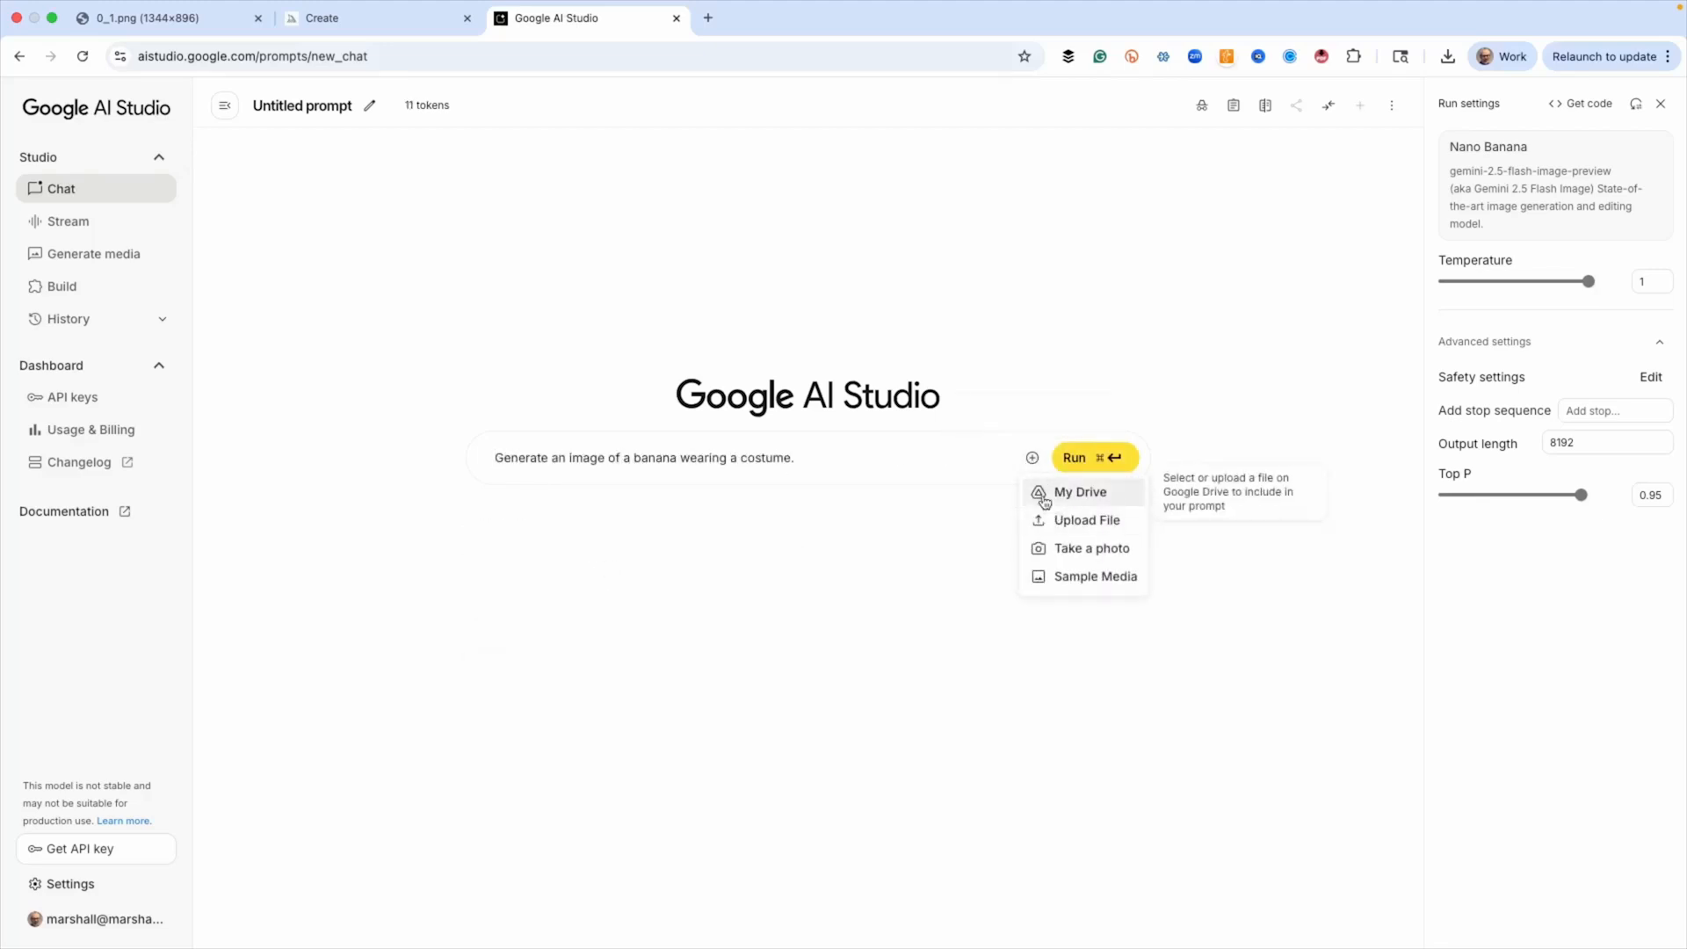
{"action": "left_click", "coordinate": [1087, 520]}
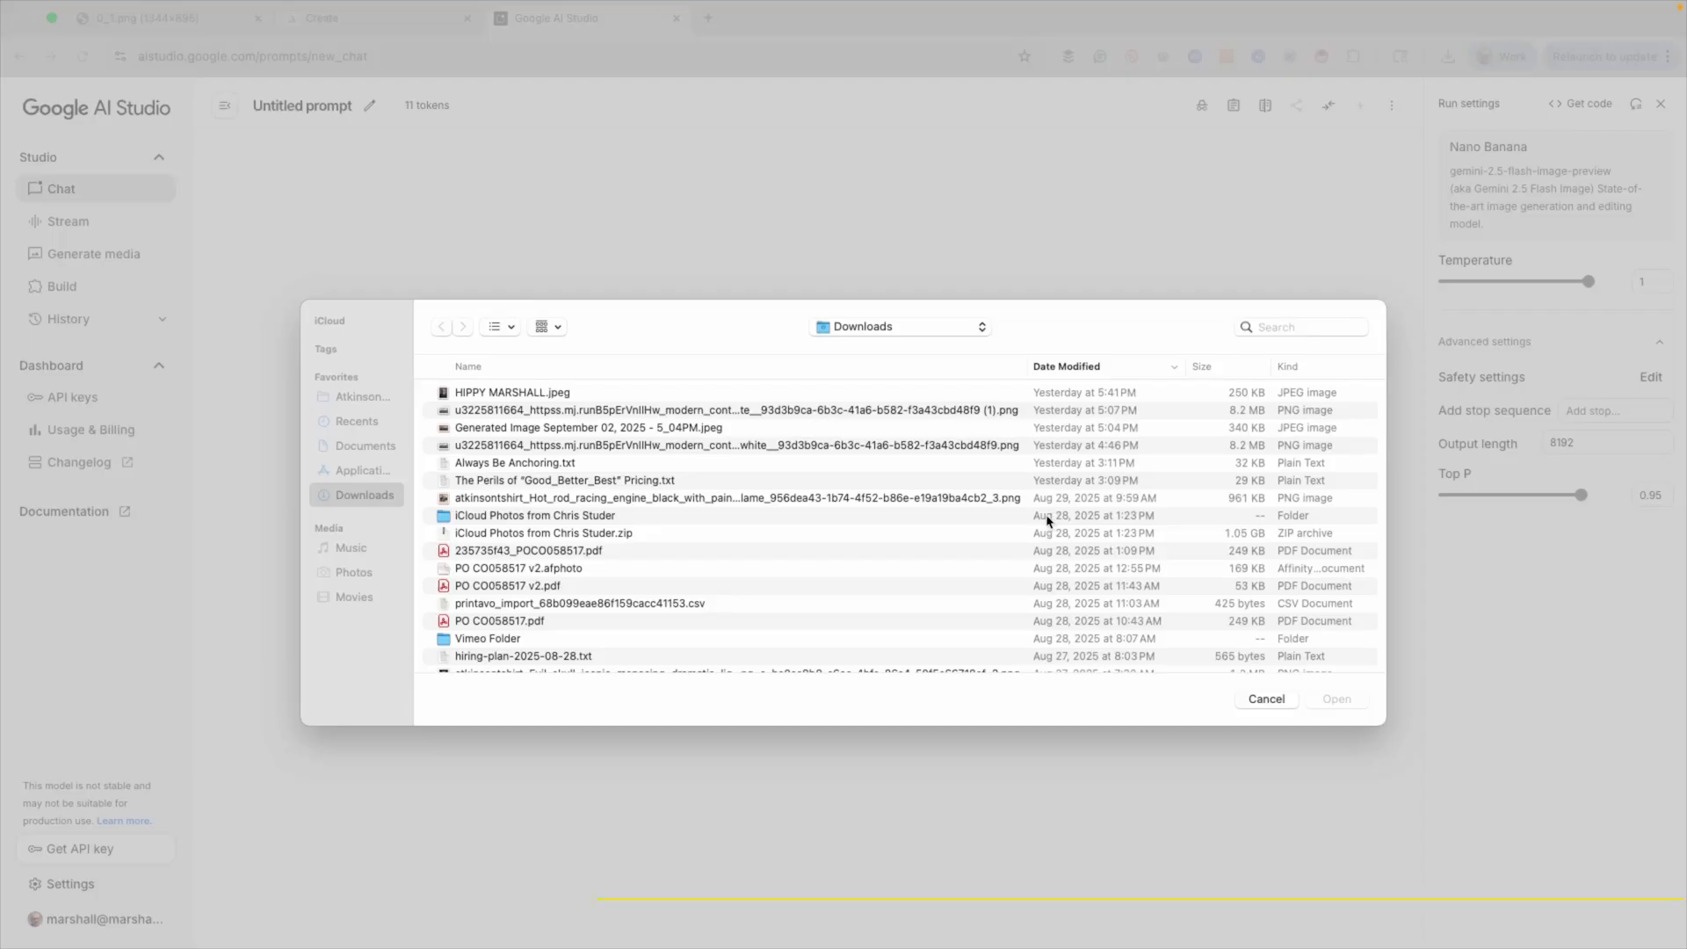
{"action": "left_click", "coordinate": [497, 392]}
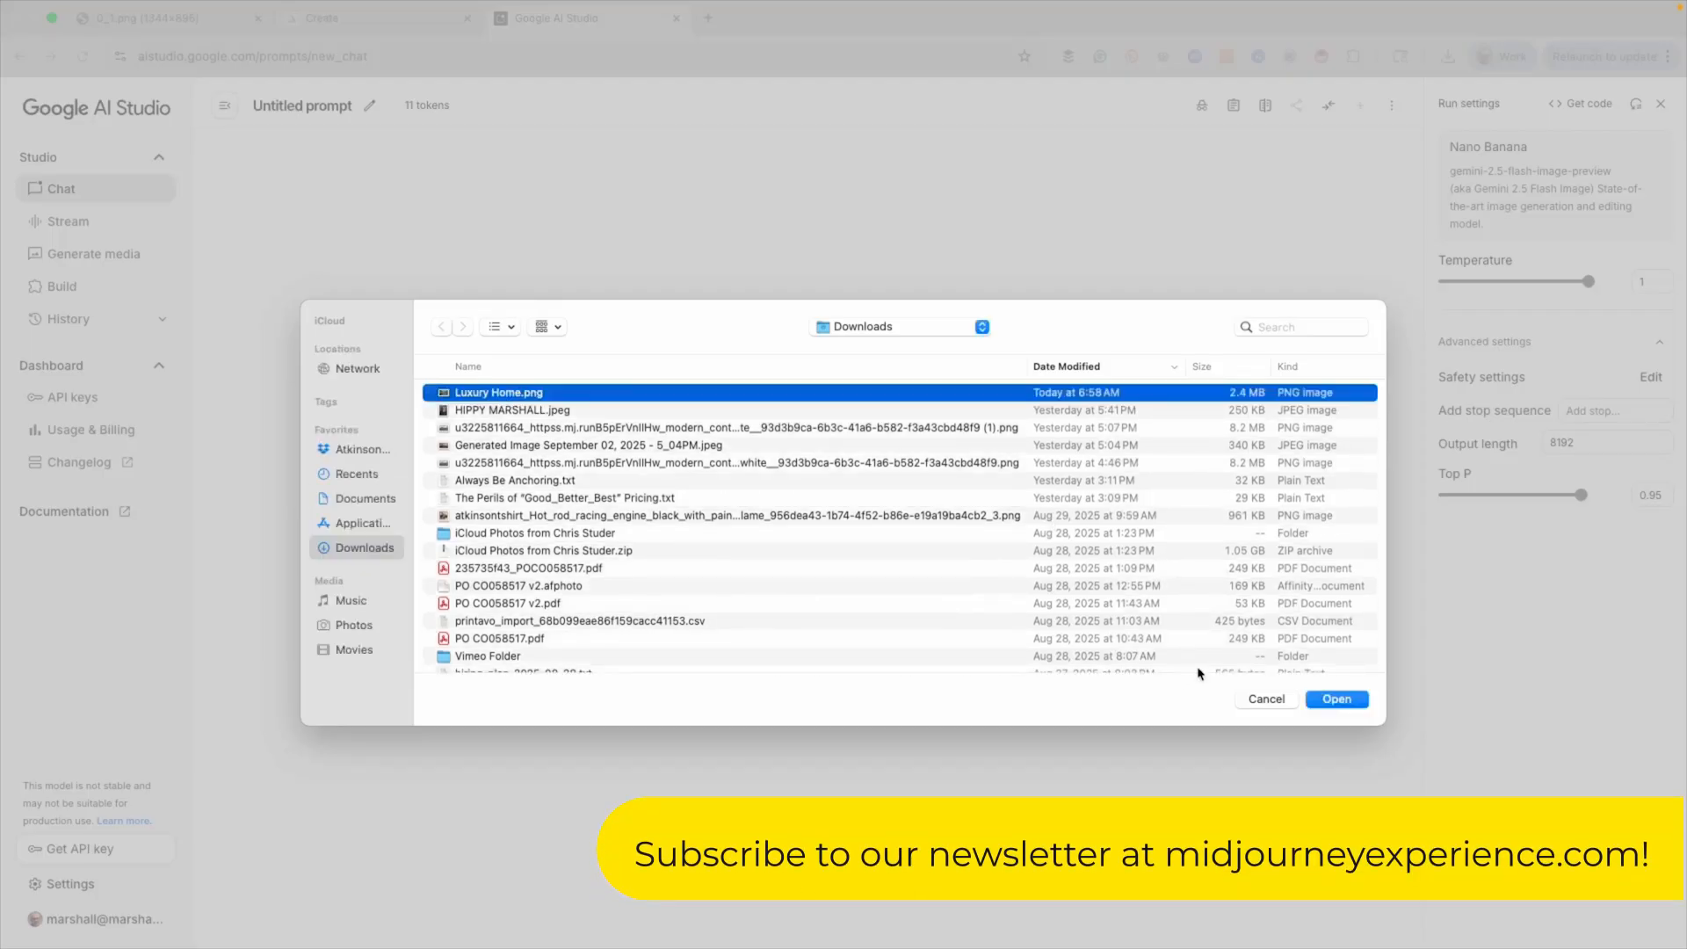
{"action": "left_click", "coordinate": [1335, 697]}
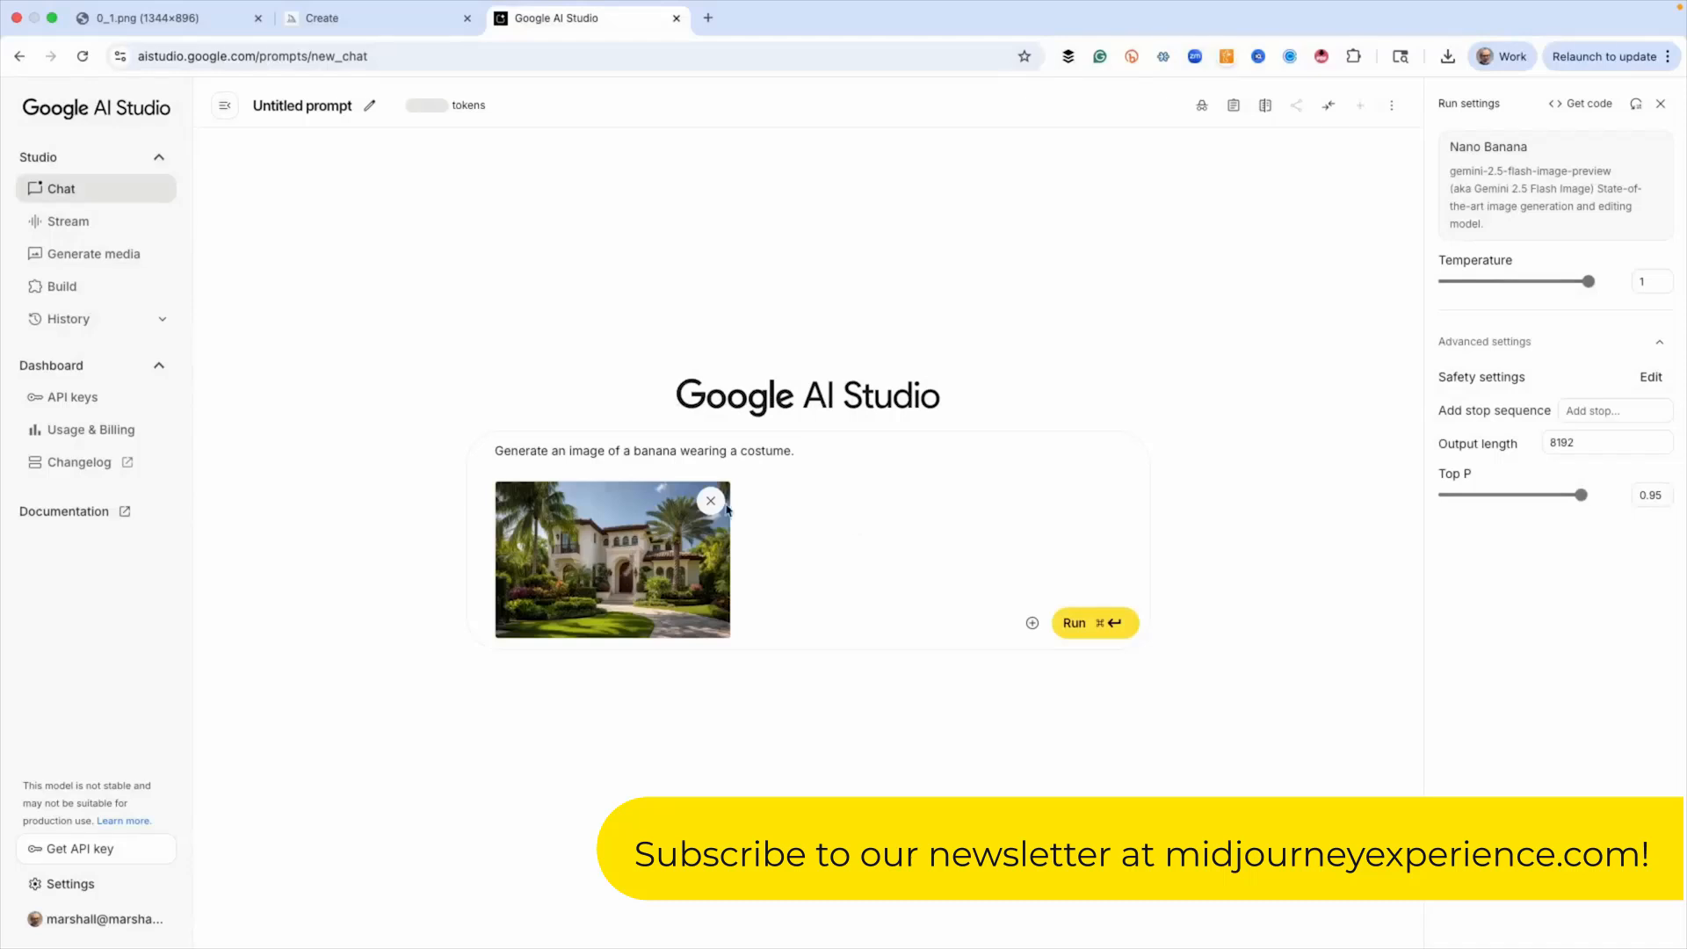
- Back in Midjourney, view the glowing ow 1000 full-moon render up close
{"action": "left_click", "coordinate": [376, 17]}
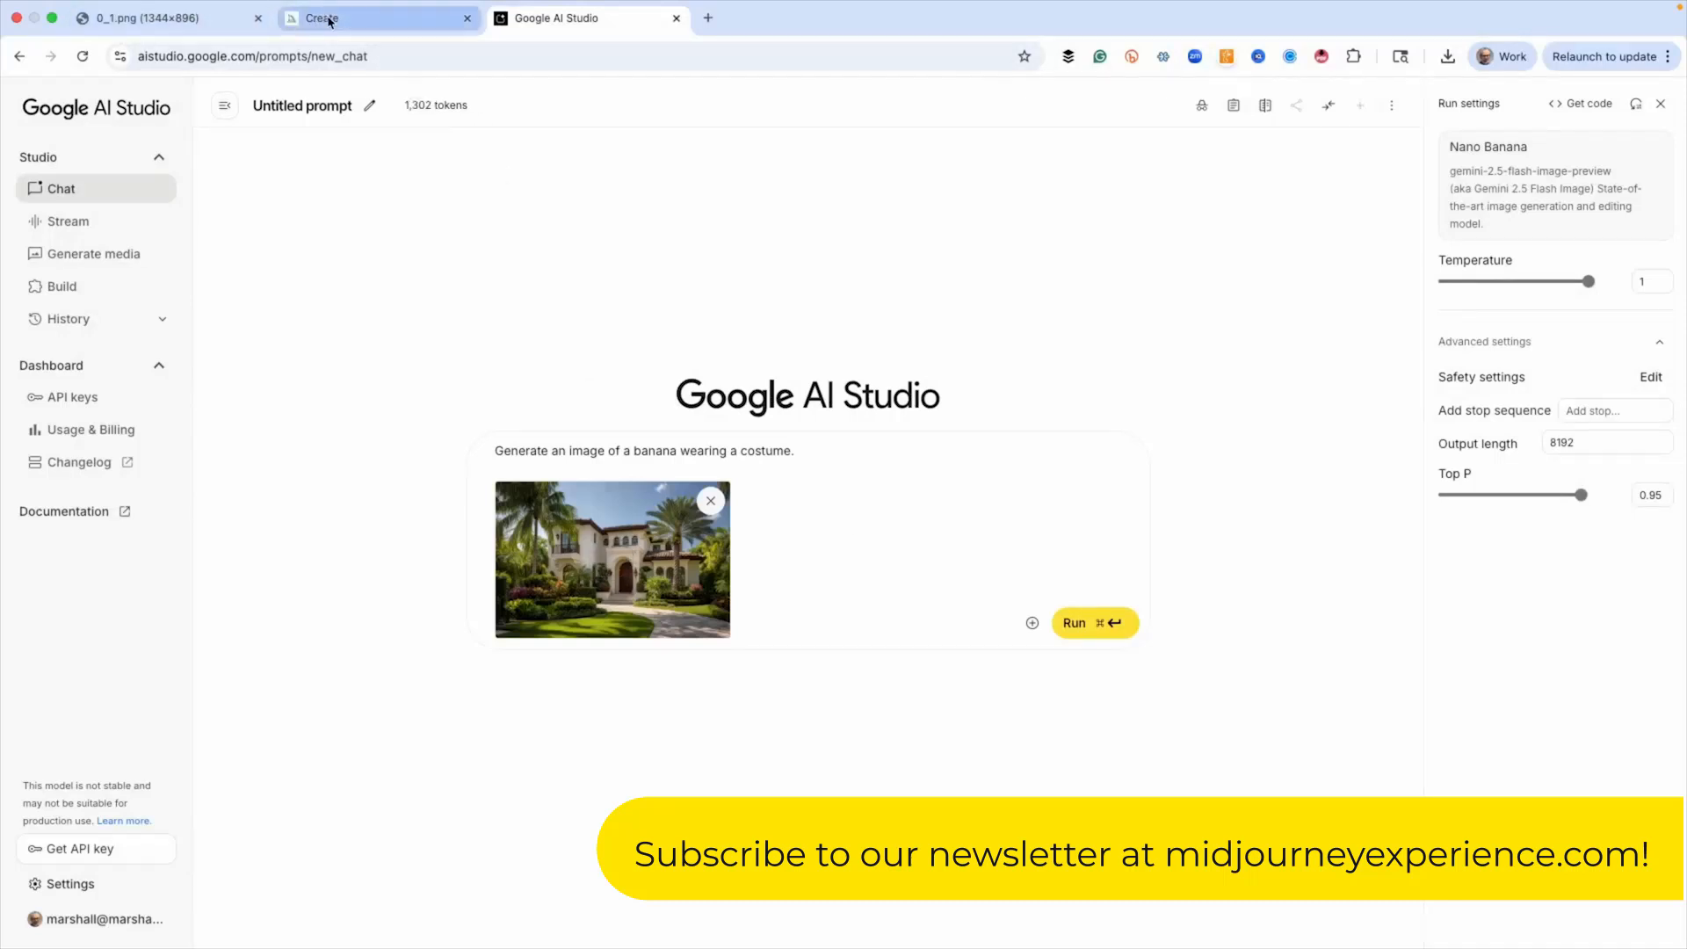
{"action": "left_click", "coordinate": [376, 18]}
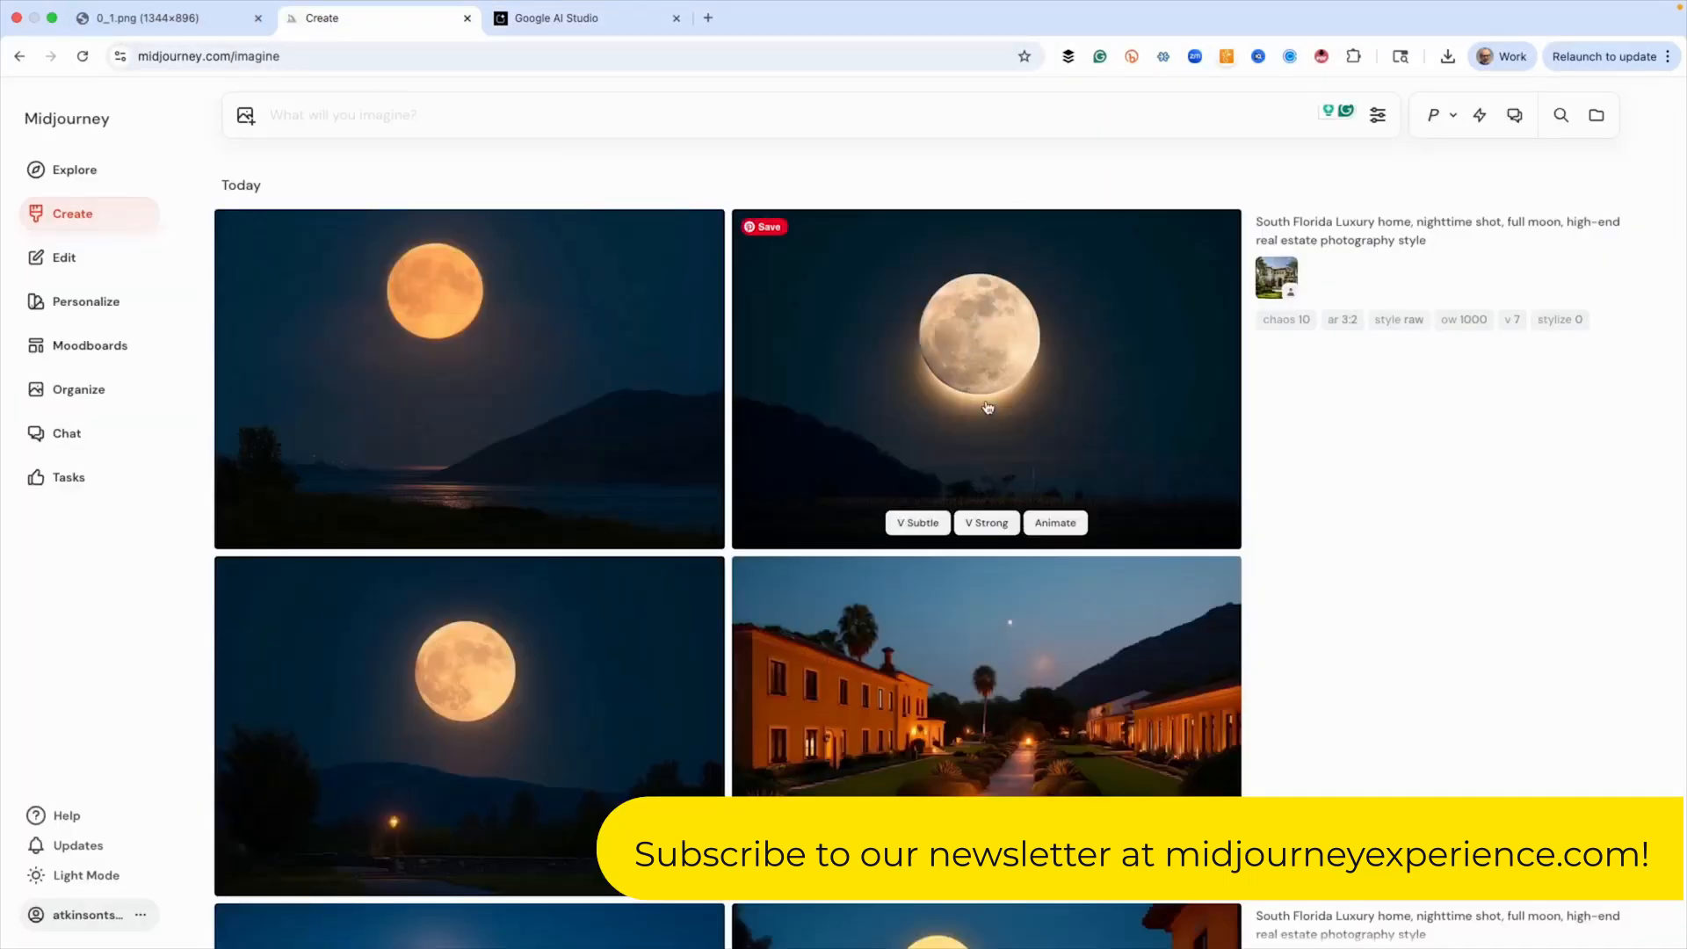
{"action": "left_click", "coordinate": [977, 344]}
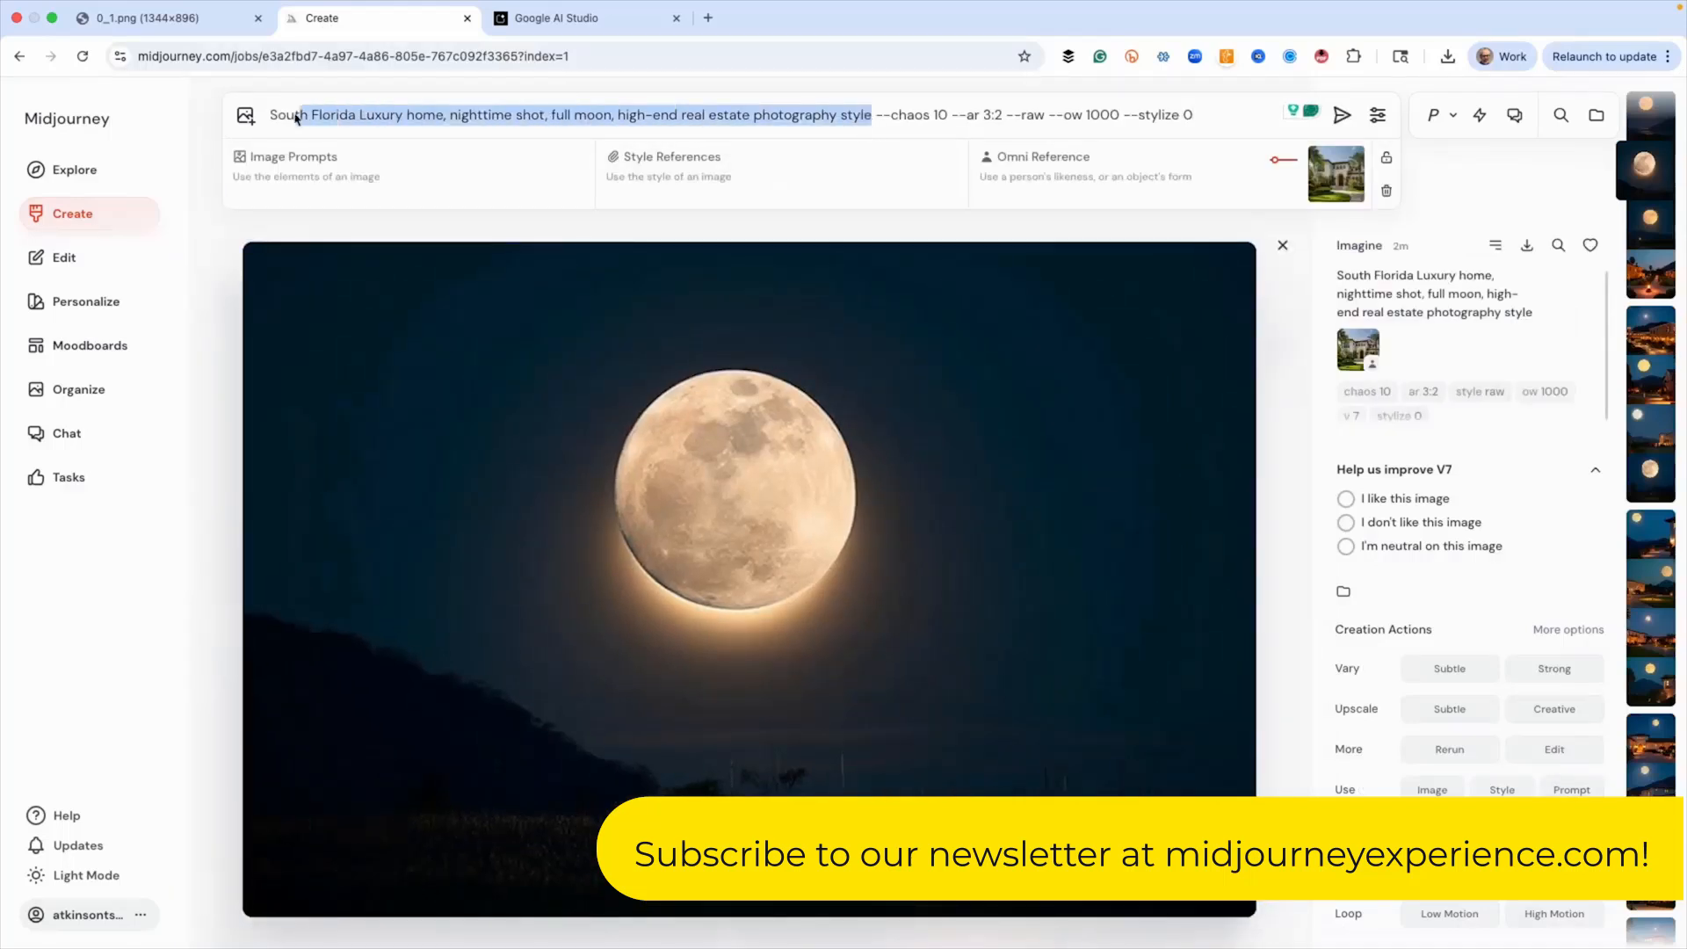
- Run the prompt 'South Florida Luxury home, nighttime shot, full moon, high-end real estate photograph' on the attached photo
{"action": "left_click", "coordinate": [260, 116]}
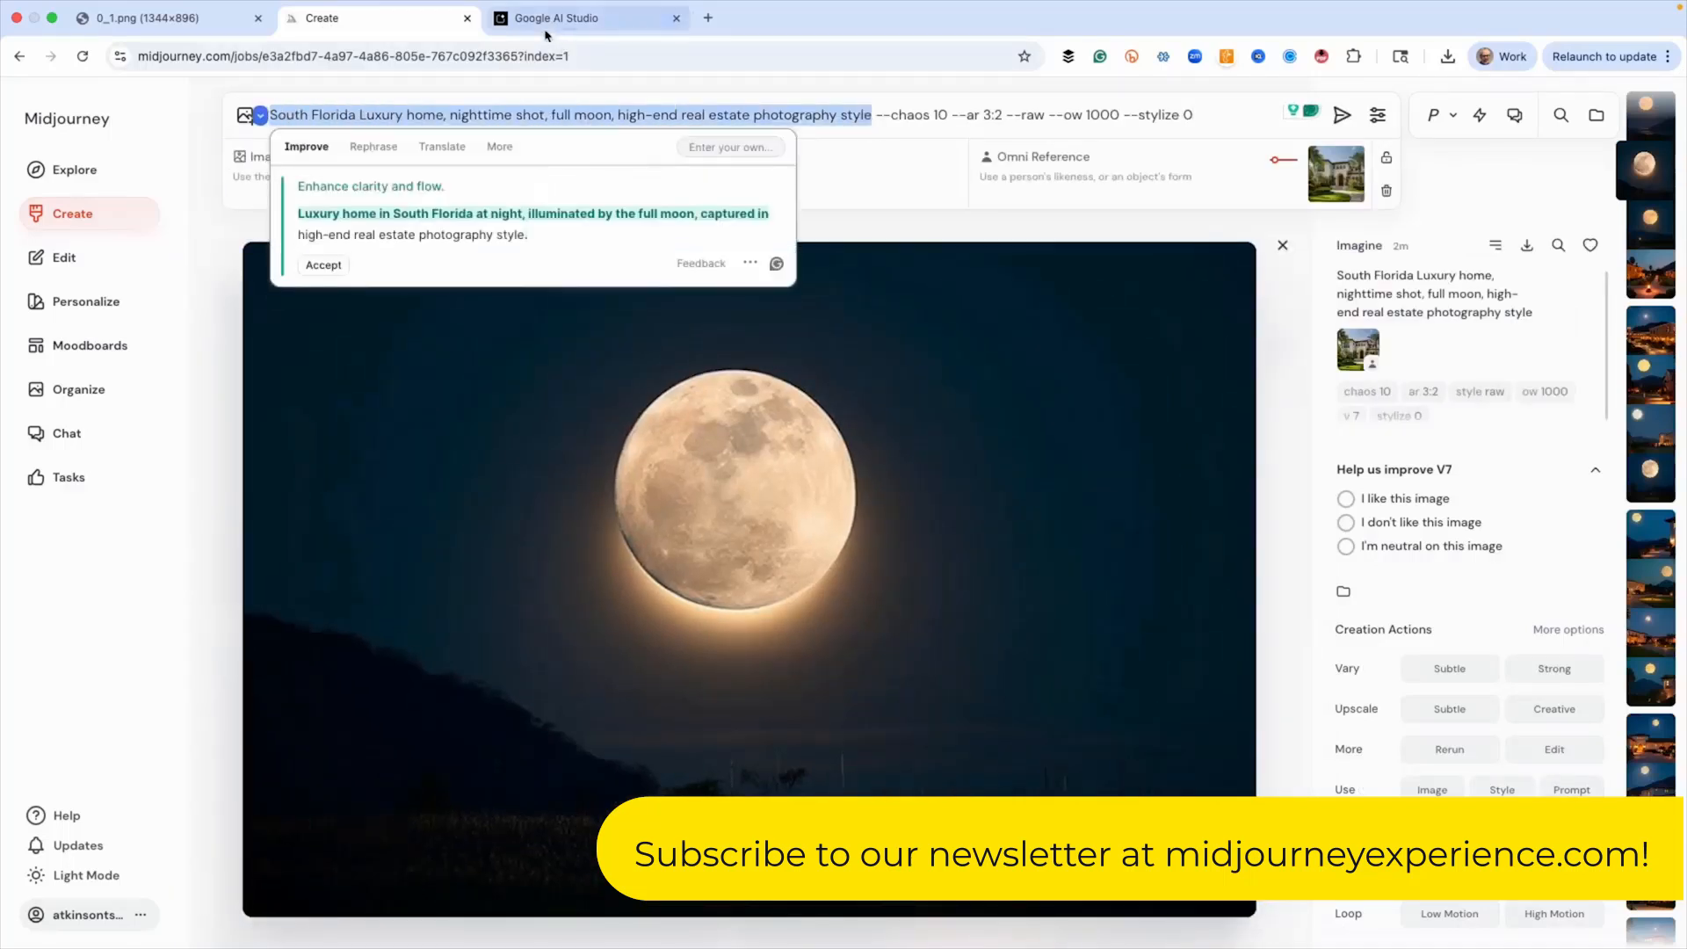
{"action": "left_click", "coordinate": [587, 18]}
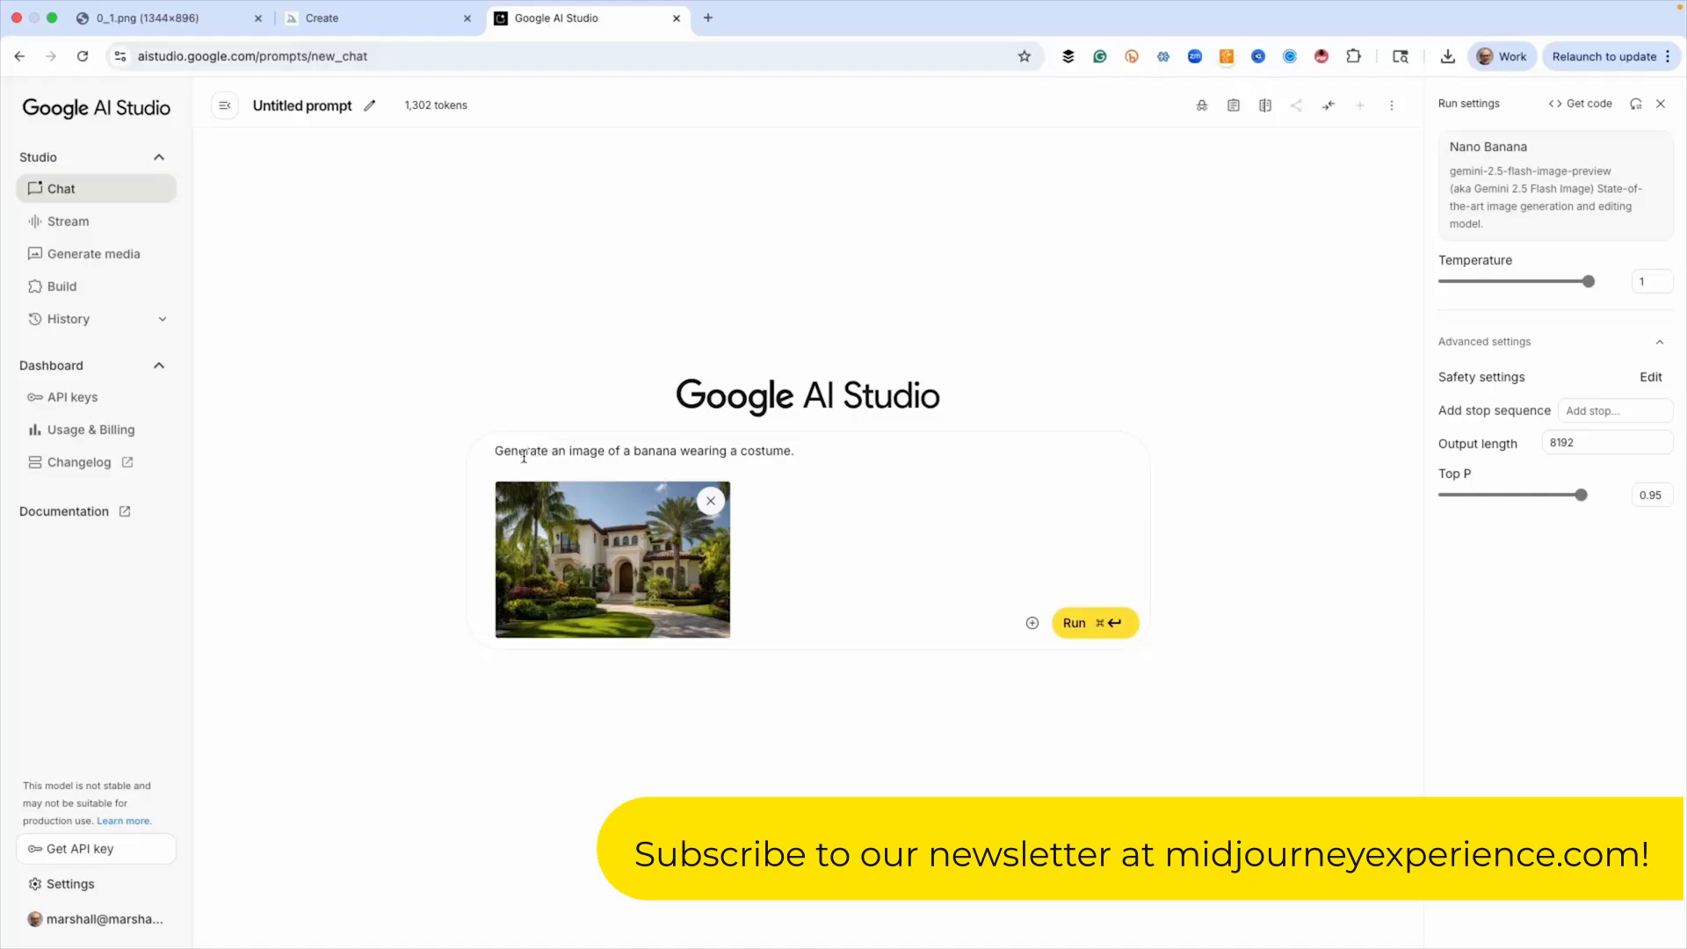
{"action": "mouse_move", "coordinate": [808, 453]}
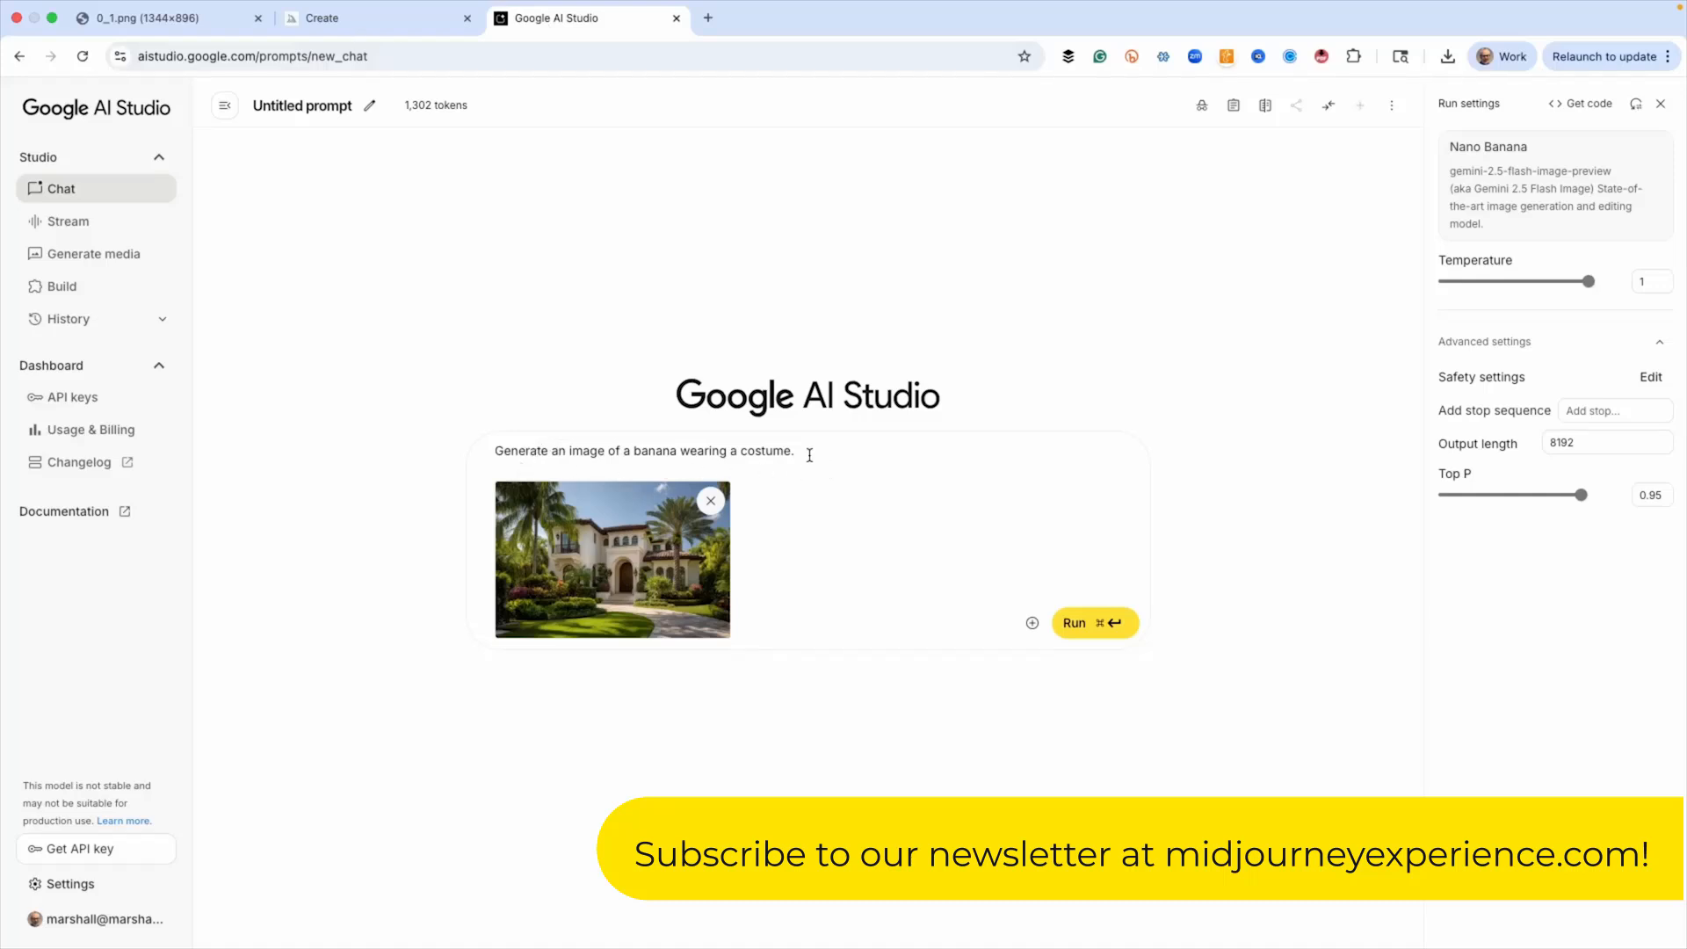
{"action": "type", "text": "South Florida Luxury home, nighttime shot, full moon, high-end real estate photography style"}
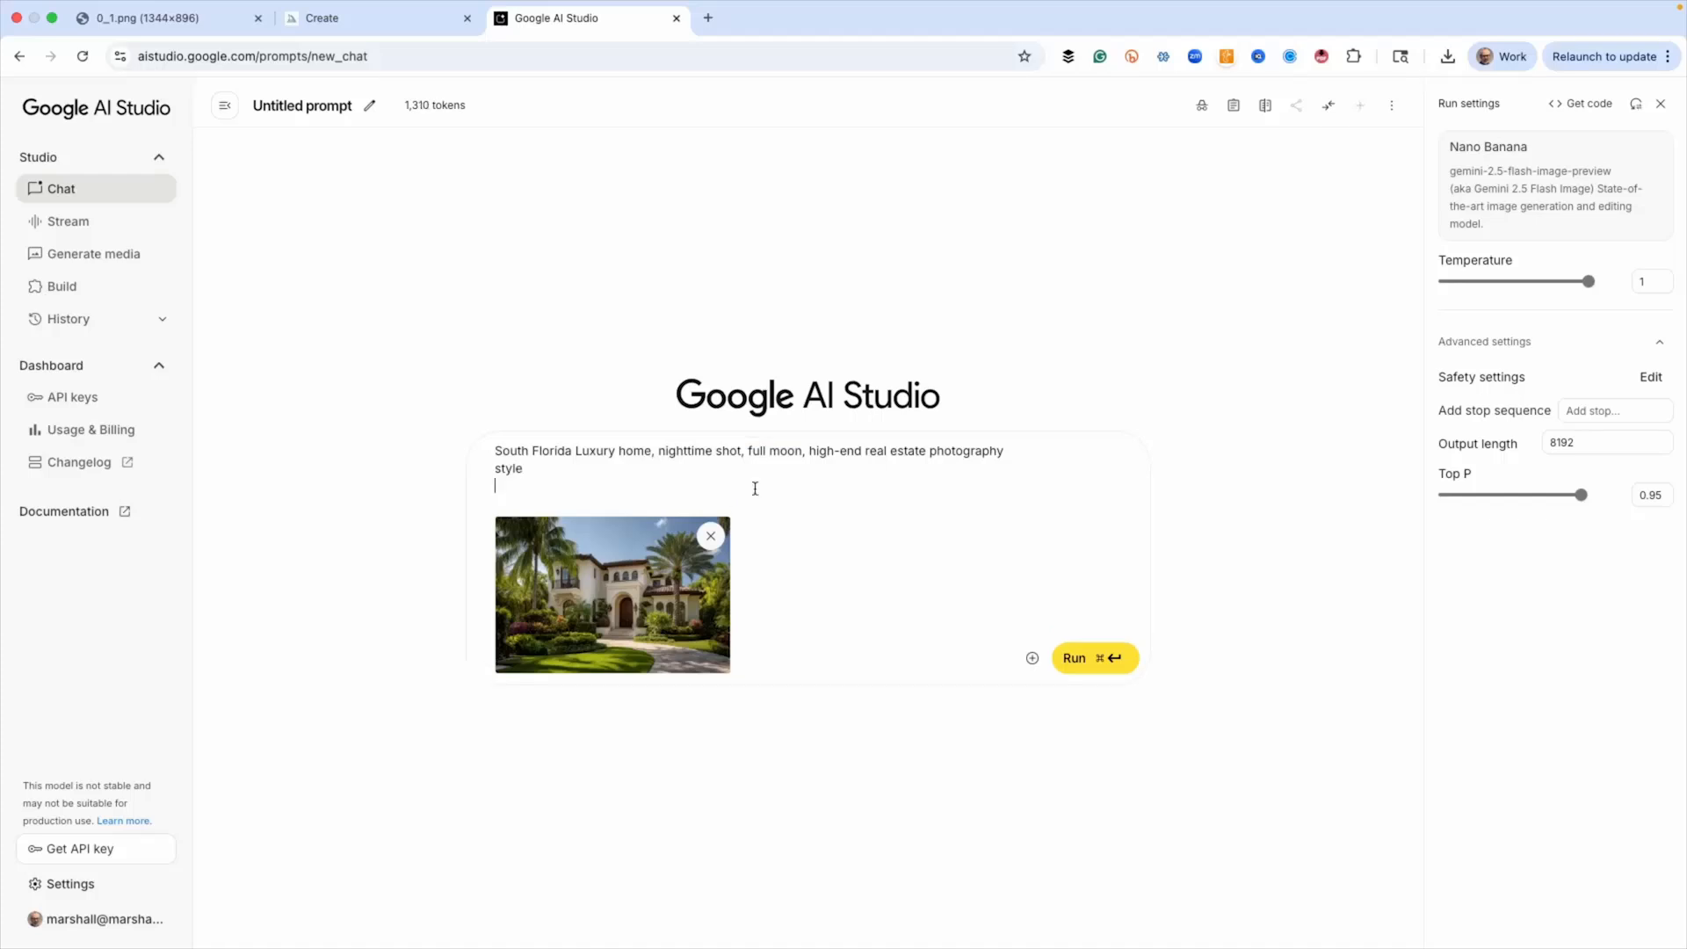
{"action": "mouse_move", "coordinate": [1080, 657]}
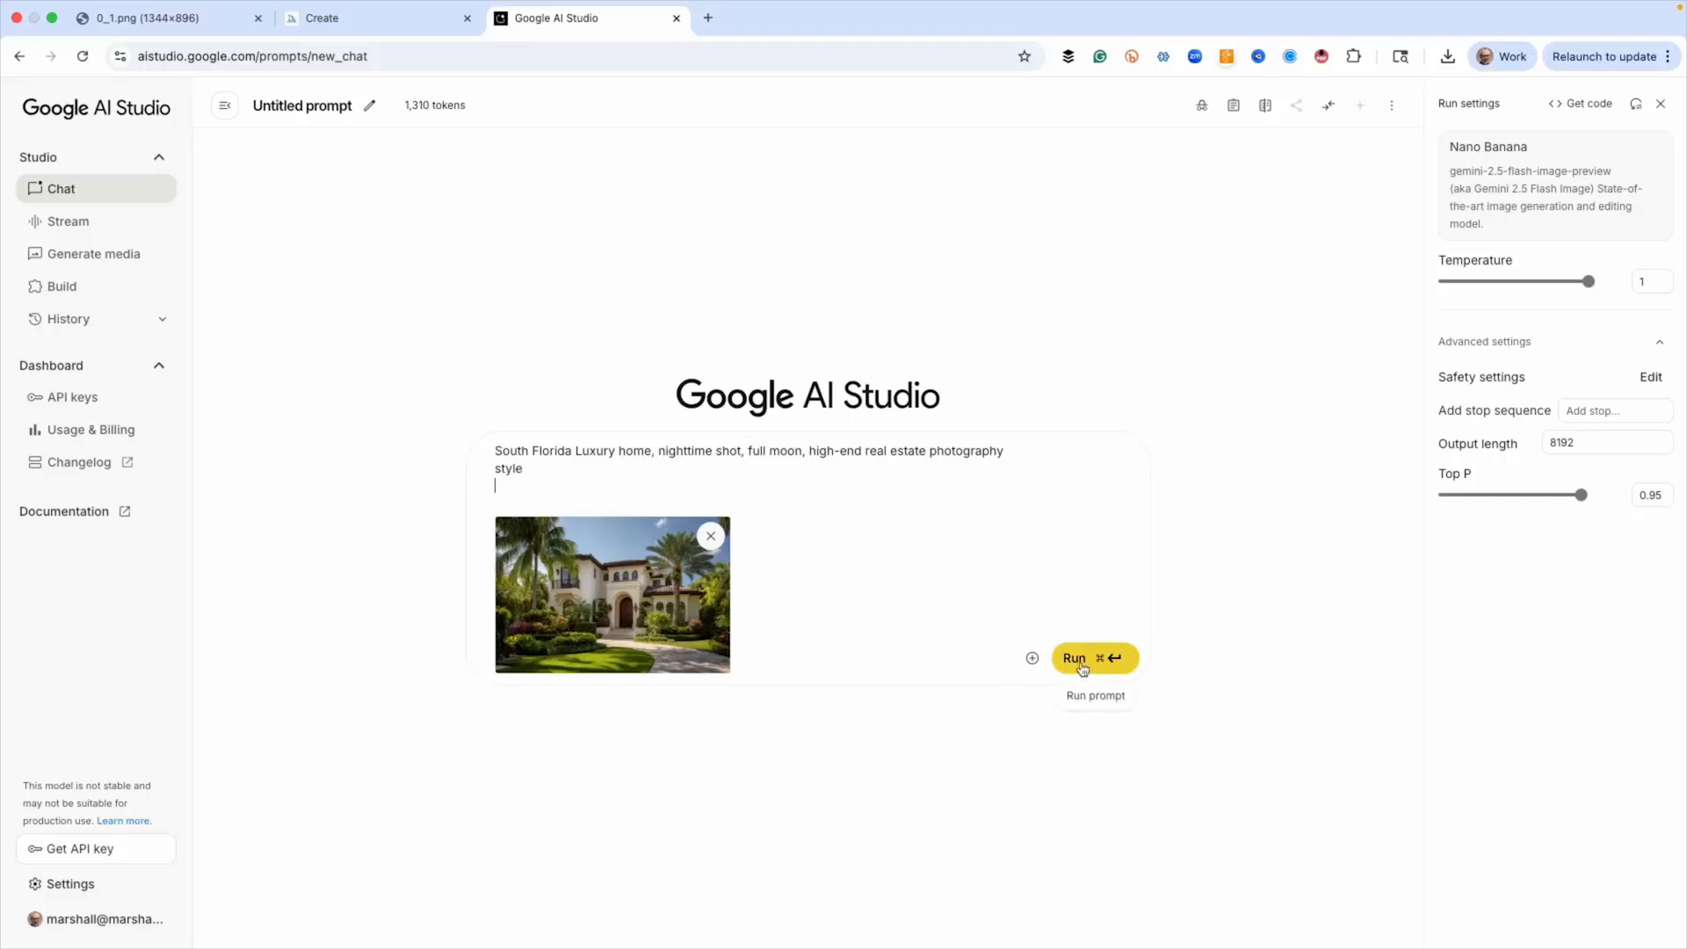
{"action": "left_click", "coordinate": [1093, 657]}
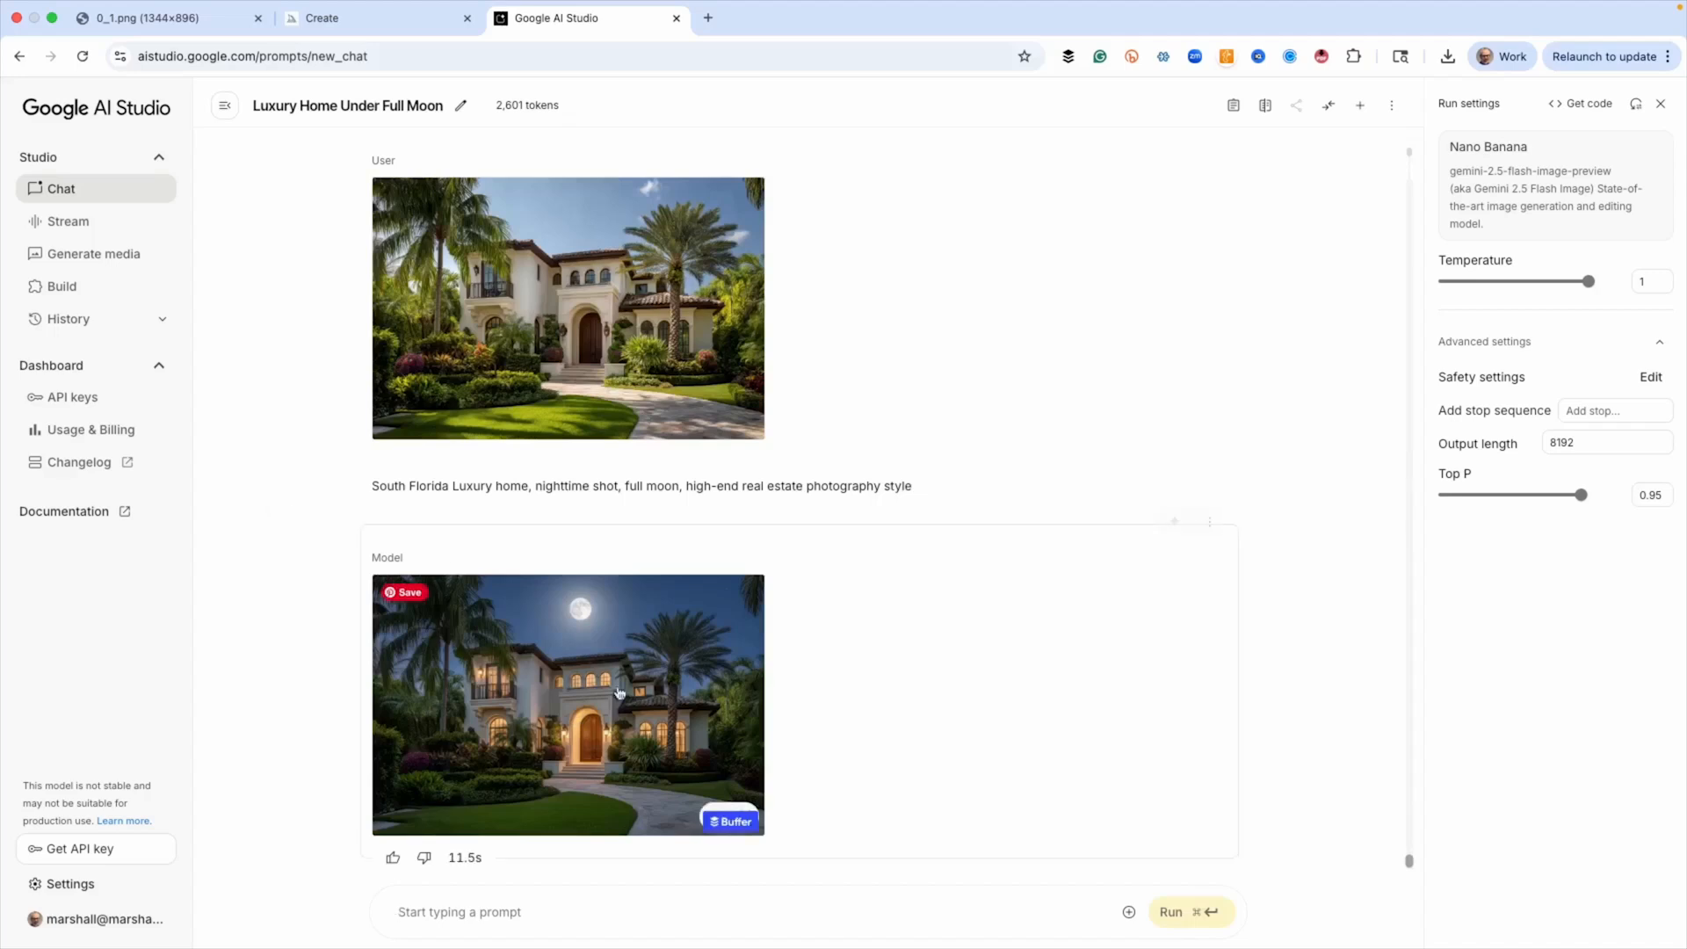
{"action": "left_click", "coordinate": [568, 705]}
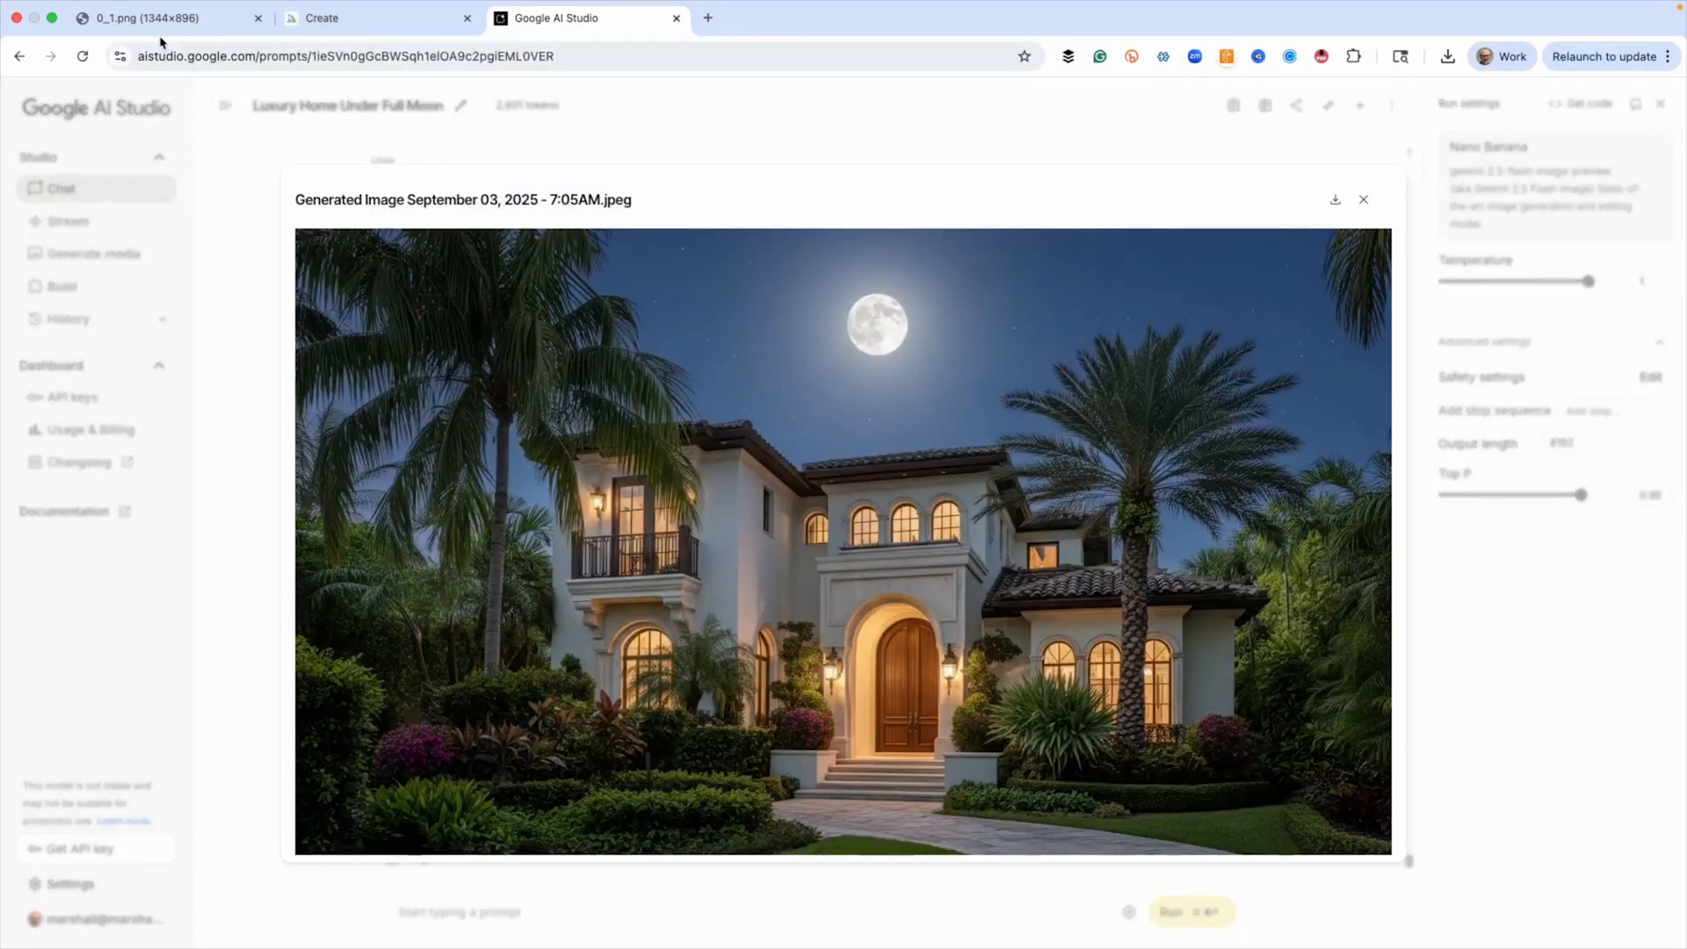
{"action": "left_click", "coordinate": [162, 18]}
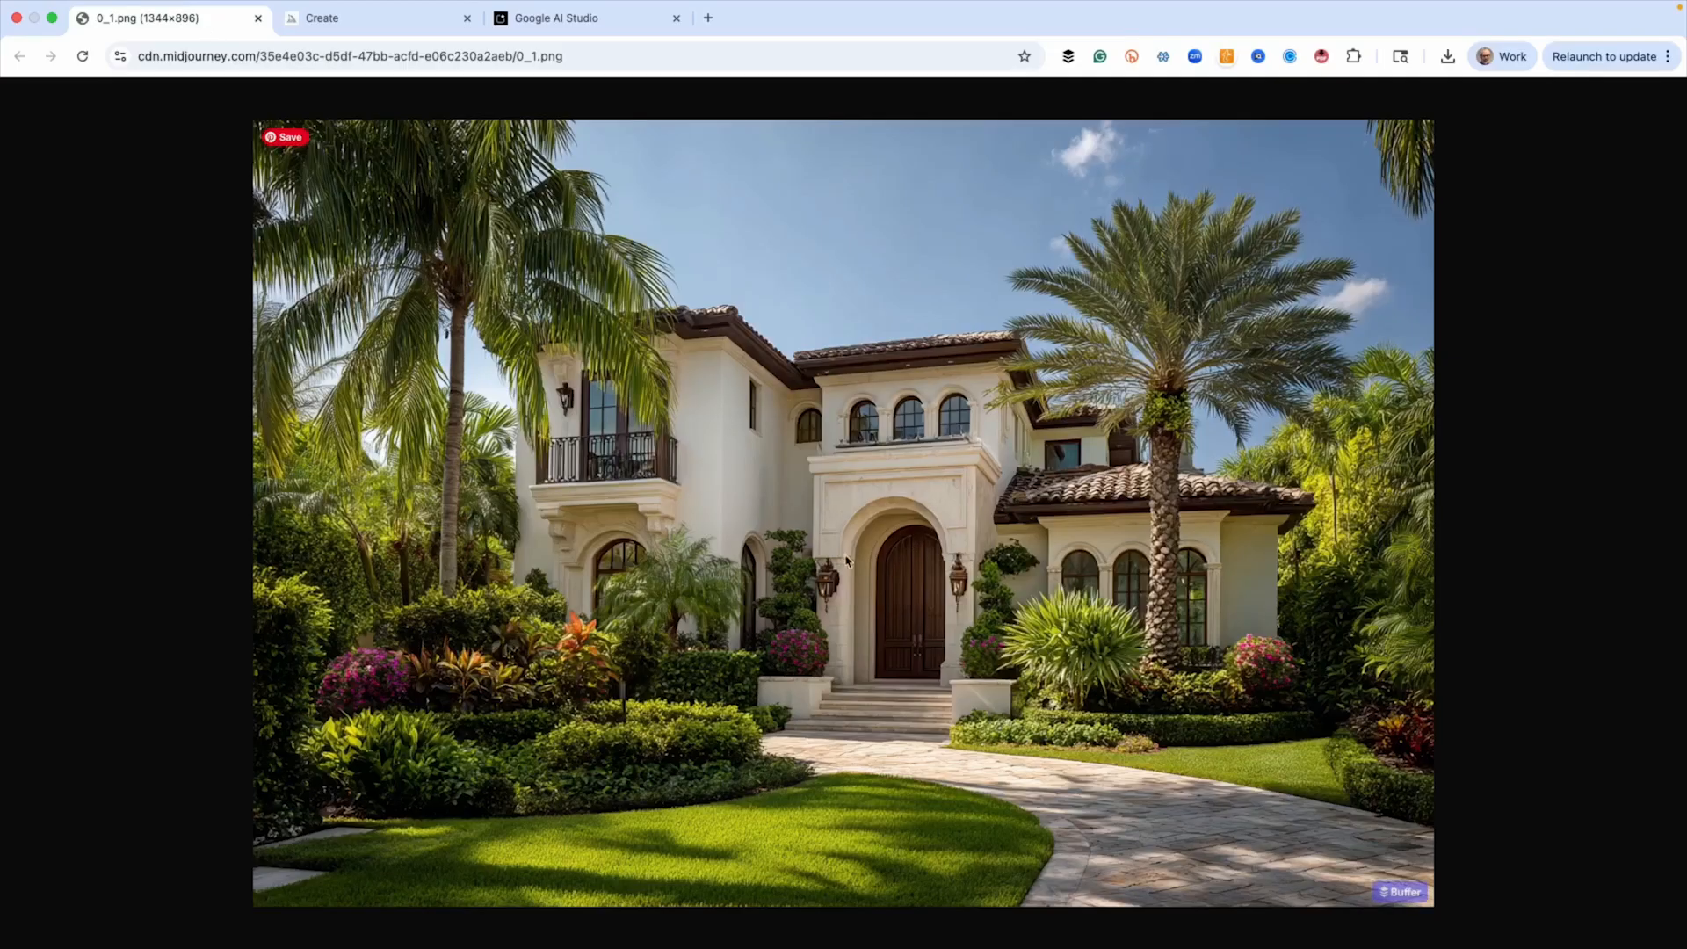
{"action": "mouse_move", "coordinate": [882, 429]}
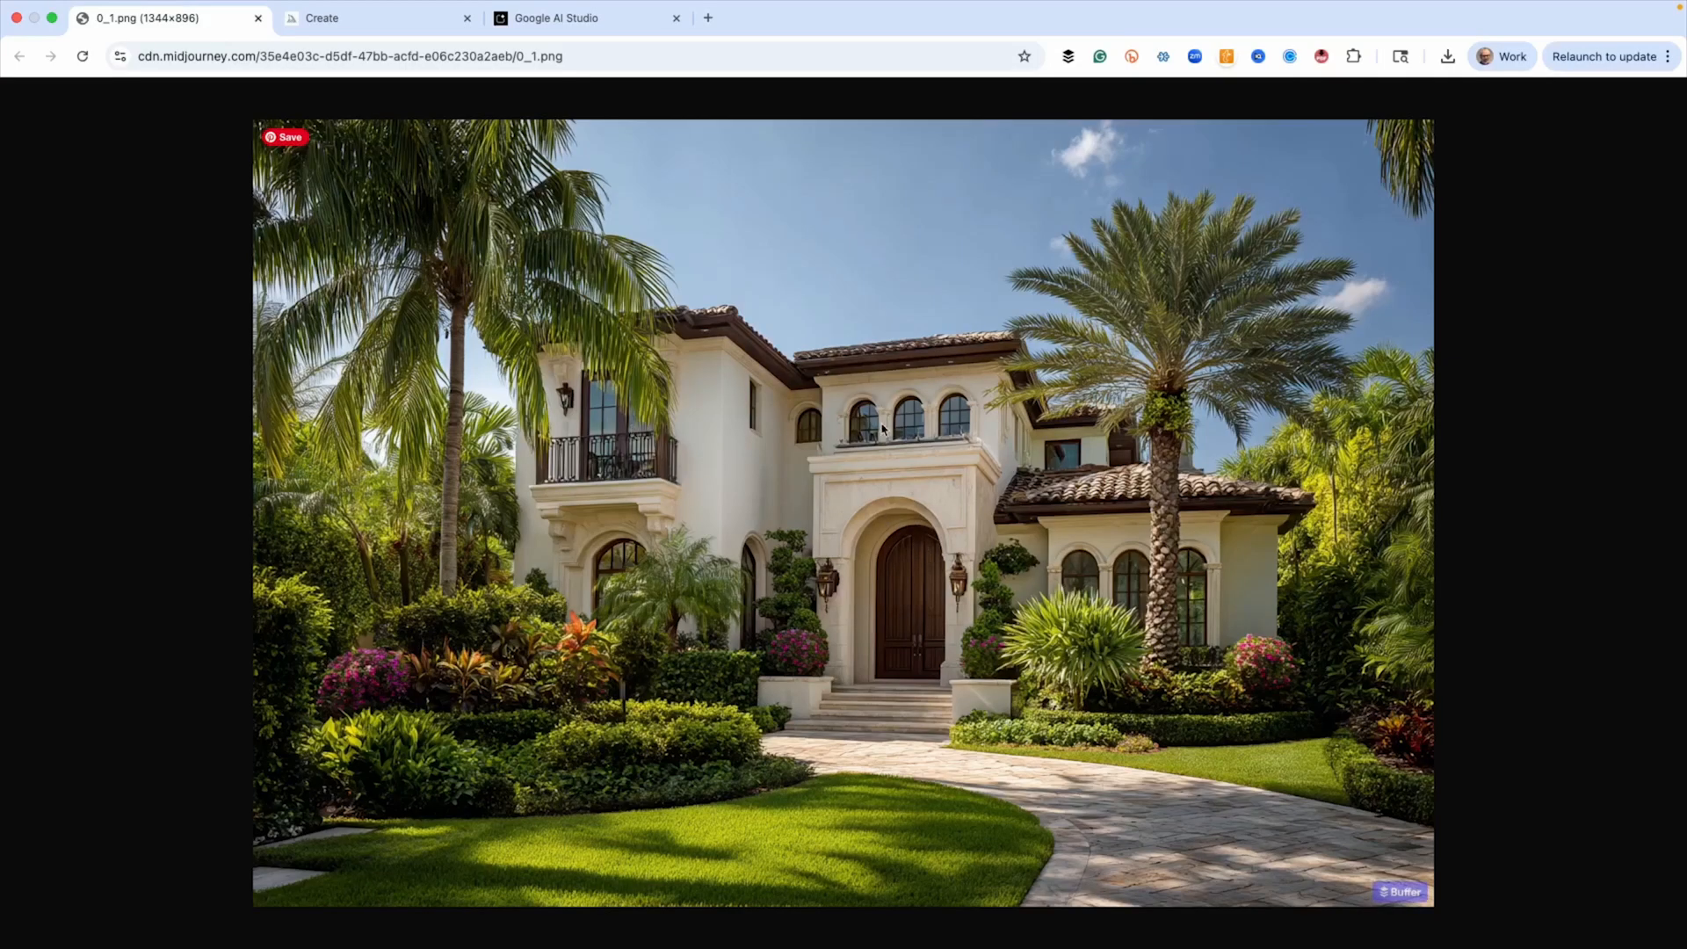
{"action": "mouse_move", "coordinate": [1288, 678]}
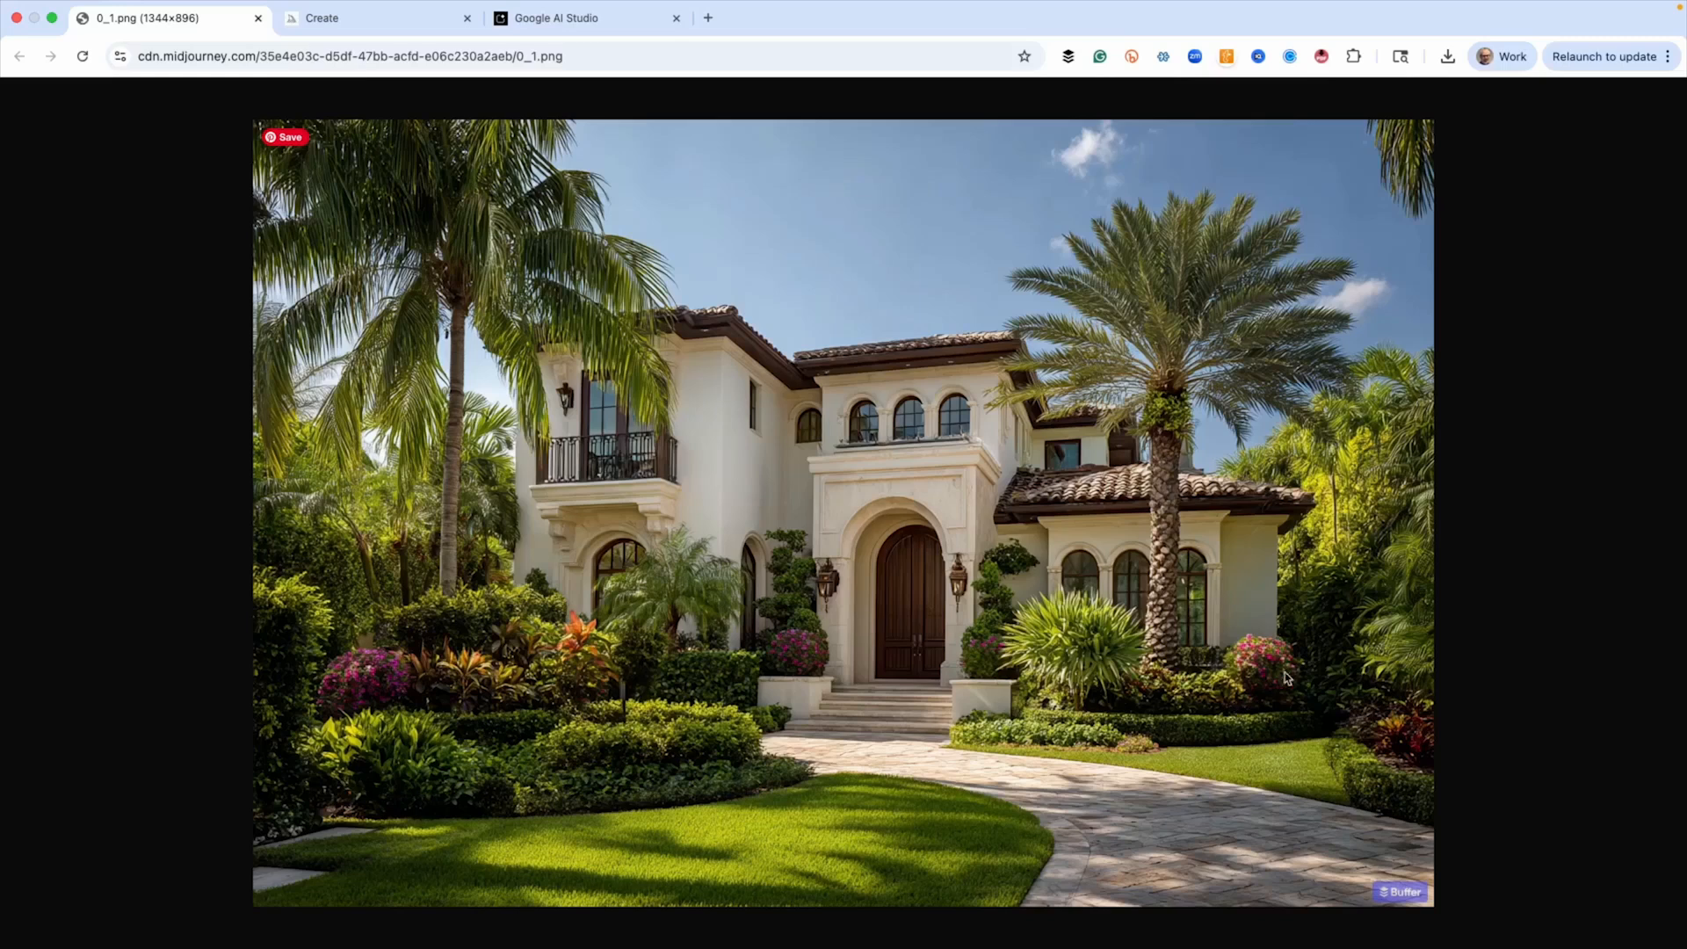
{"action": "mouse_move", "coordinate": [686, 248]}
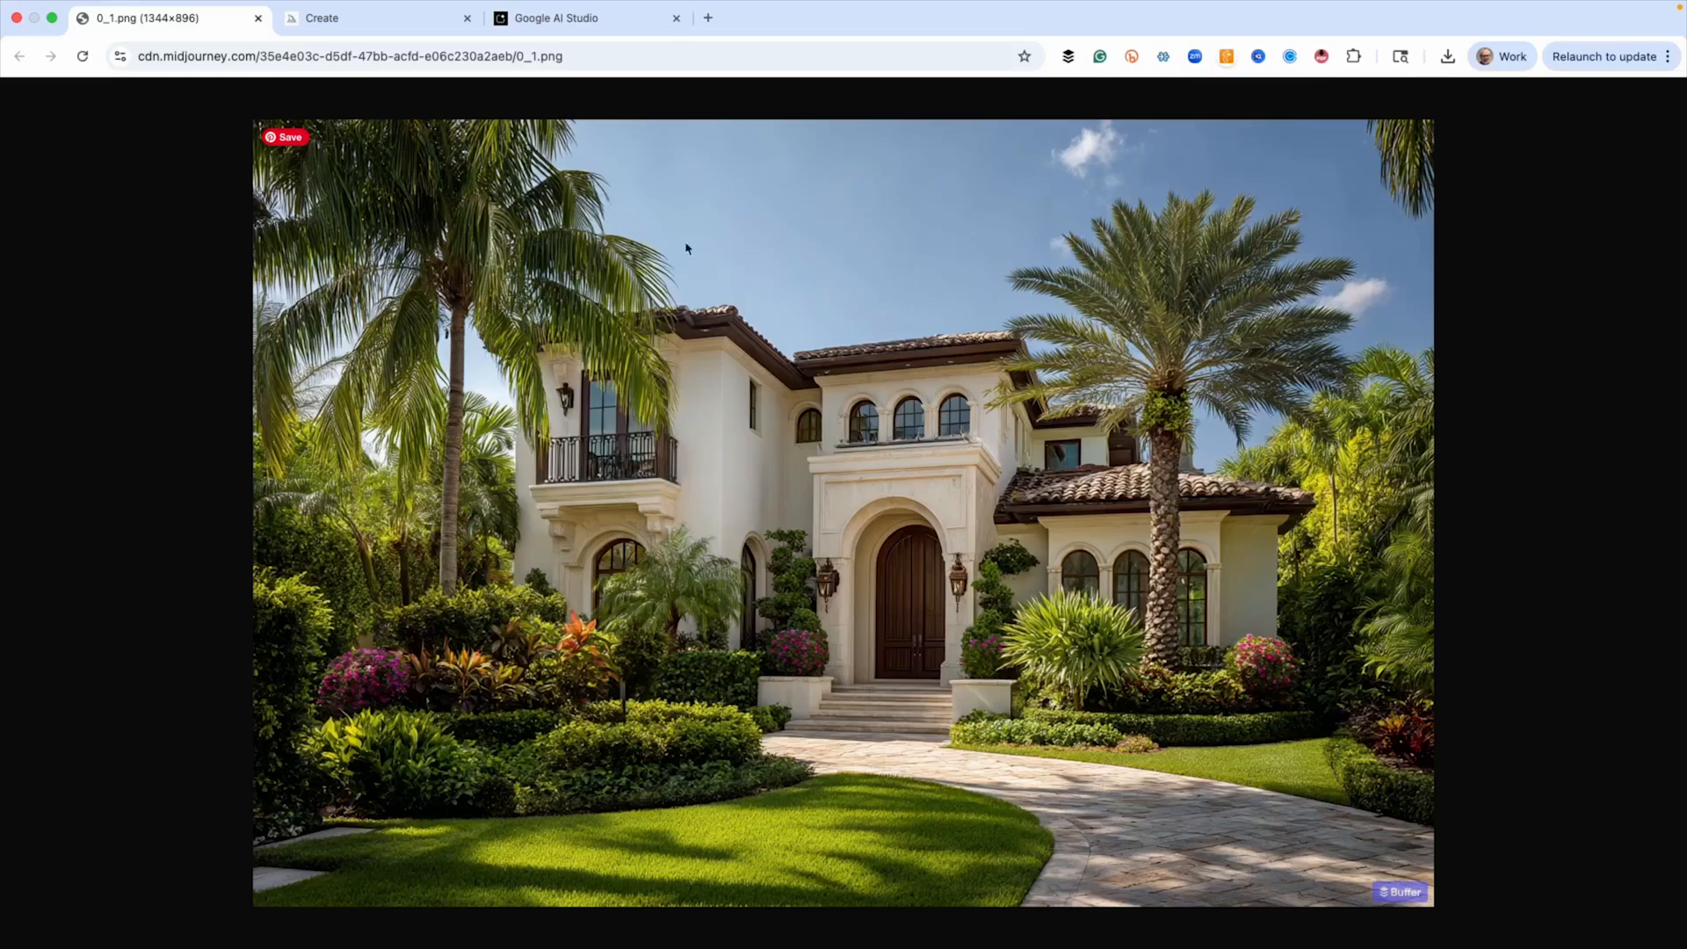
{"action": "left_click", "coordinate": [587, 17]}
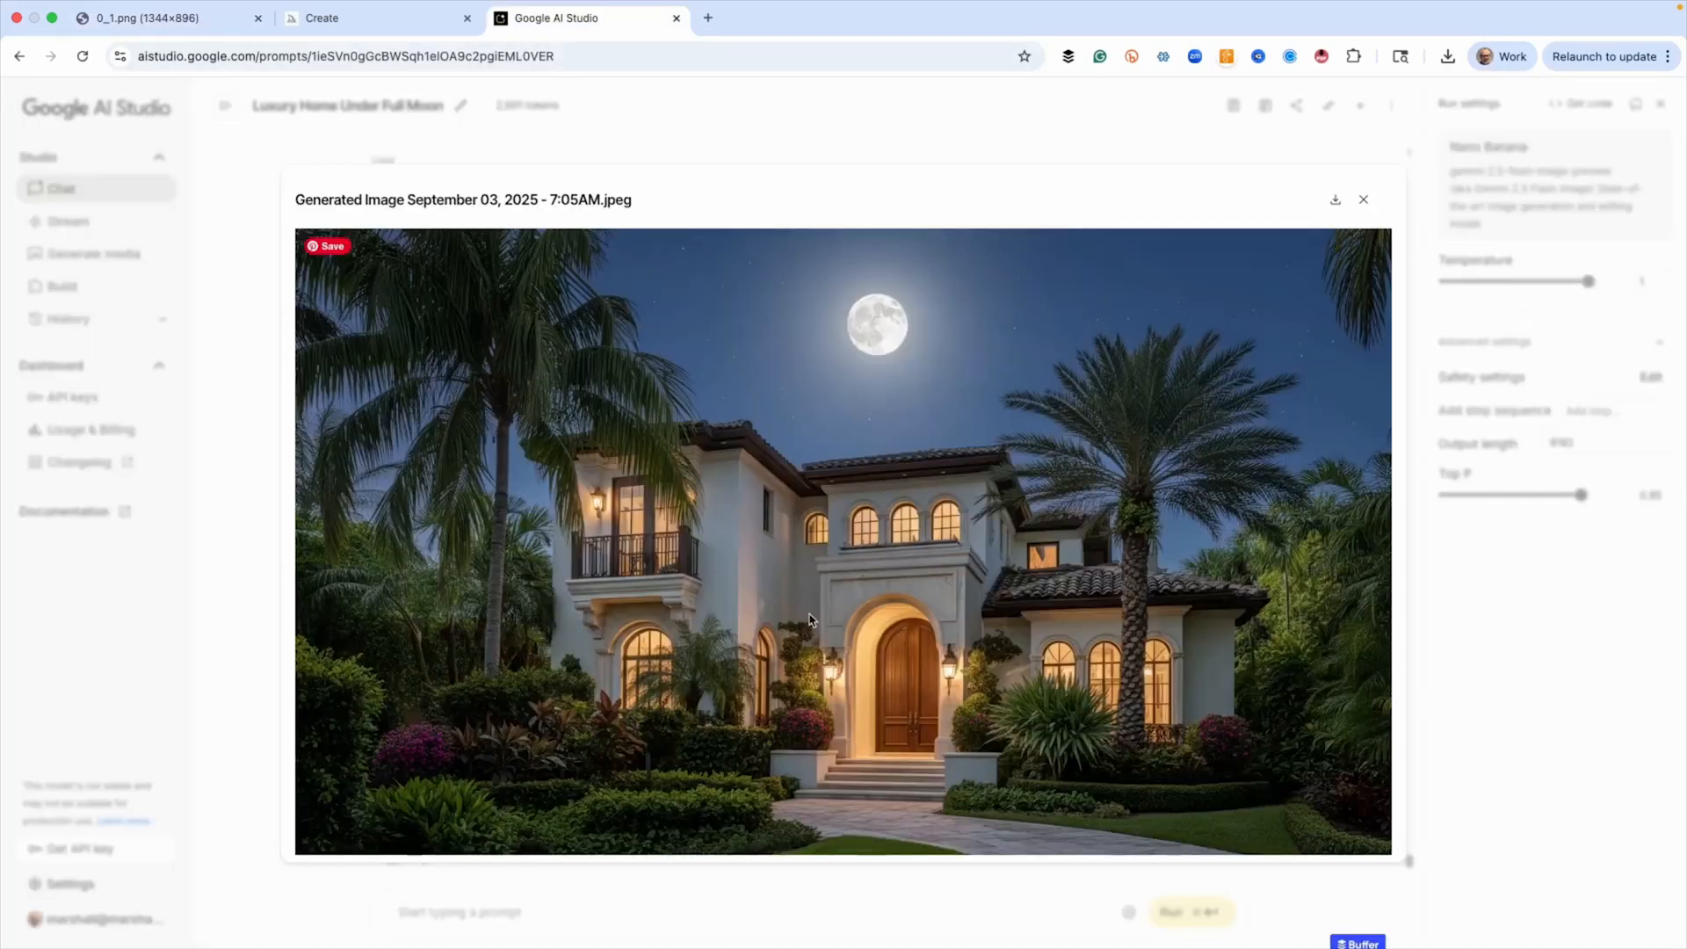
{"action": "mouse_move", "coordinate": [821, 623]}
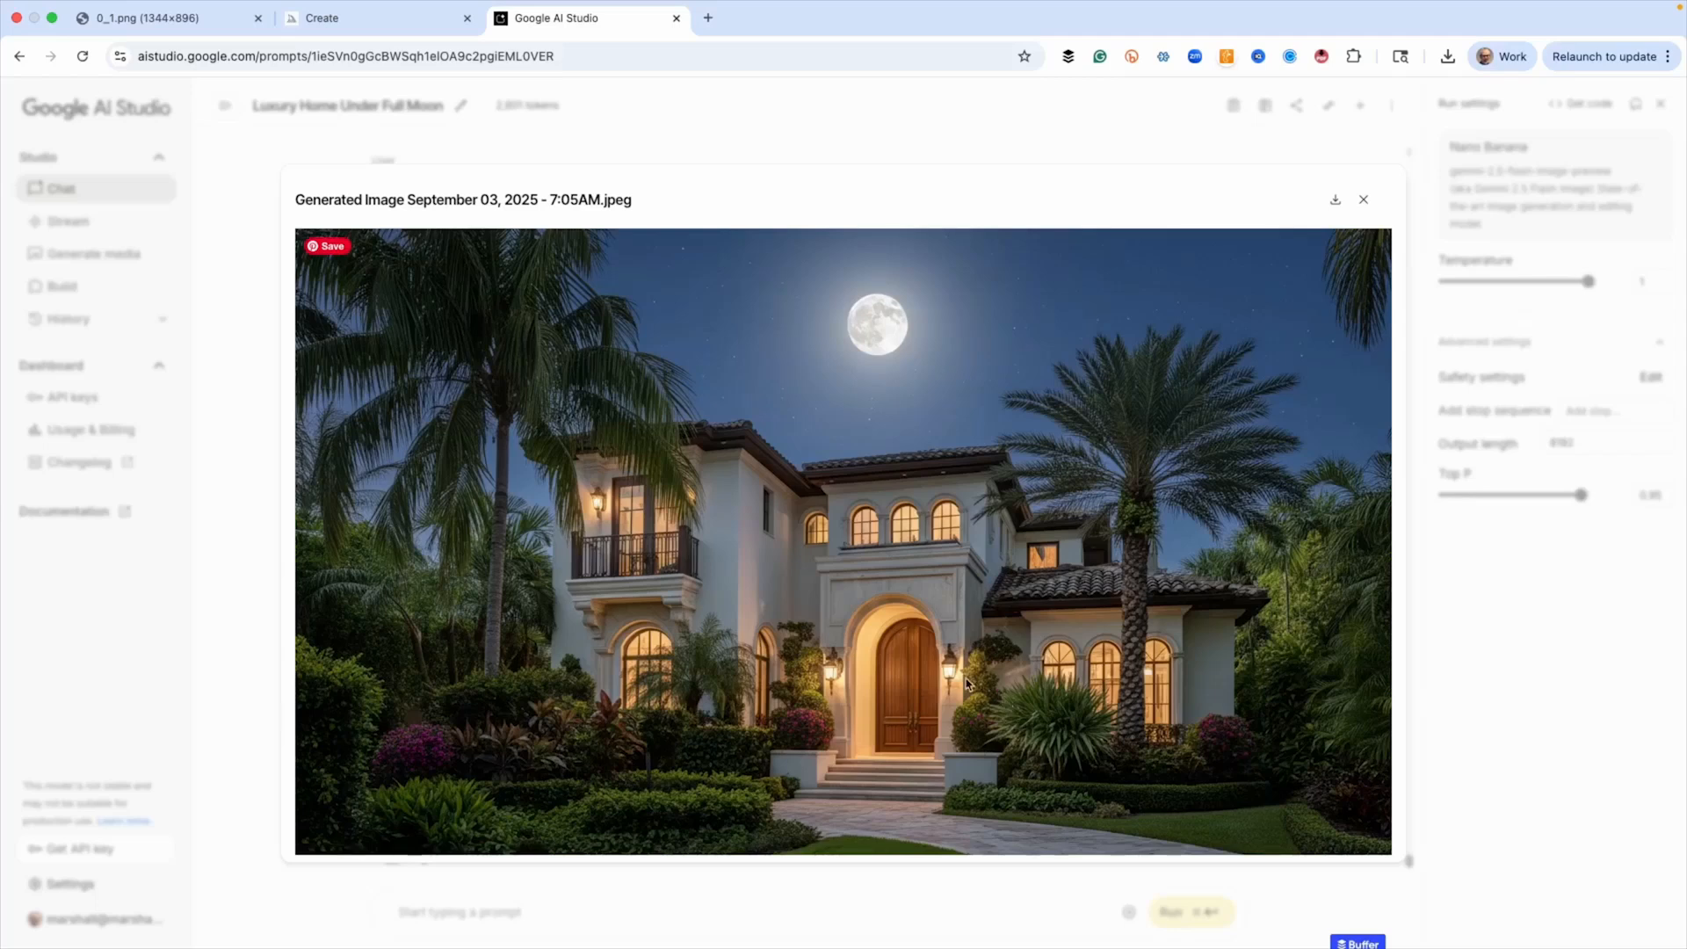
{"action": "mouse_move", "coordinate": [948, 645]}
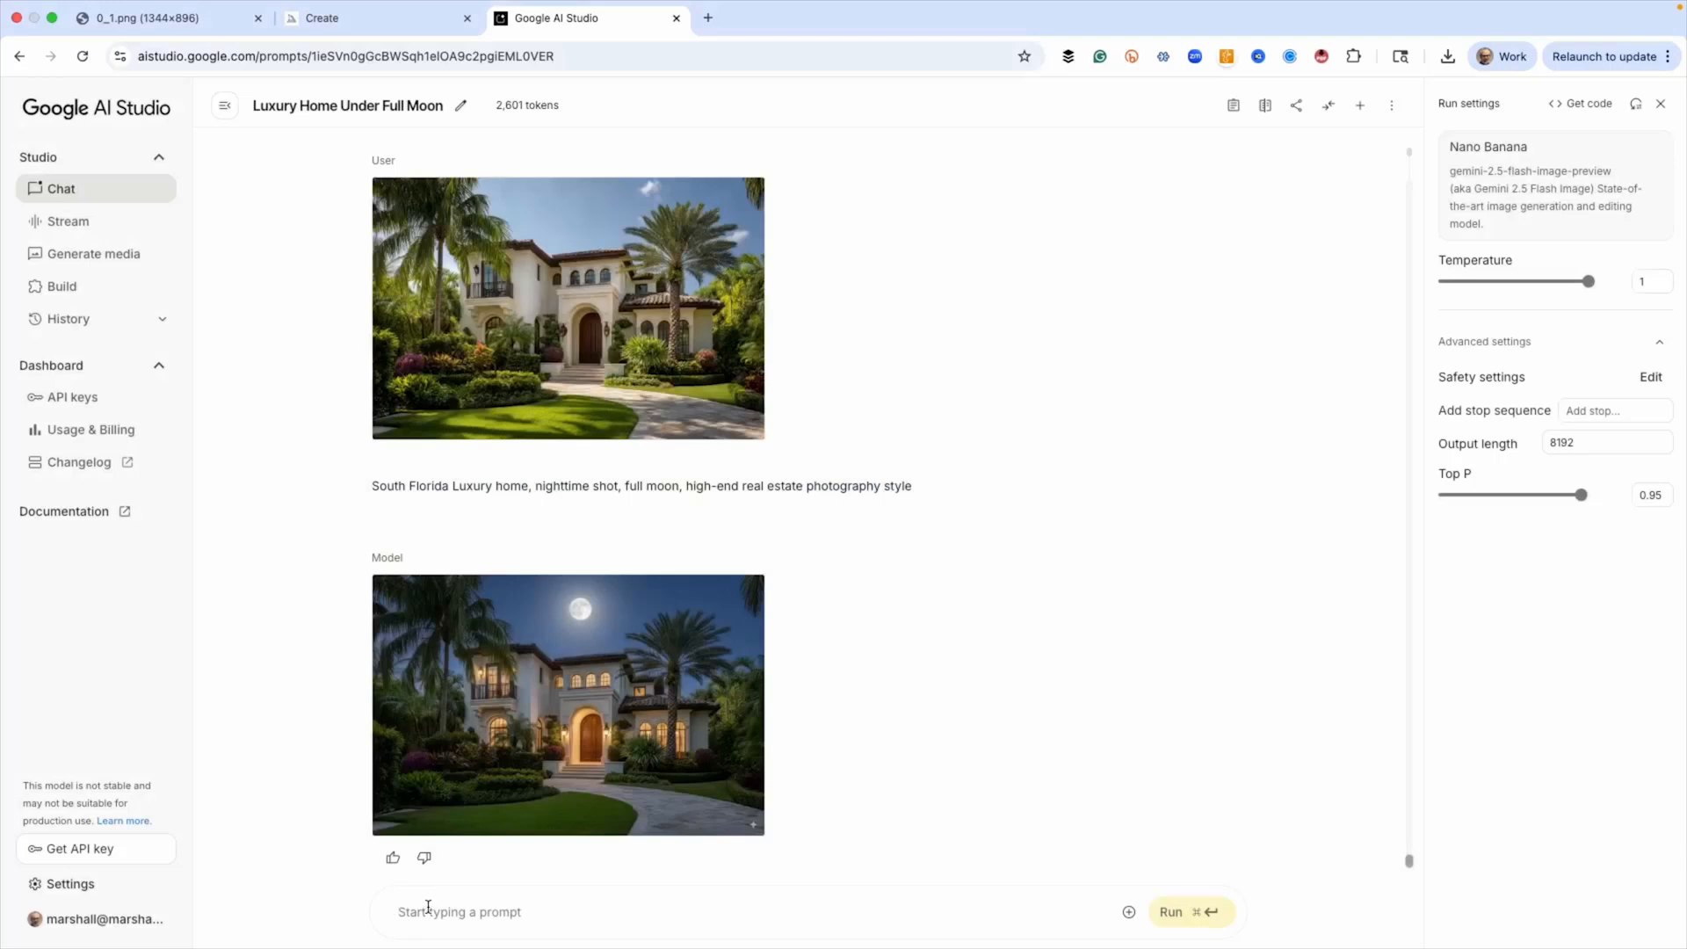
- Run the follow-up 'Use original image, make it a pen and ink drawing'
{"action": "type", "text": "Use original image"}
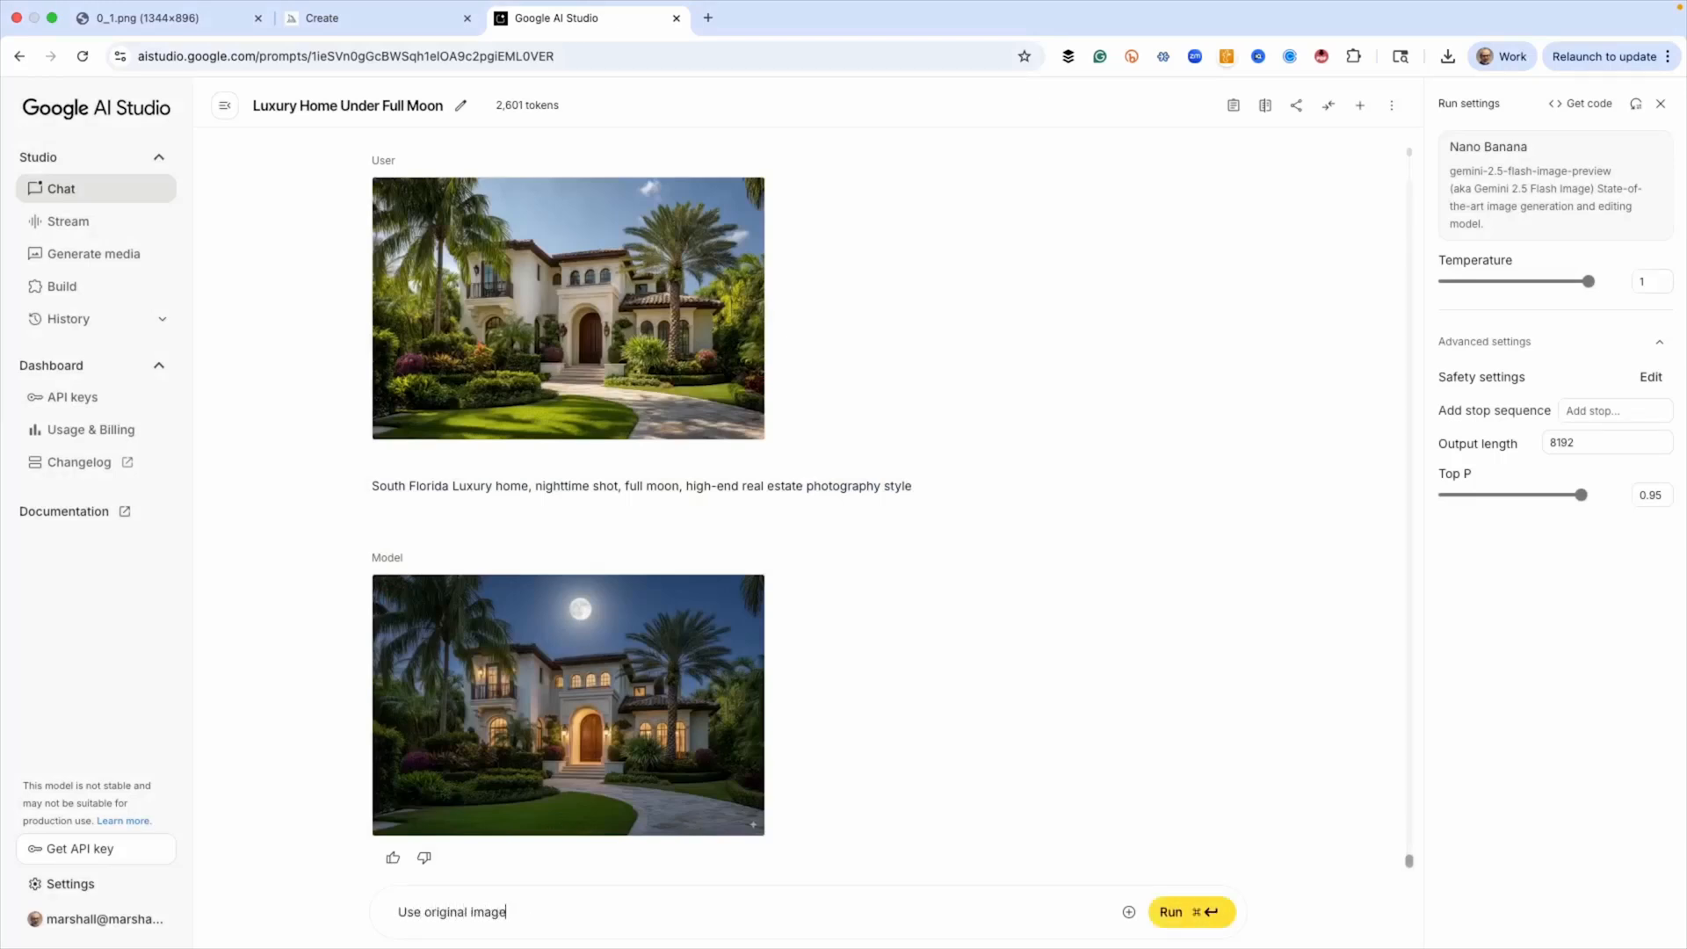
{"action": "type", "text": ", make"}
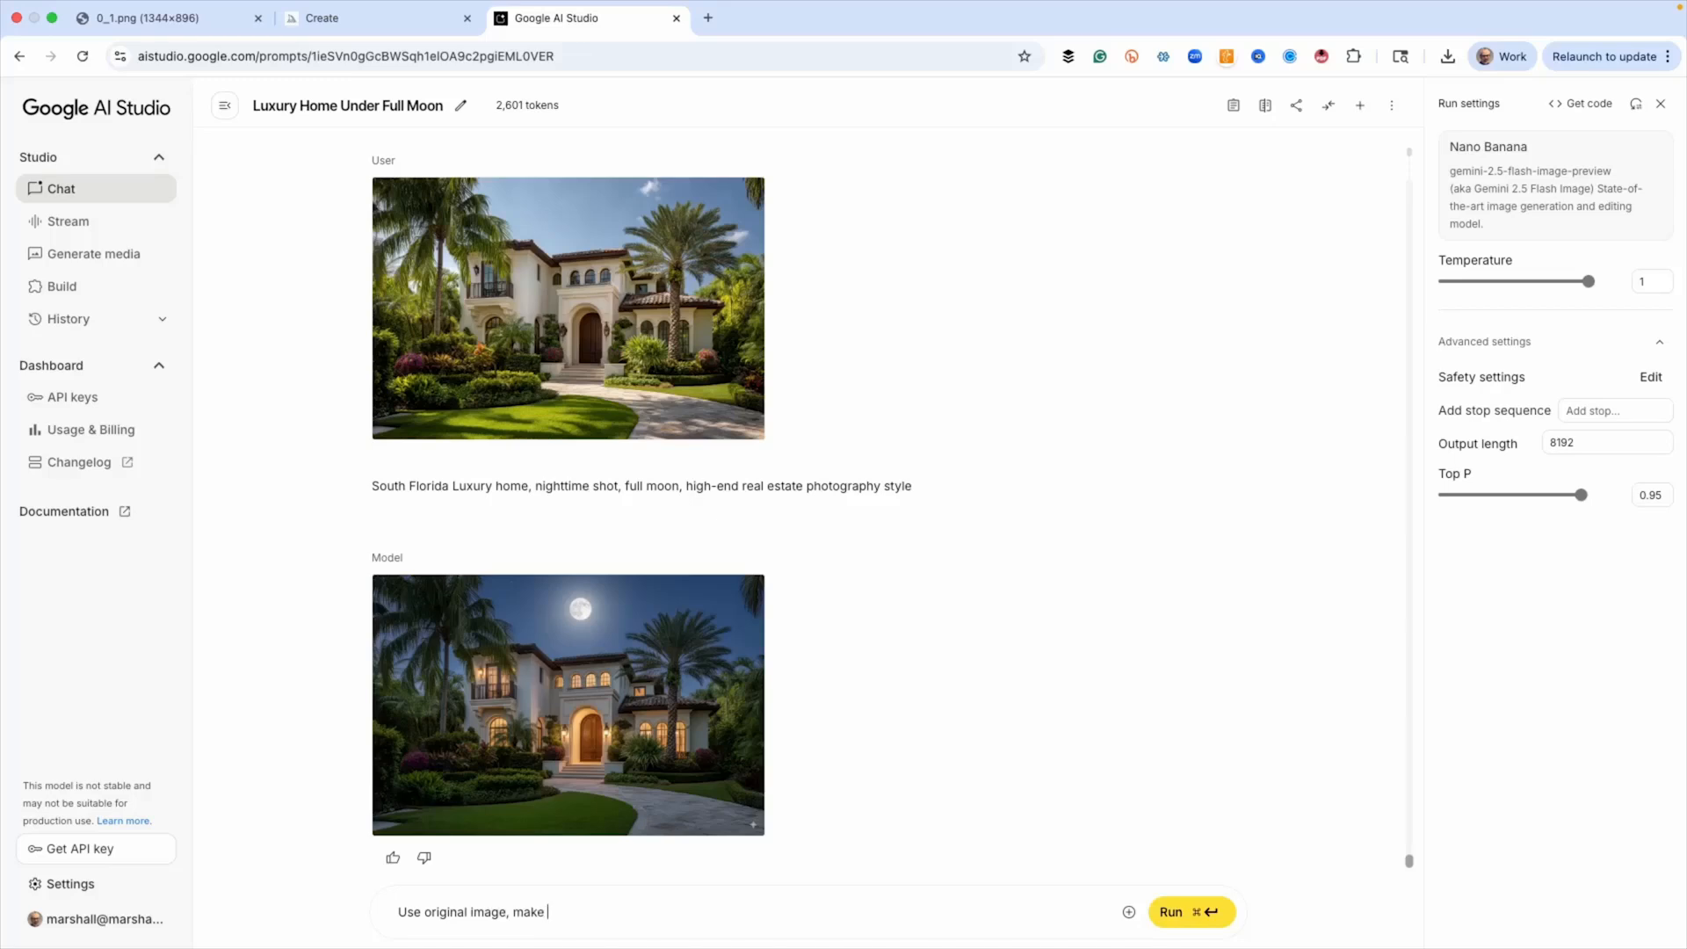
{"action": "type", "text": "it a pen and ink"}
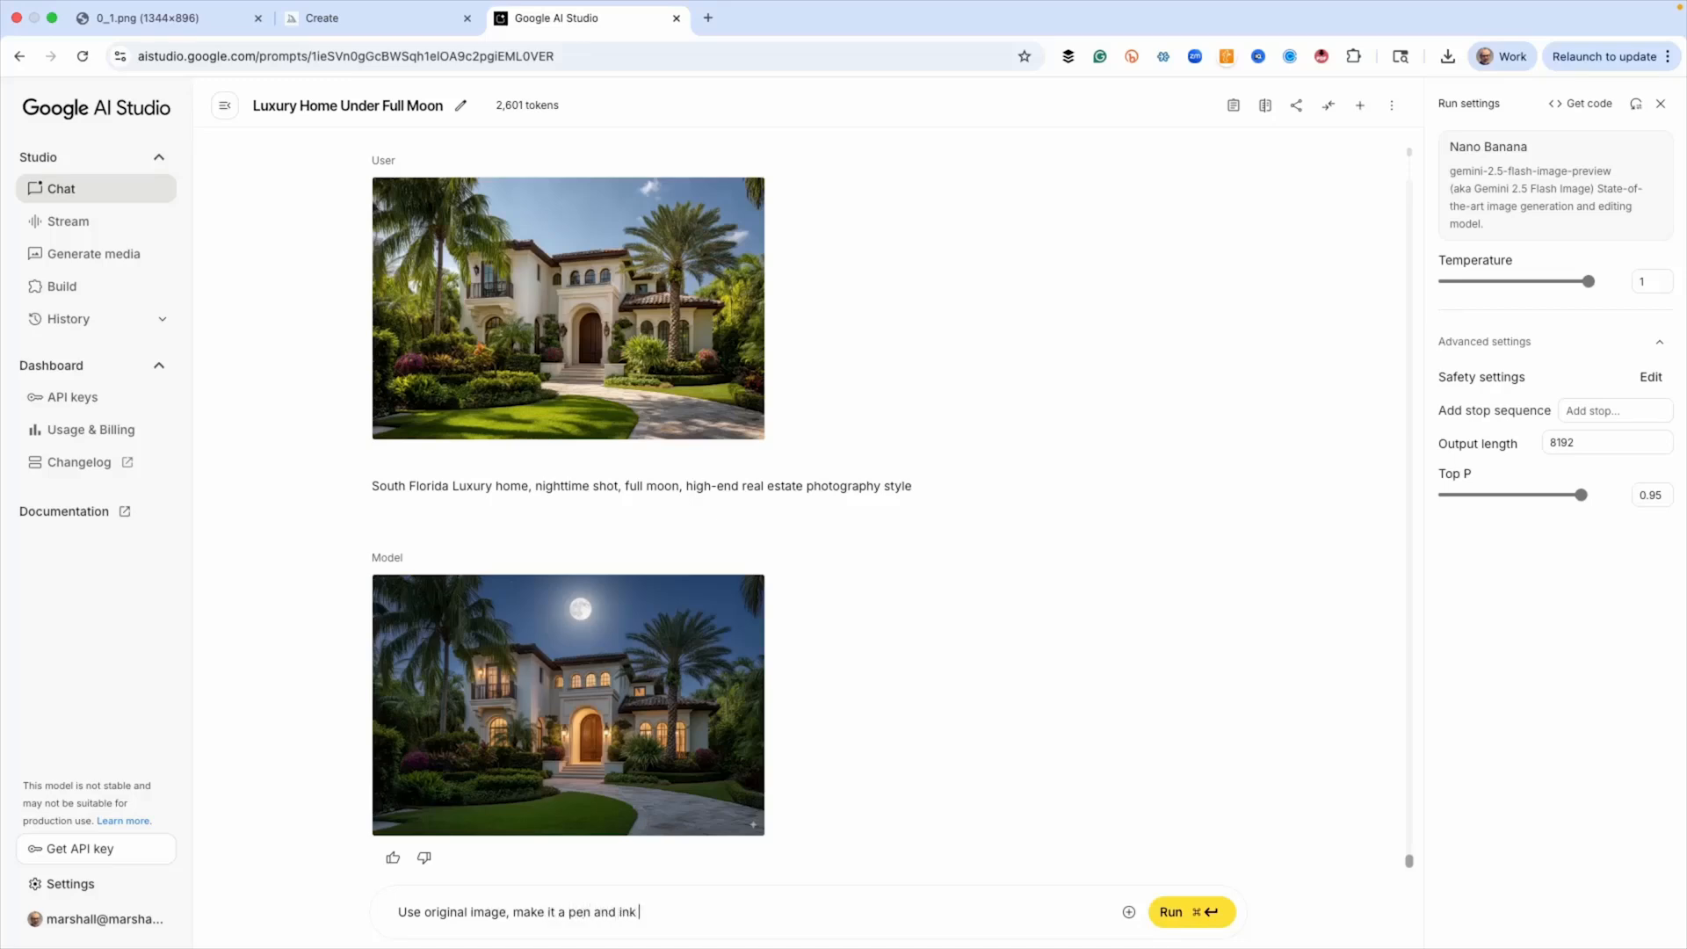
{"action": "type", "text": "drawing"}
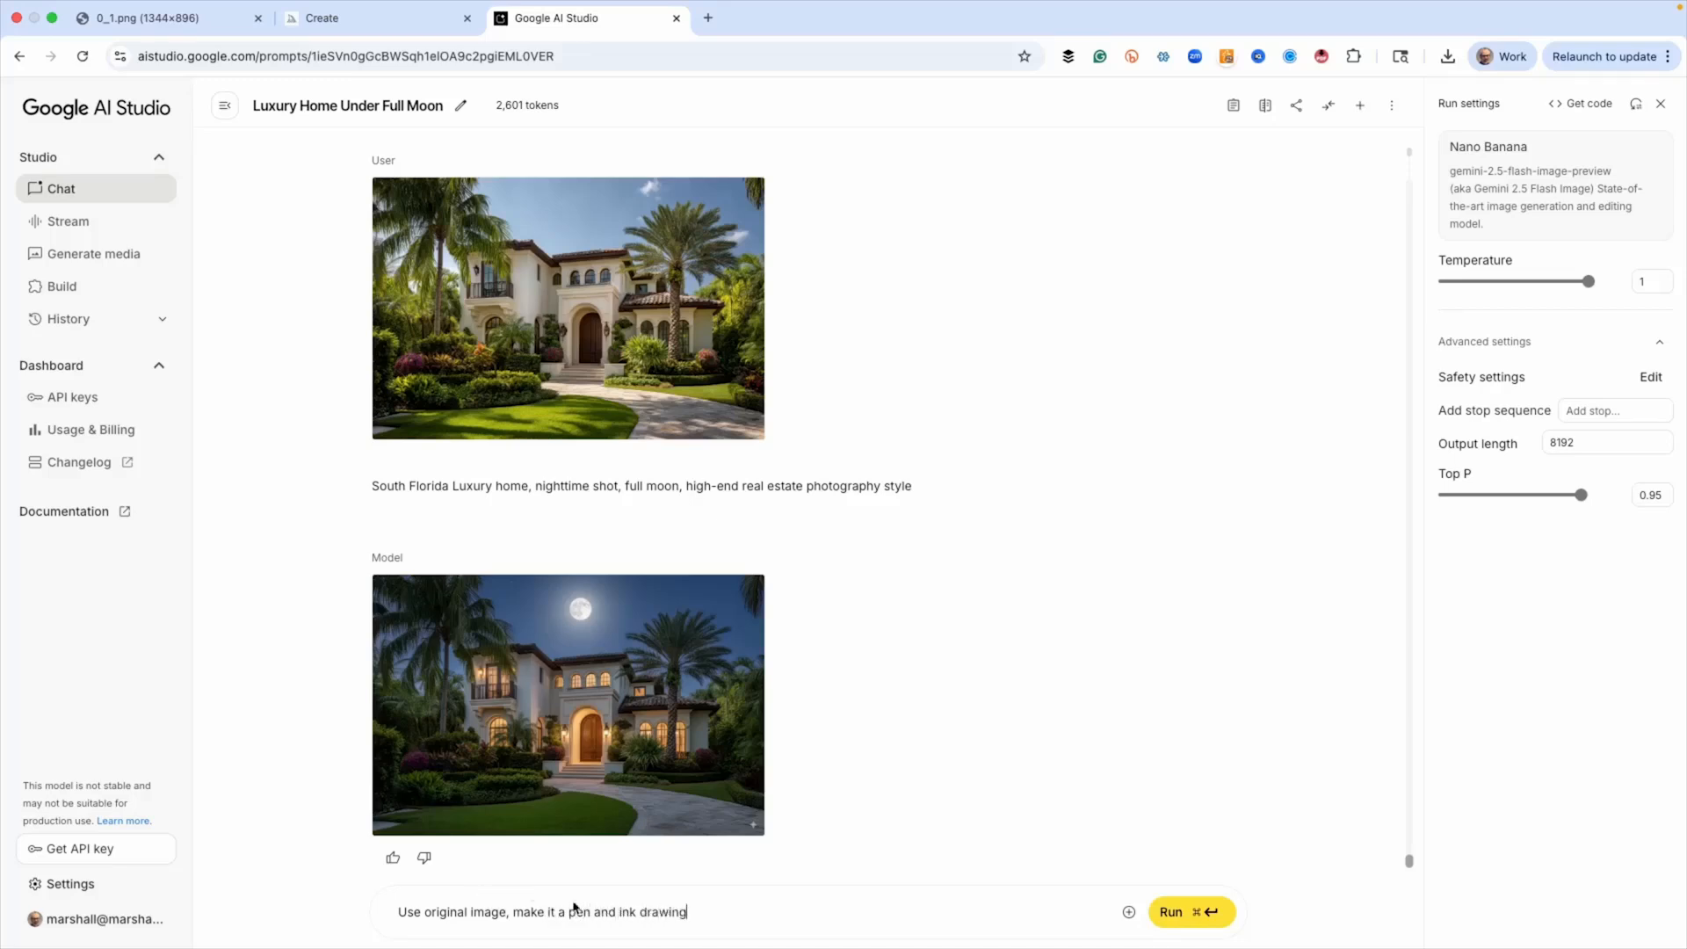
{"action": "left_click", "coordinate": [1188, 911]}
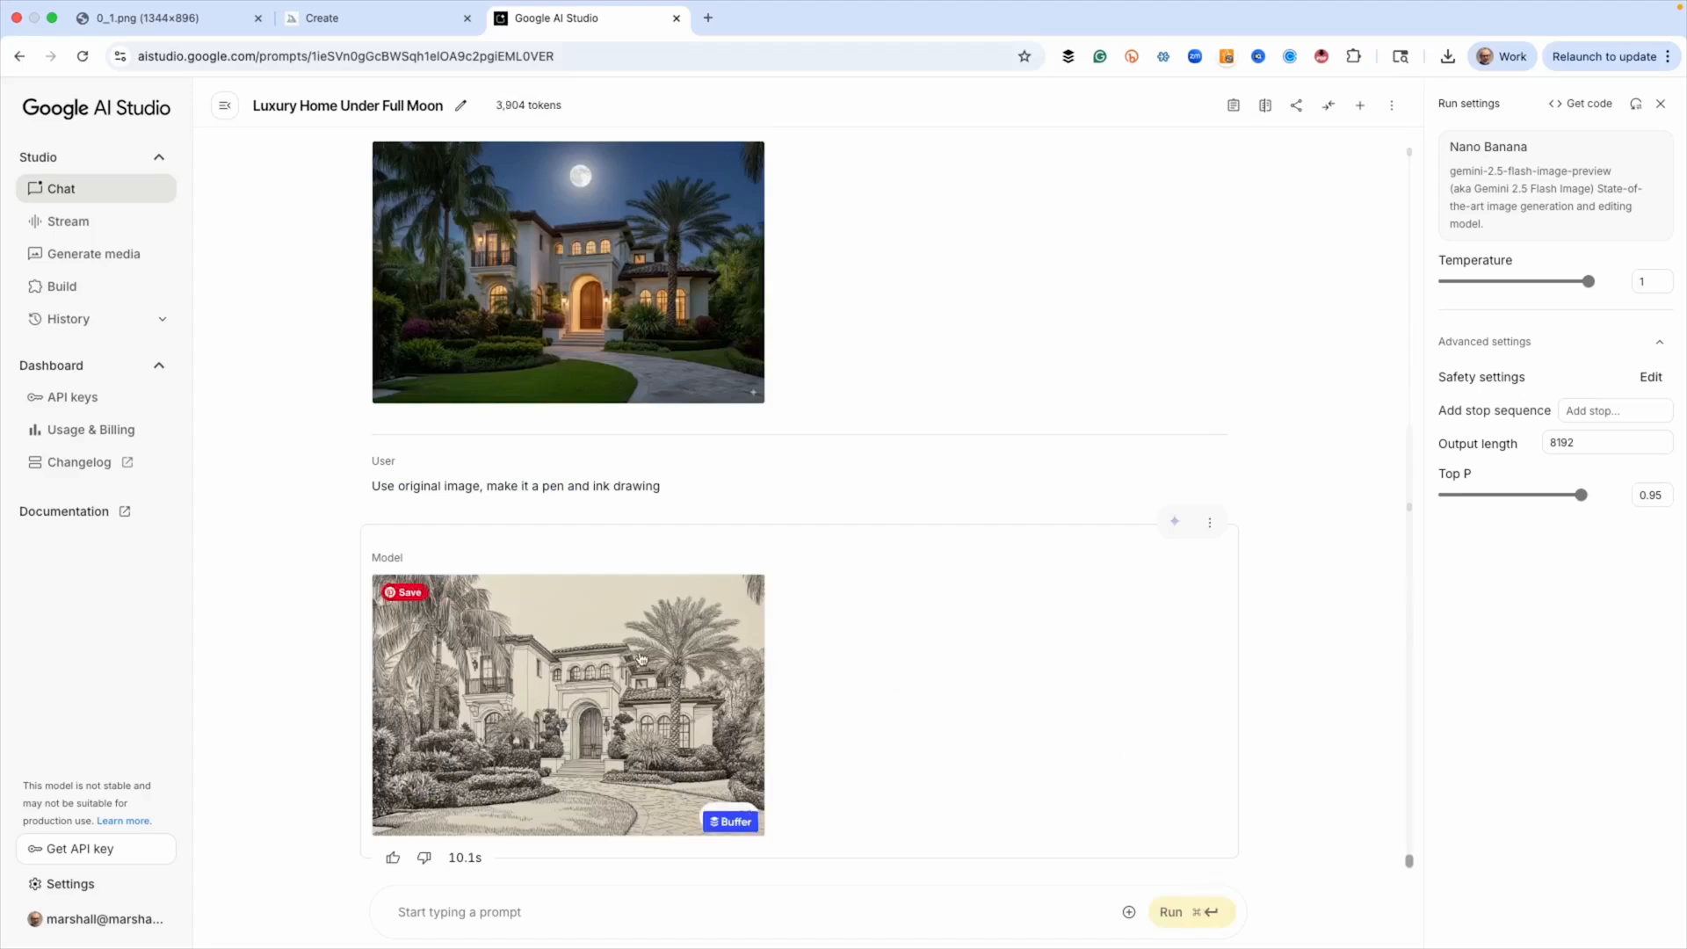
{"action": "left_click", "coordinate": [568, 705]}
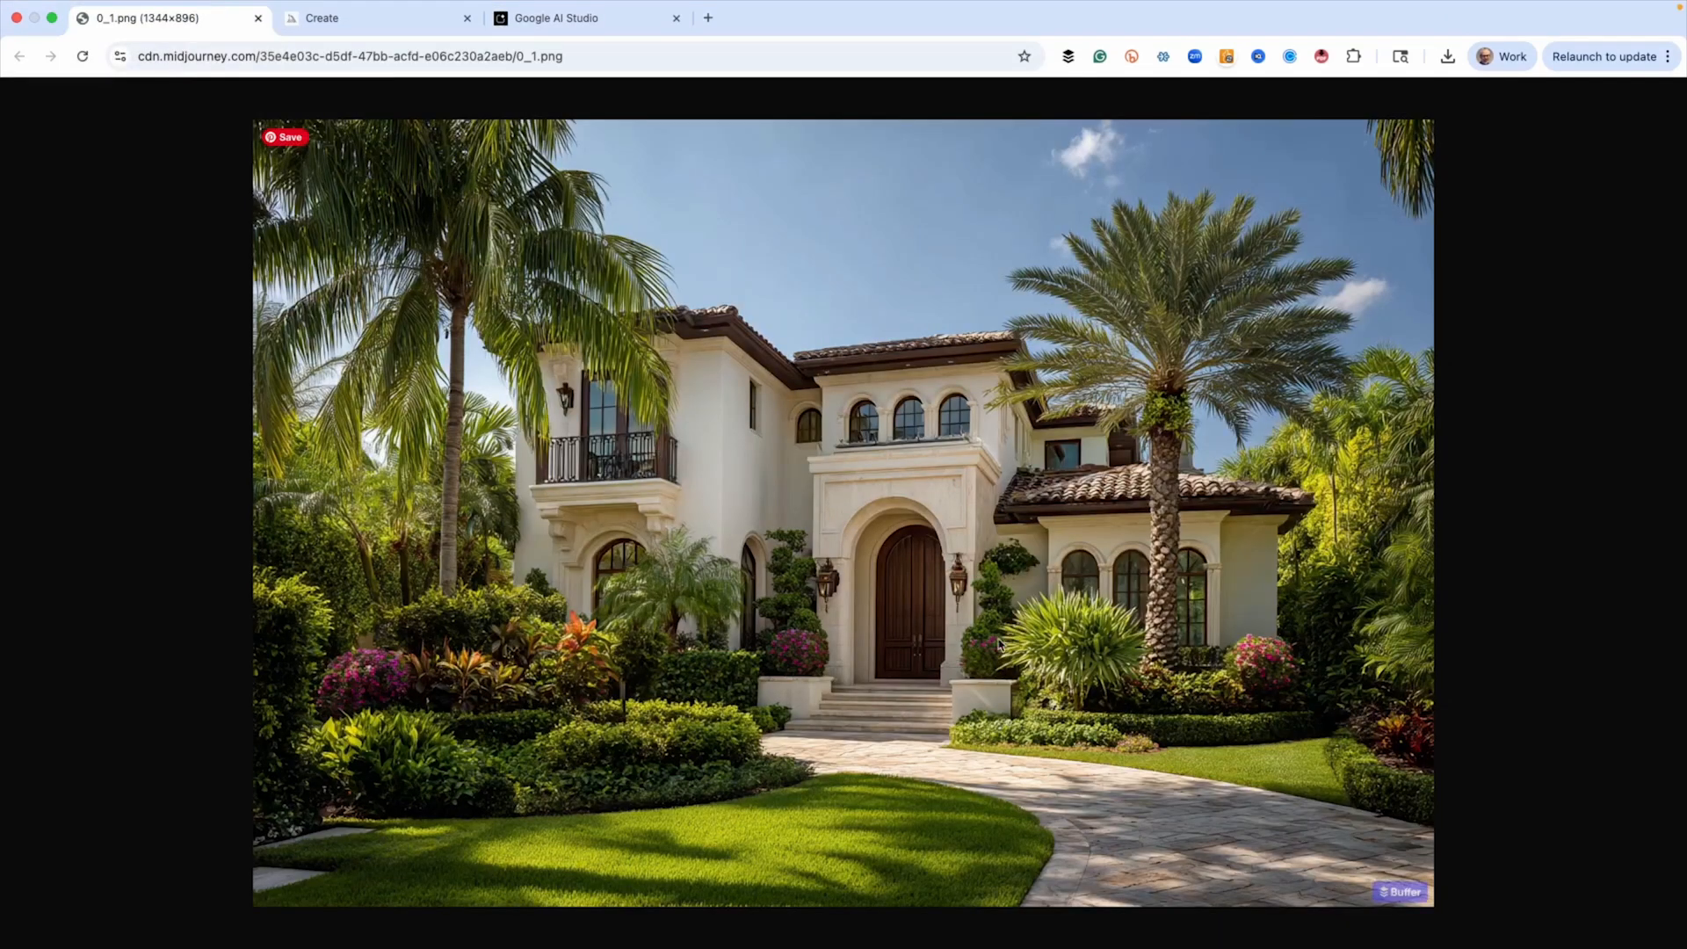
{"action": "mouse_move", "coordinate": [896, 742]}
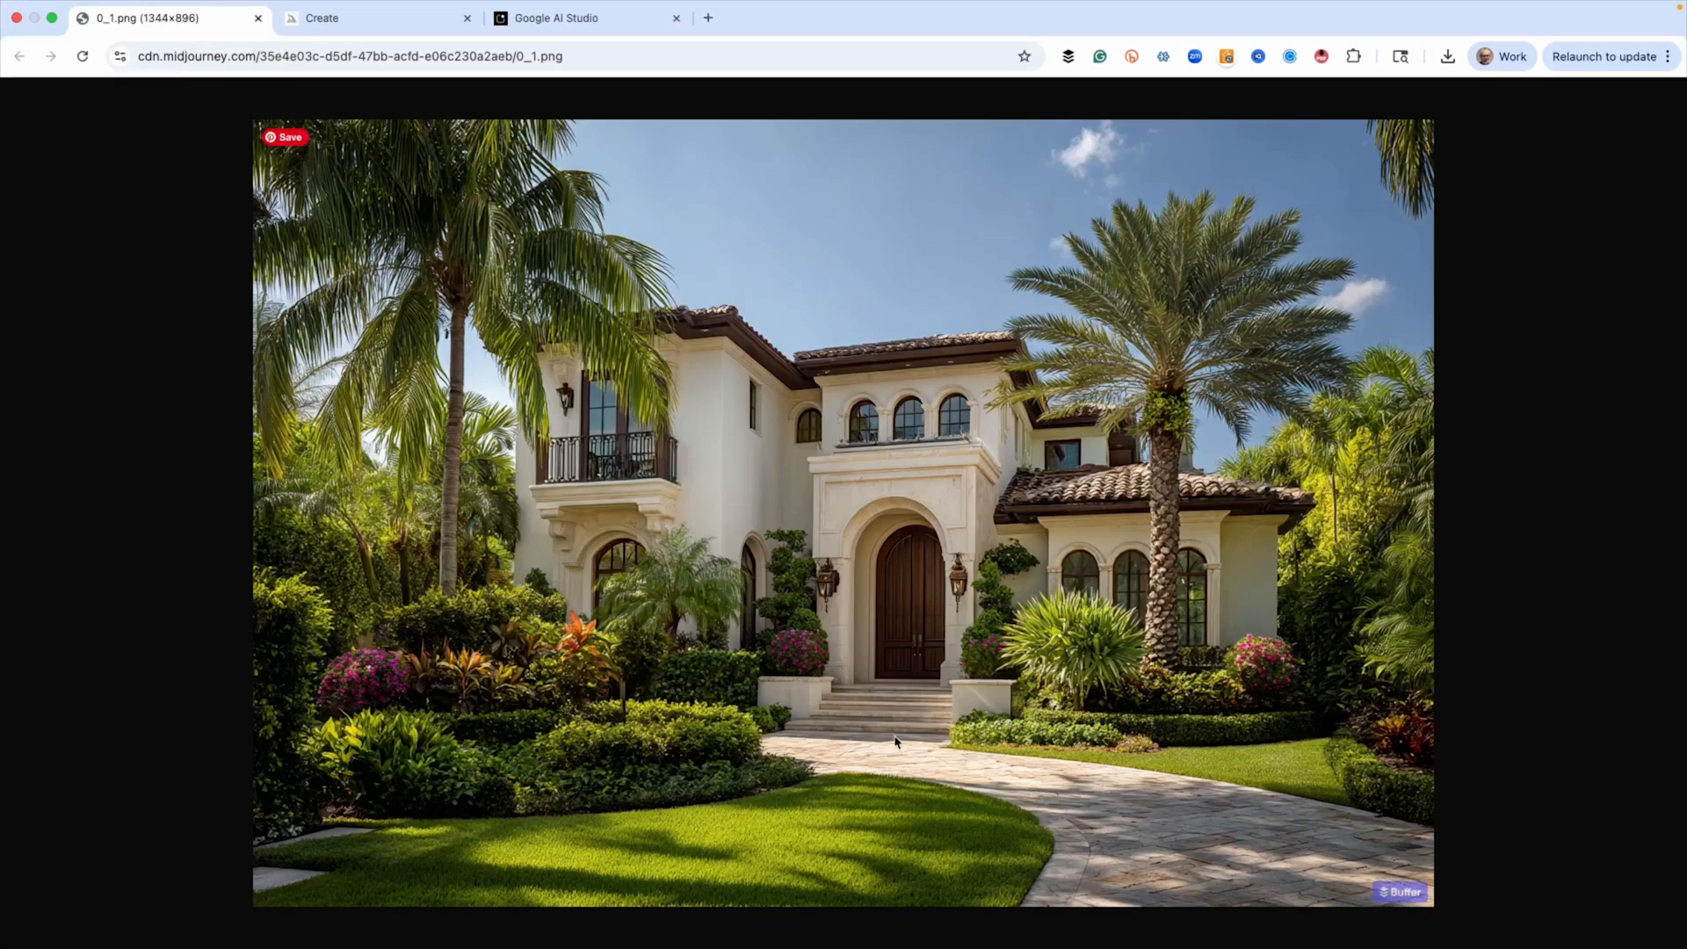
{"action": "mouse_move", "coordinate": [984, 640]}
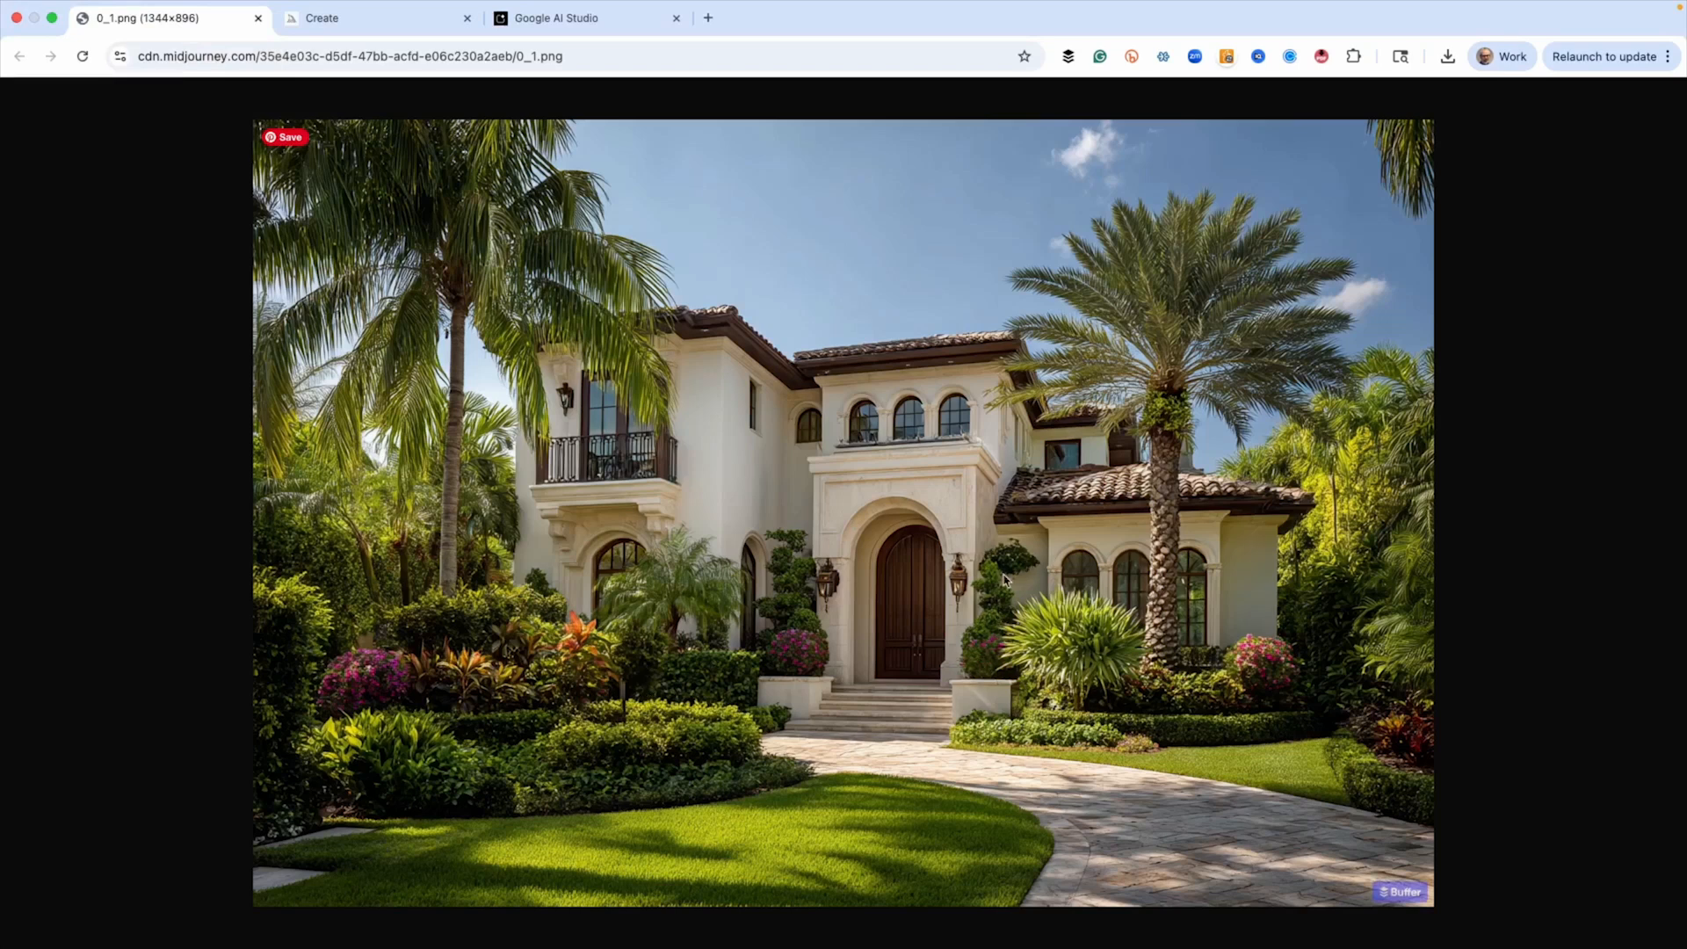
{"action": "mouse_move", "coordinate": [1008, 552]}
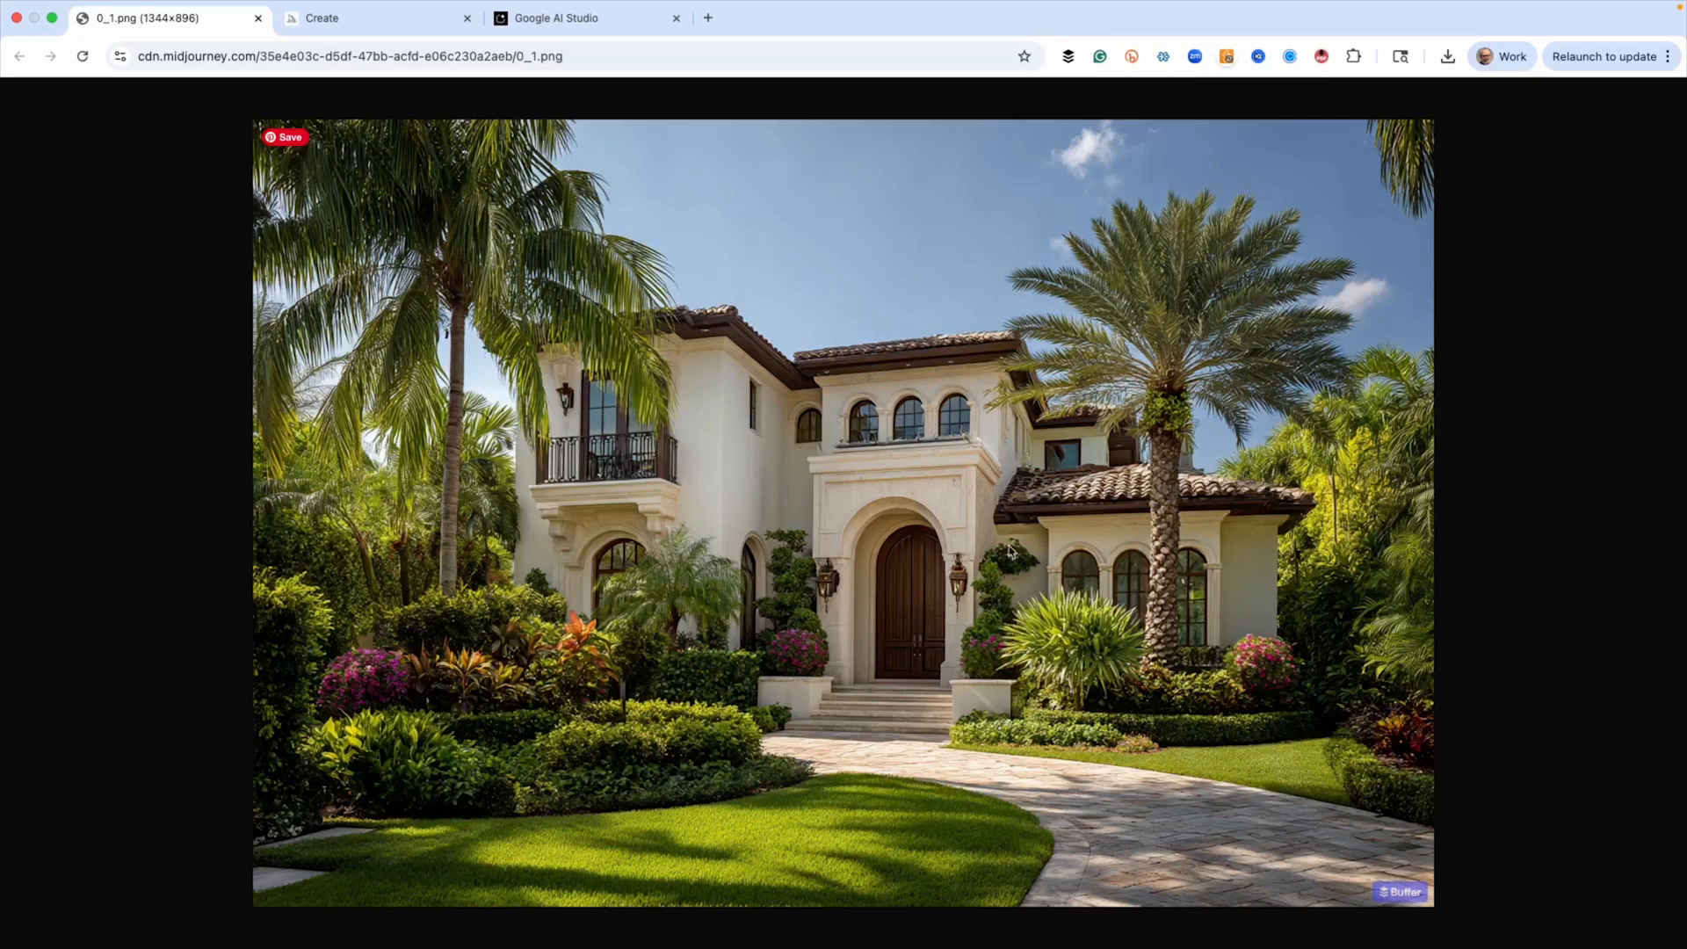
{"action": "left_click", "coordinate": [557, 18]}
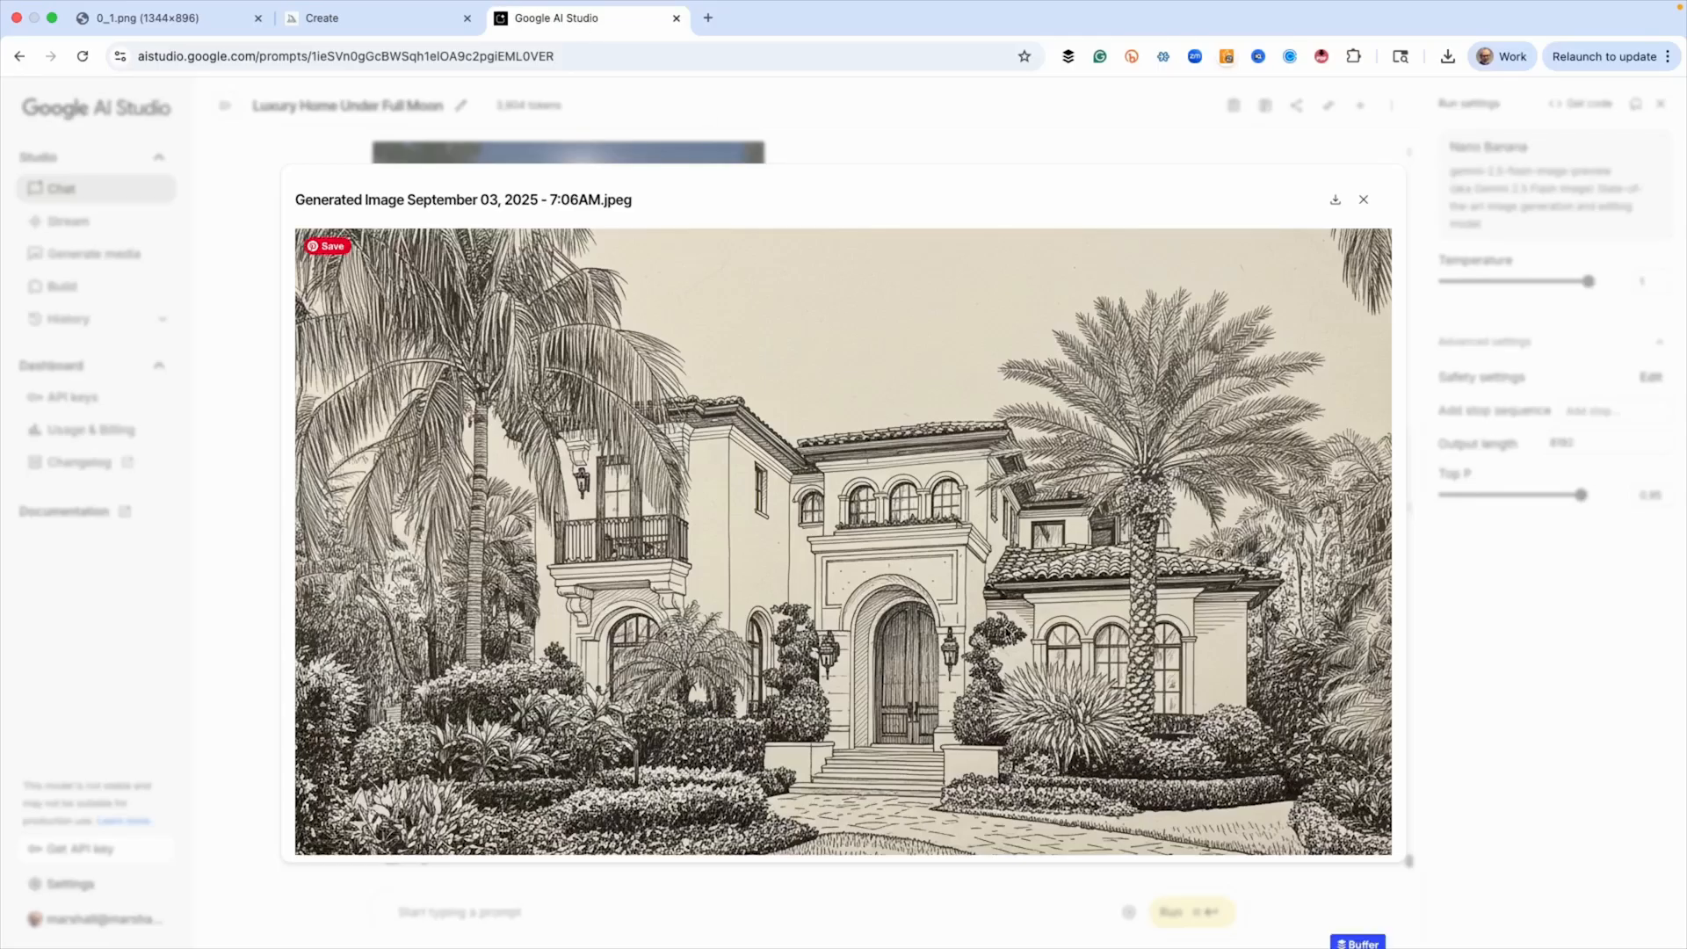
{"action": "mouse_move", "coordinate": [936, 699]}
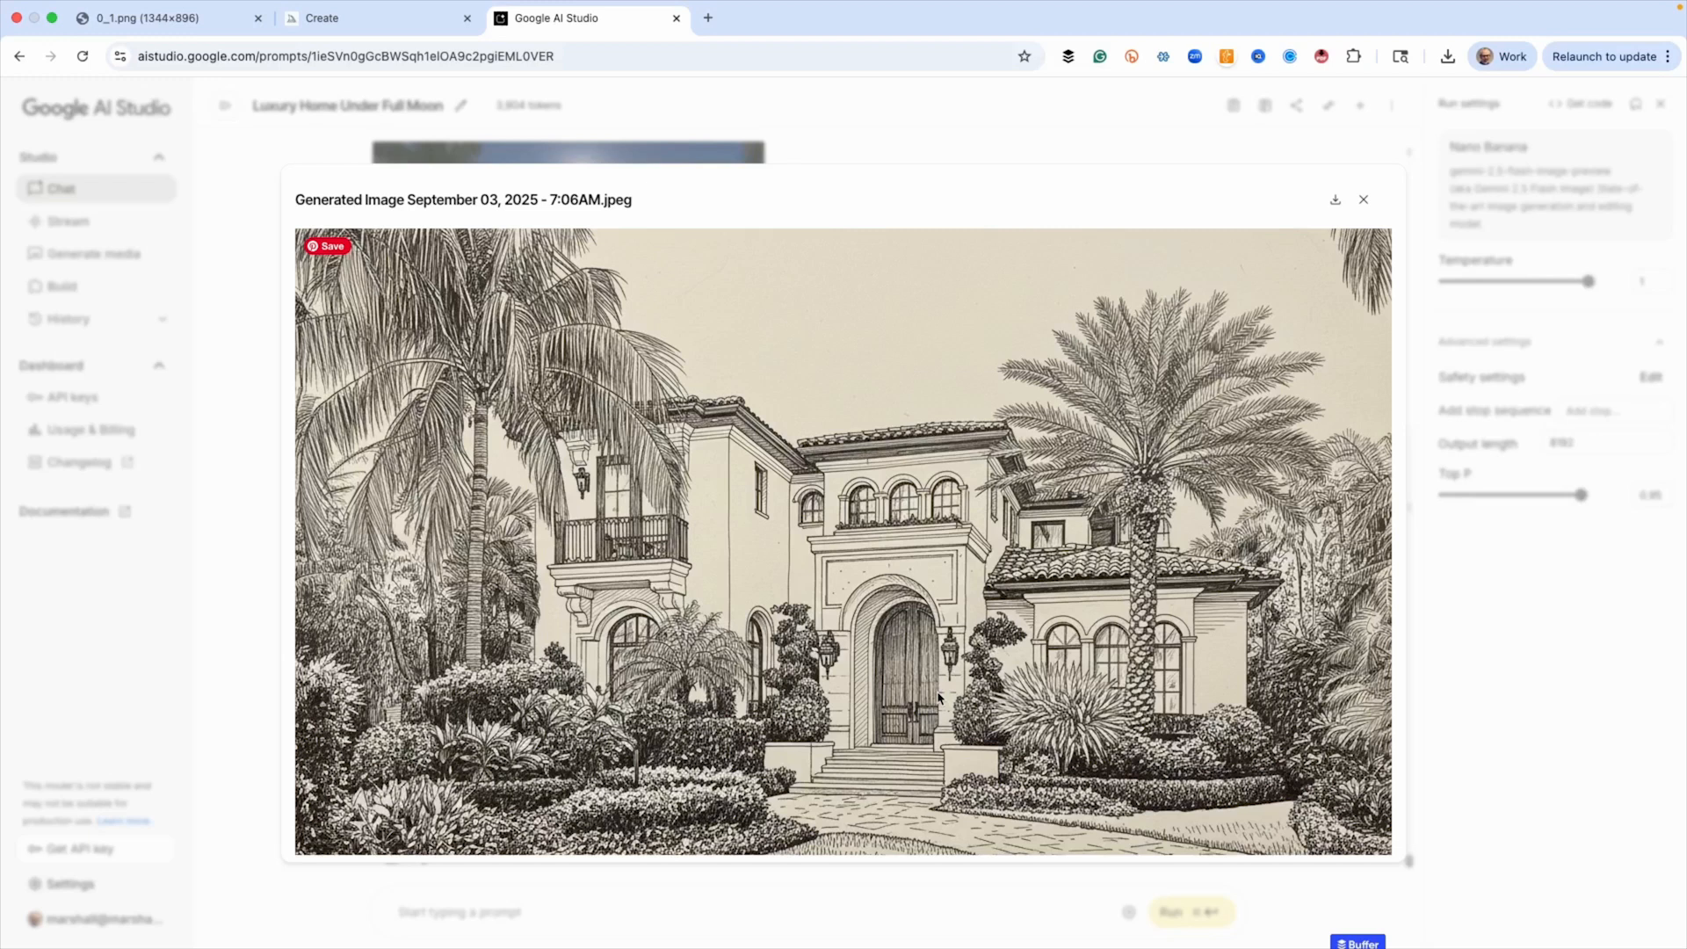
{"action": "left_click", "coordinate": [1364, 199]}
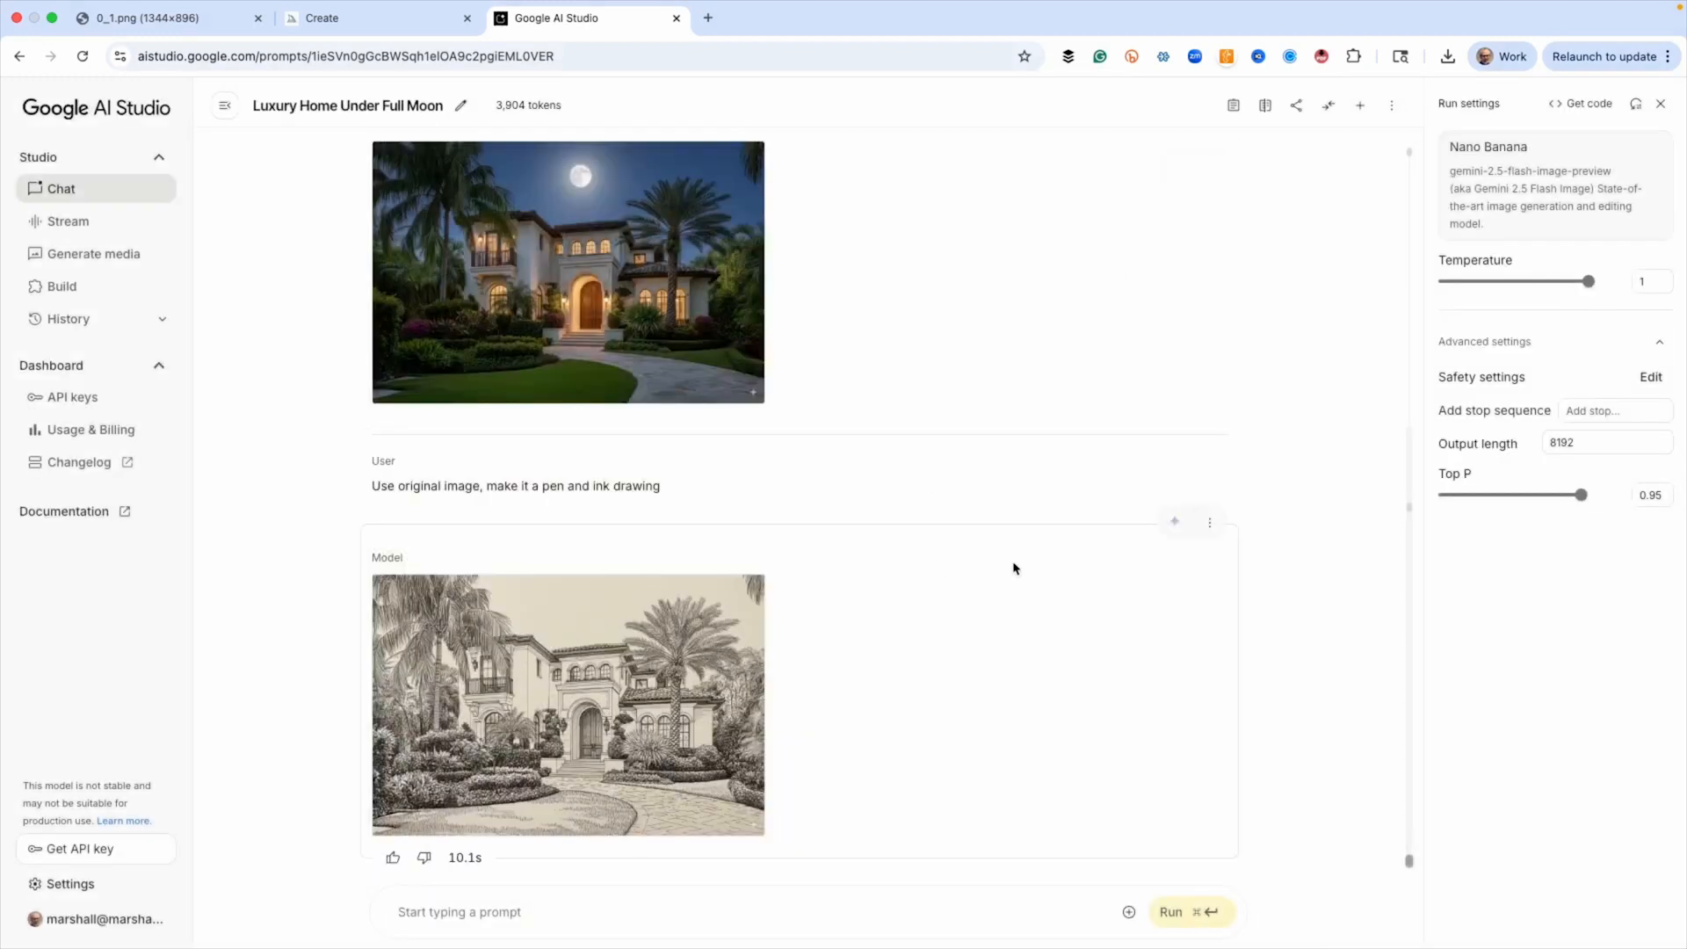